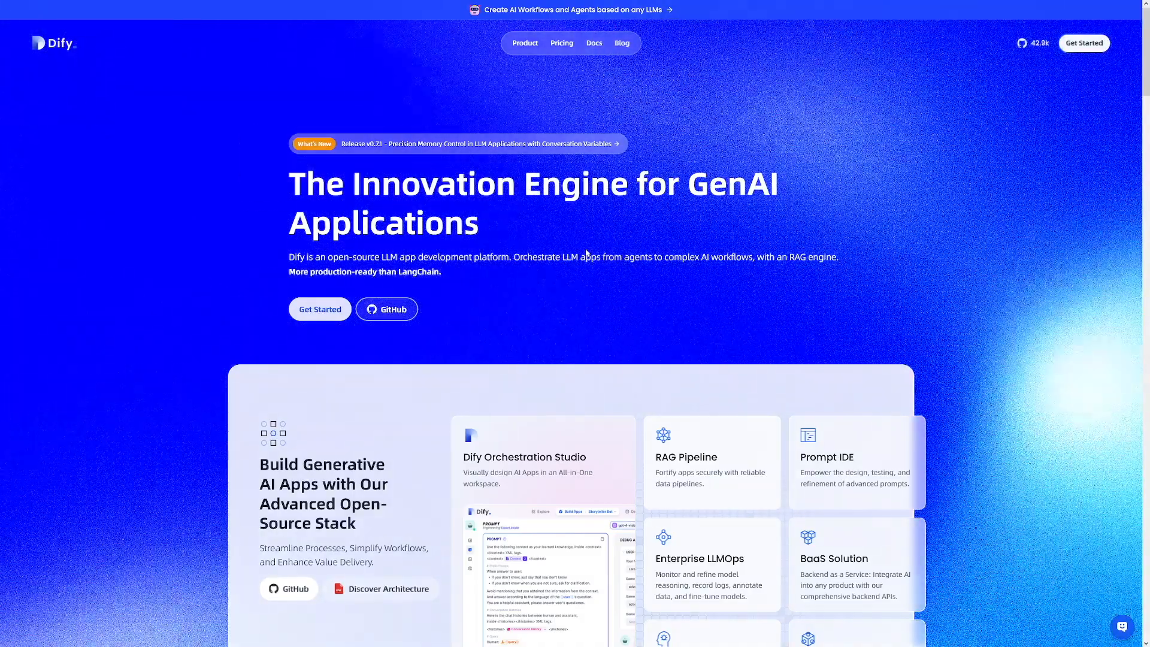
# Go from the Dify homepage to the dify source repository on GitHub
pyautogui.scroll(-3)
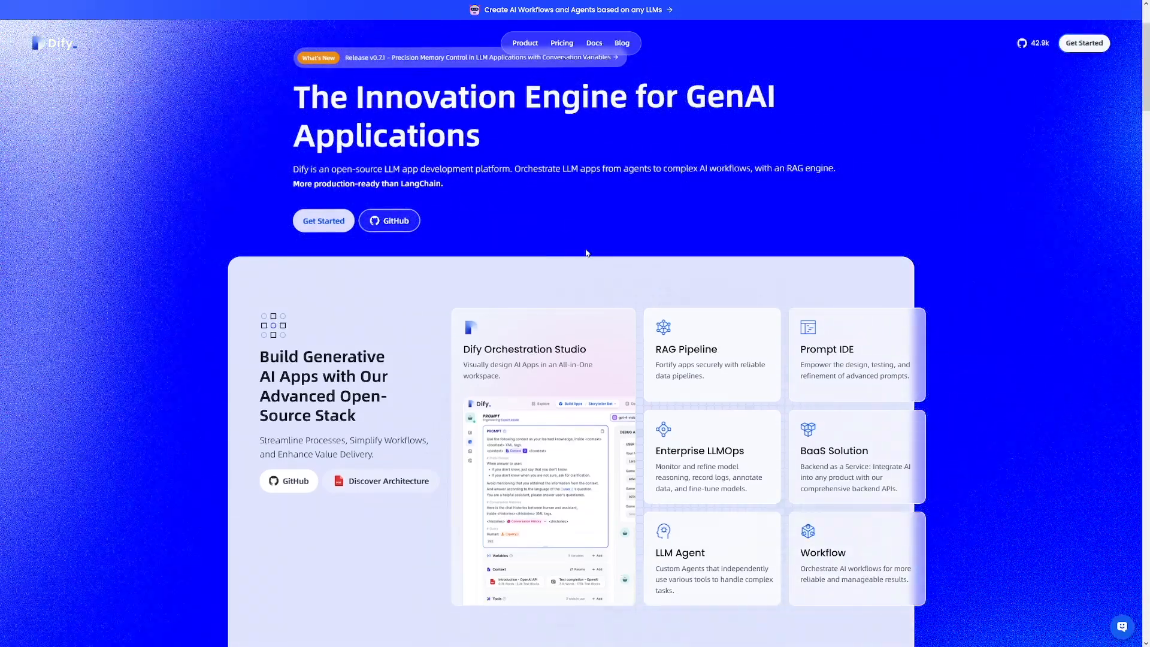
pyautogui.scroll(-3)
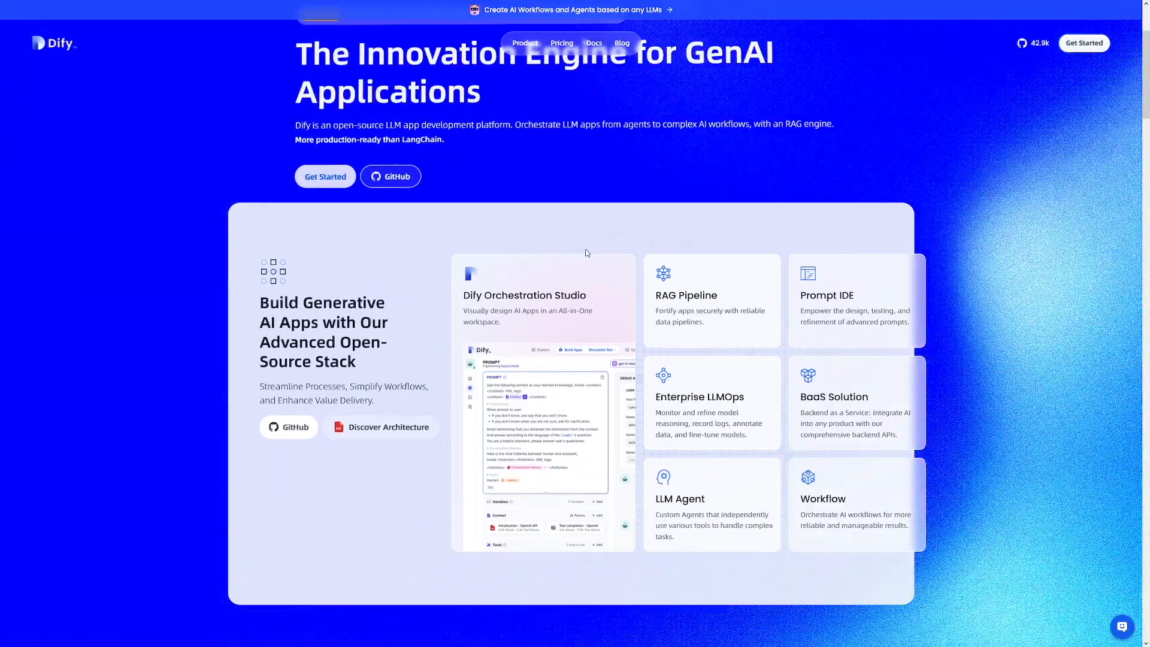
pyautogui.click(390, 176)
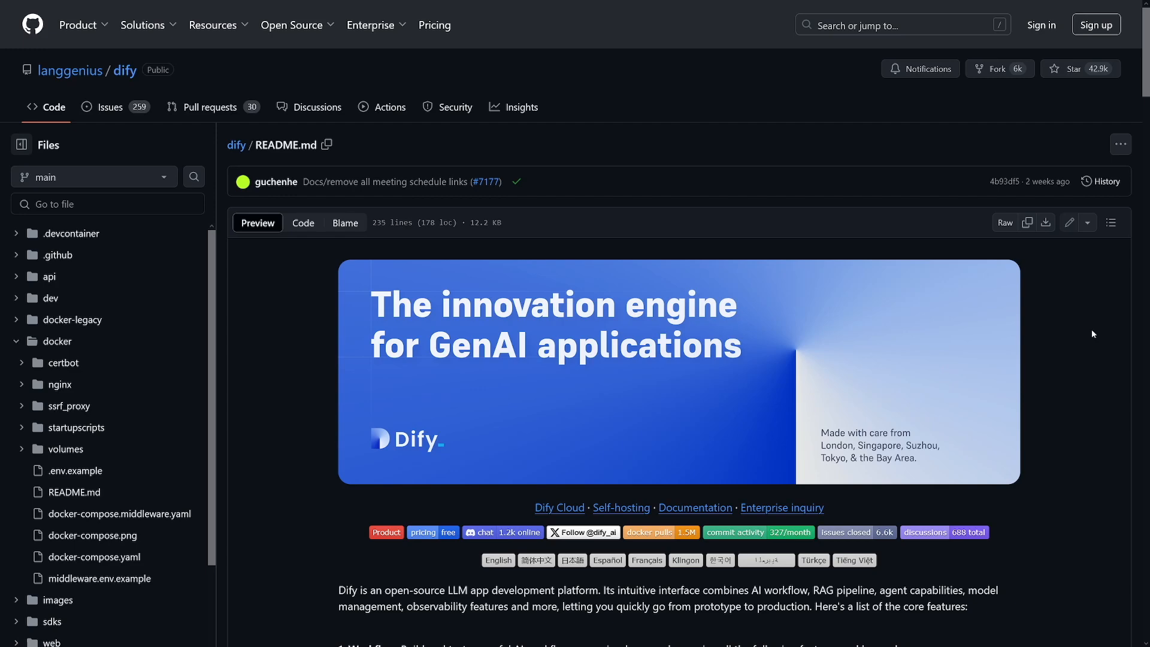
# Read the README down through core features, the feature comparison table and Using Dify
pyautogui.scroll(-3)
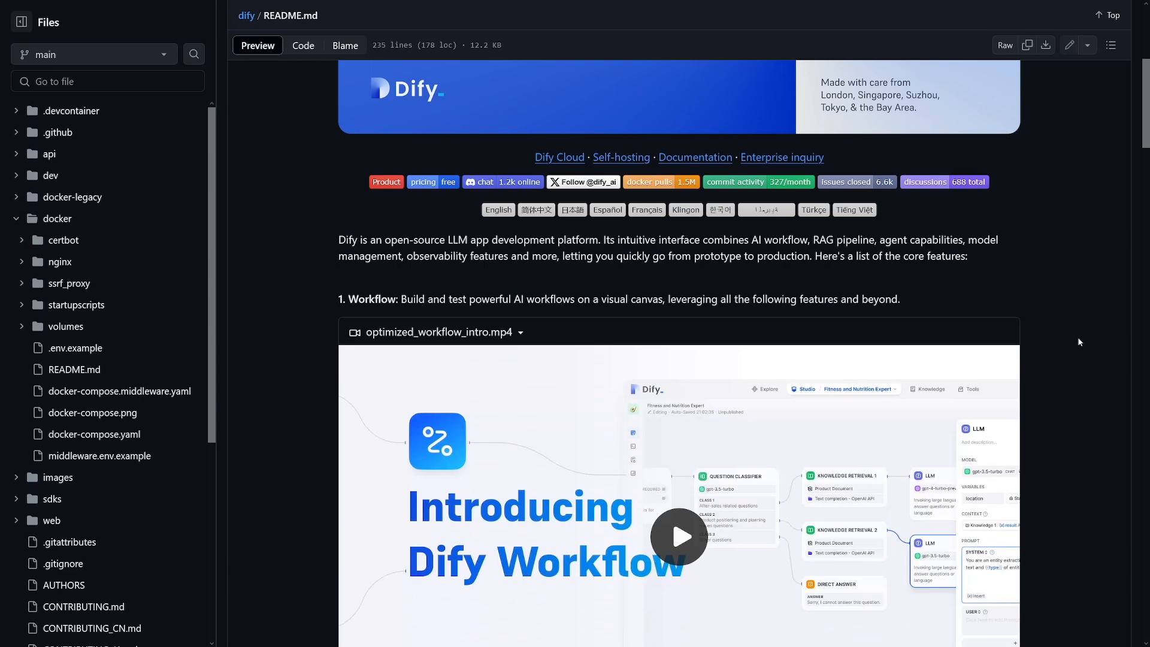
pyautogui.scroll(-3)
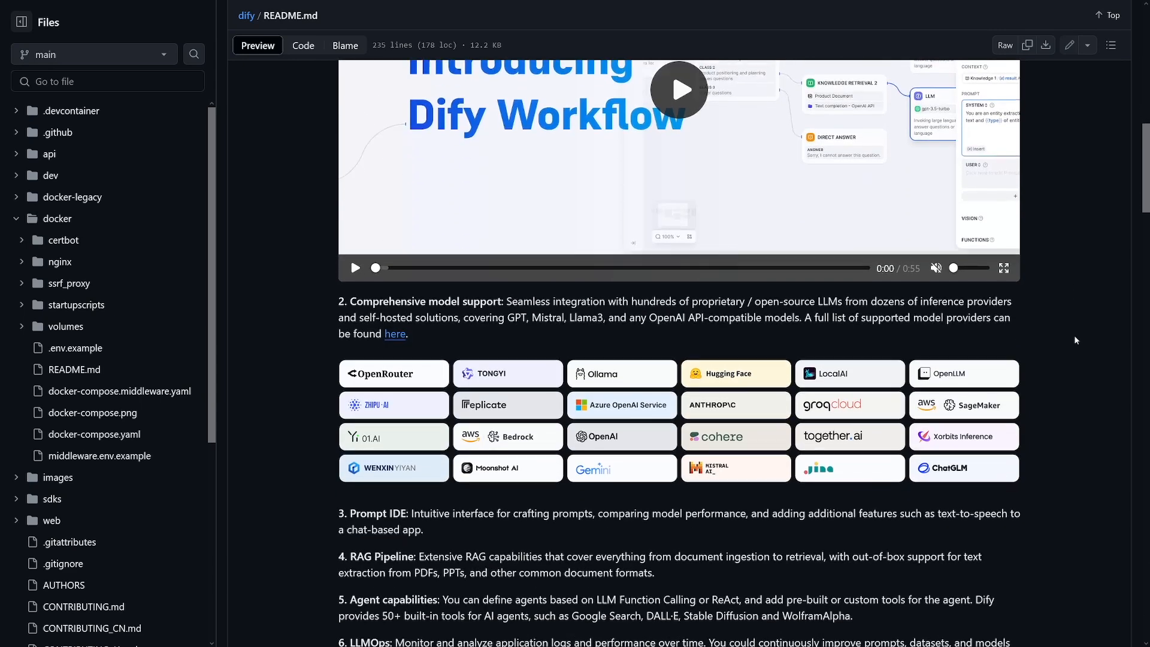
pyautogui.scroll(-3)
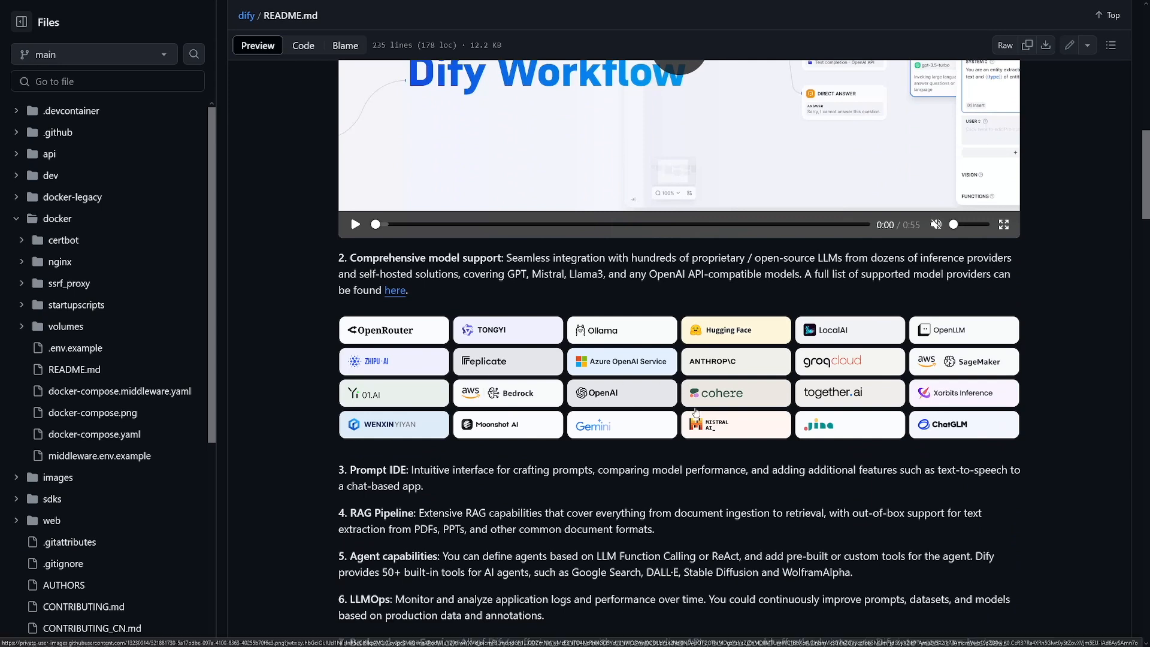
pyautogui.moveTo(707, 415)
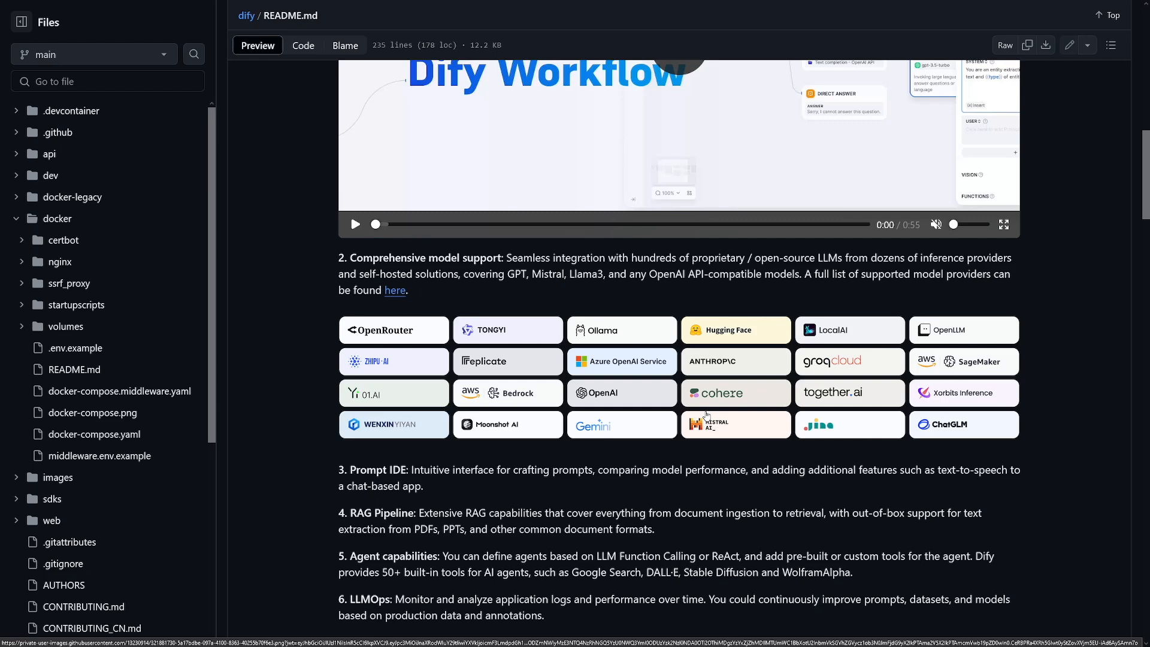
pyautogui.moveTo(701, 416)
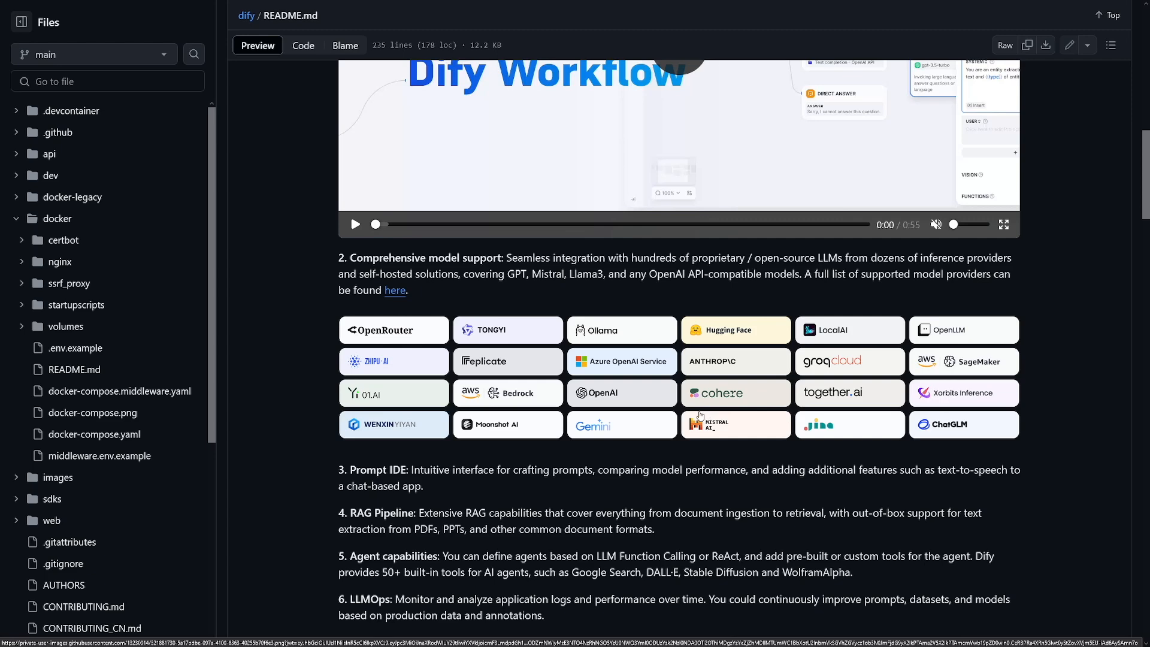
pyautogui.moveTo(746, 413)
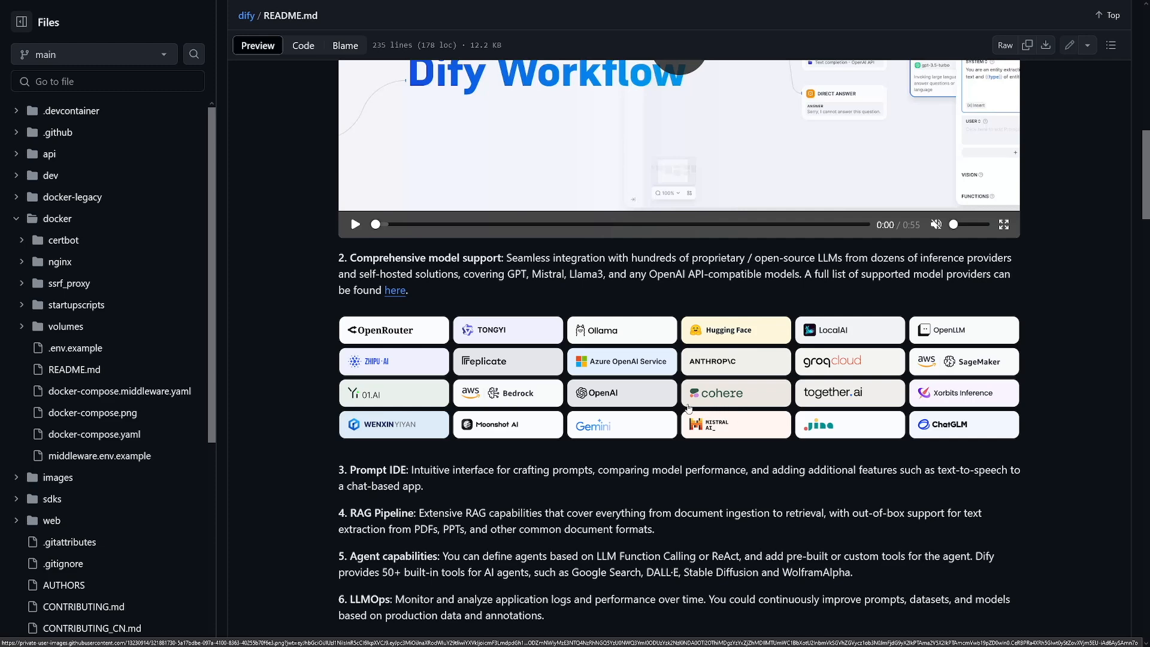
pyautogui.scroll(-3)
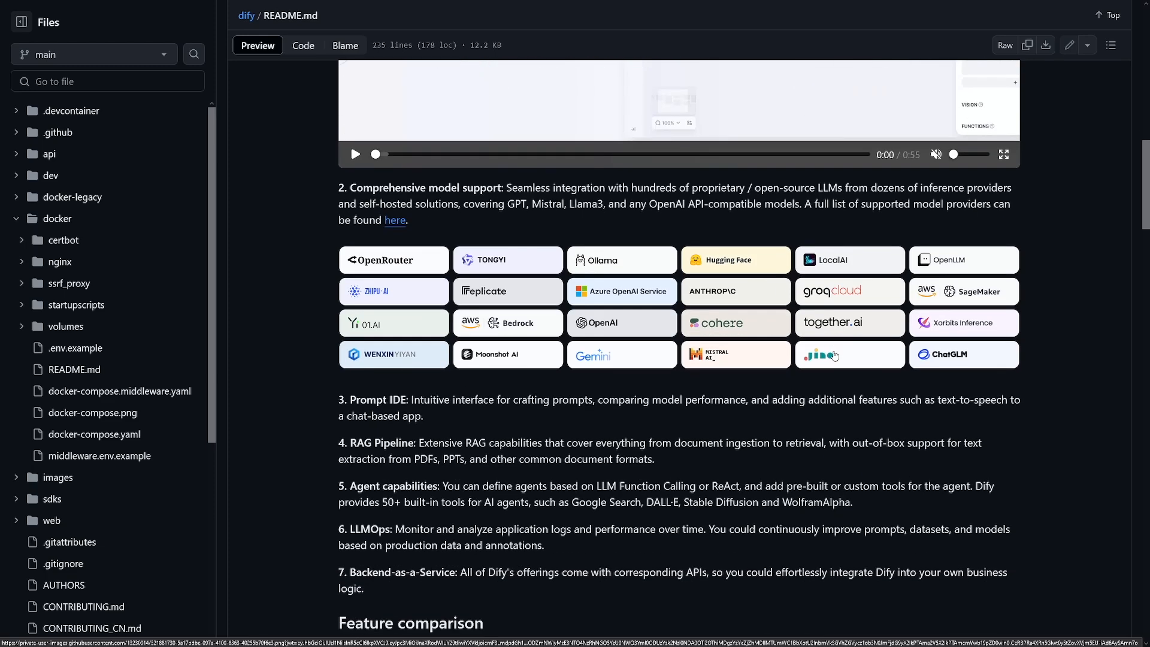
pyautogui.scroll(-3)
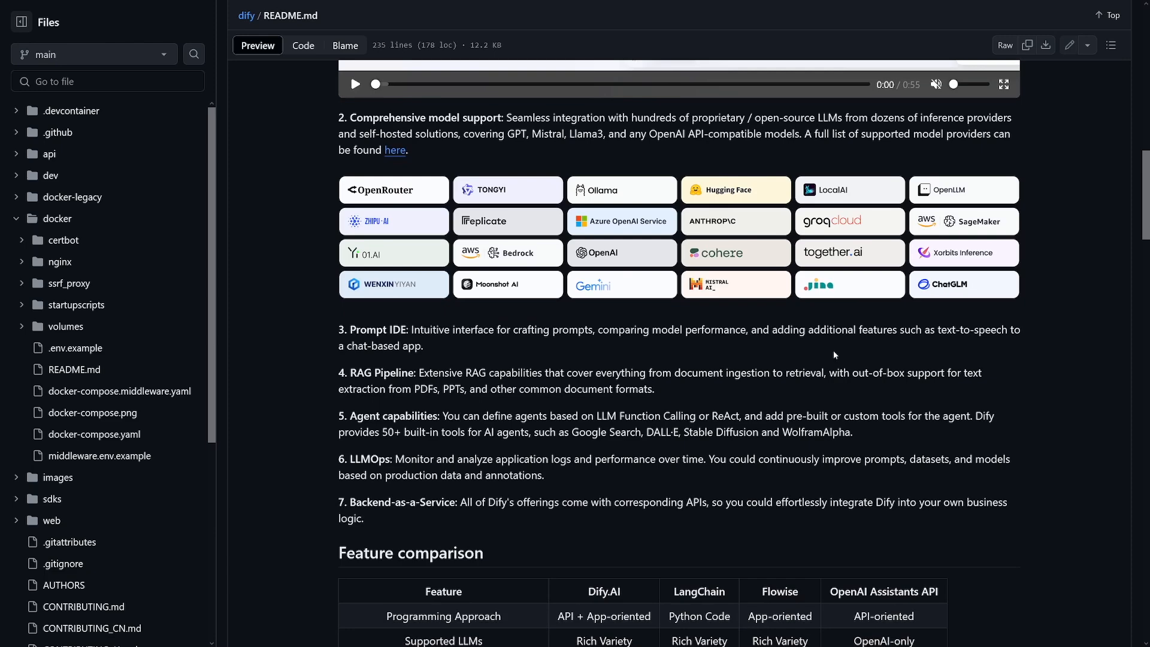
pyautogui.scroll(-3)
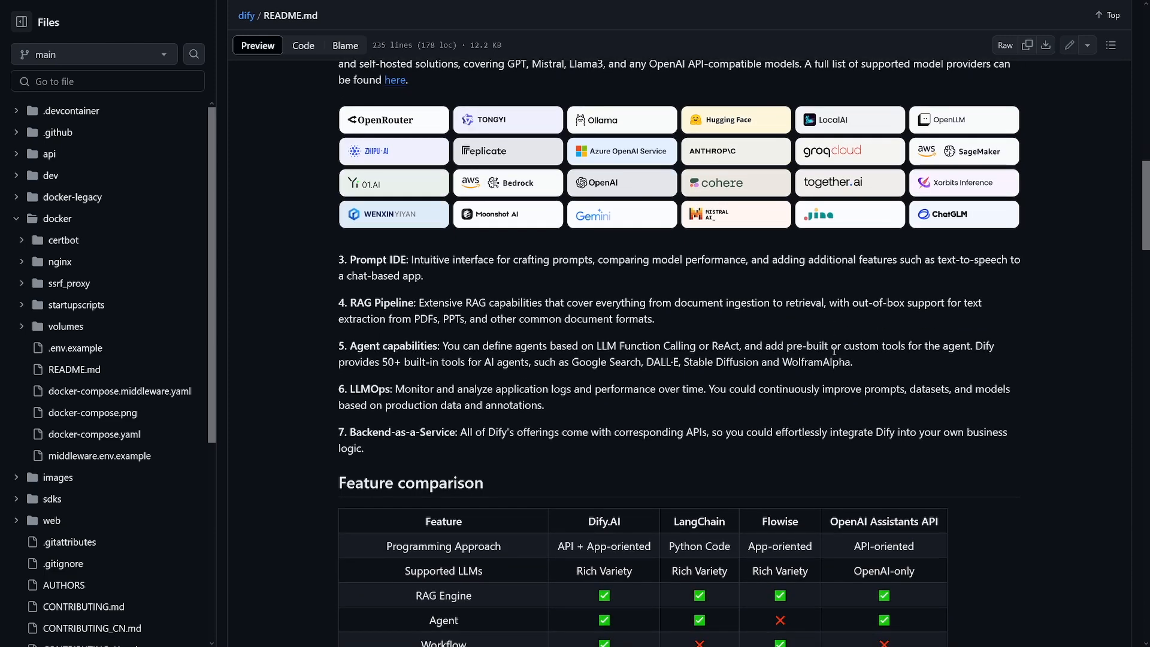
pyautogui.scroll(-3)
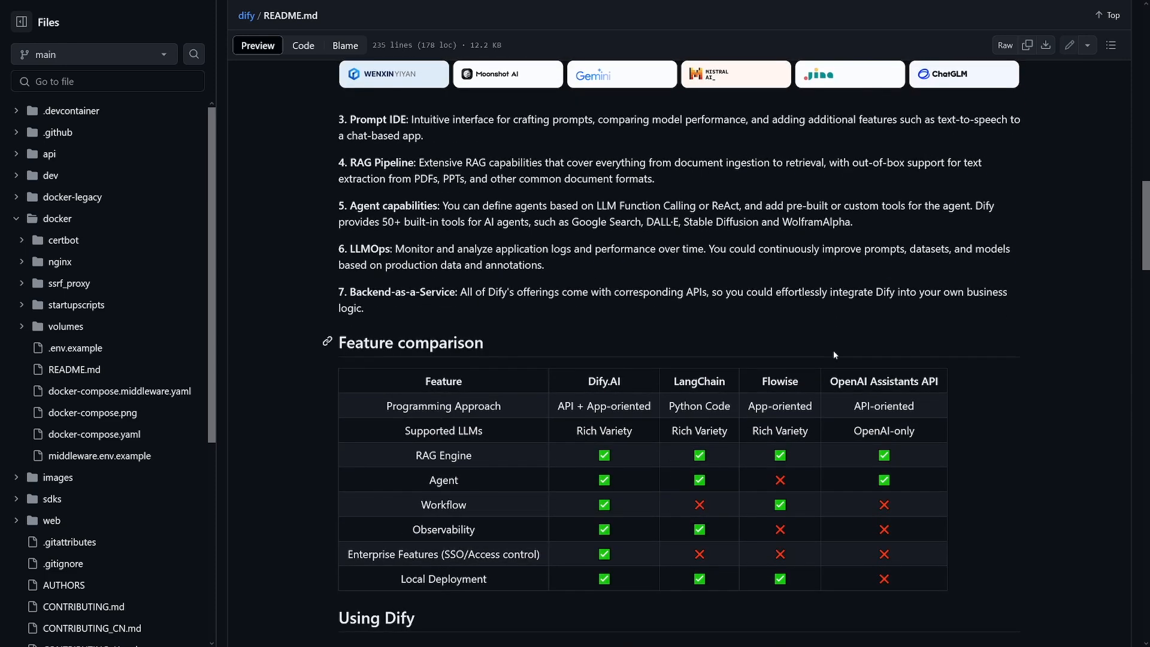
pyautogui.scroll(-3)
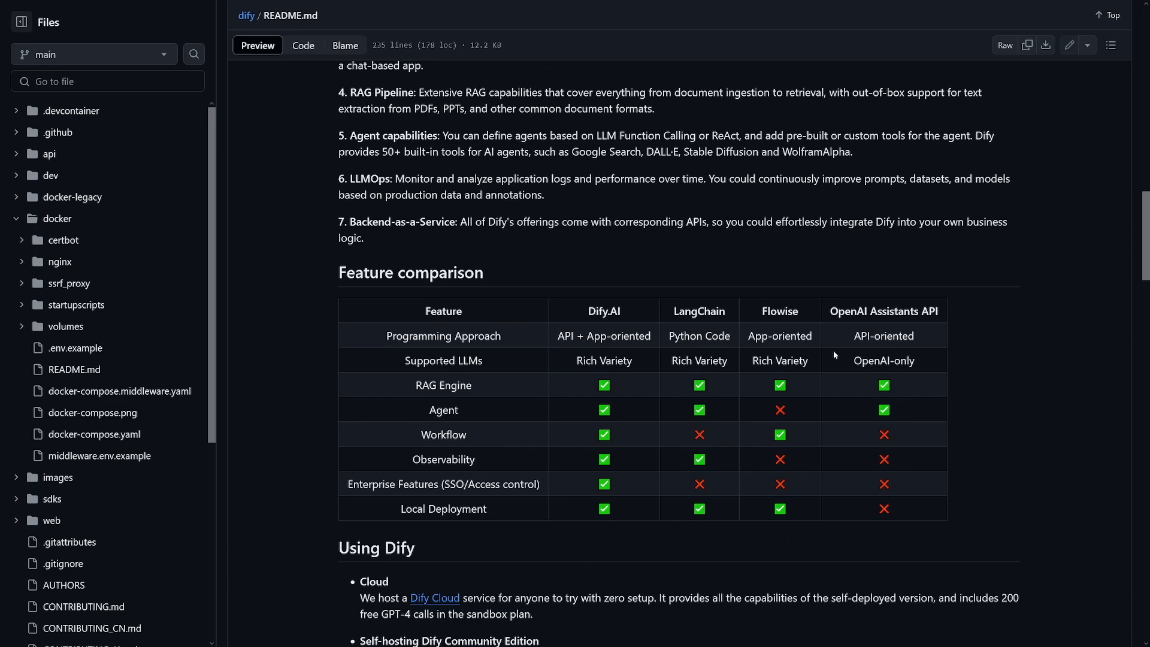
pyautogui.scroll(-3)
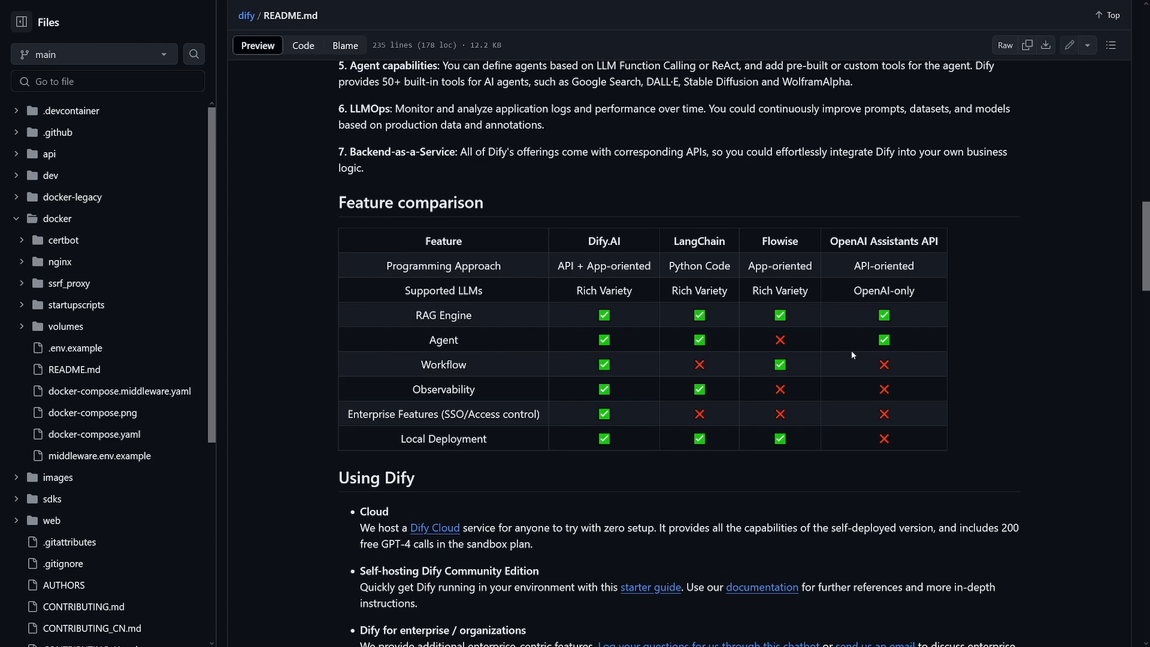
pyautogui.scroll(-3)
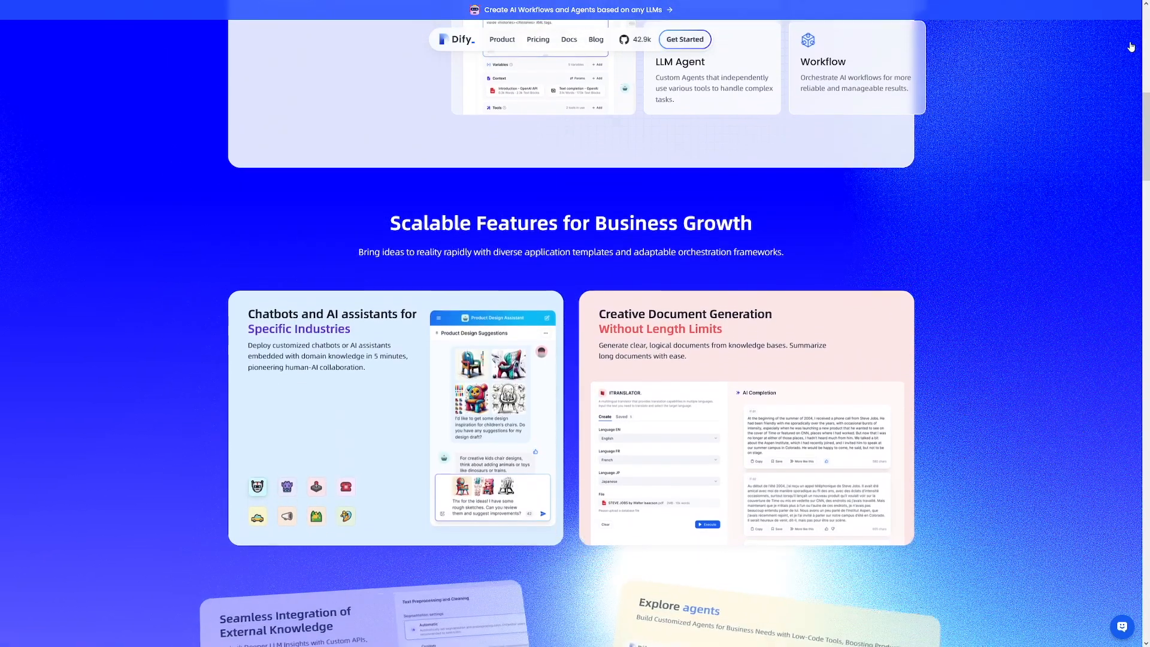
# Scroll the homepage through the LLMOps and workflow feature cards
pyautogui.scroll(-3)
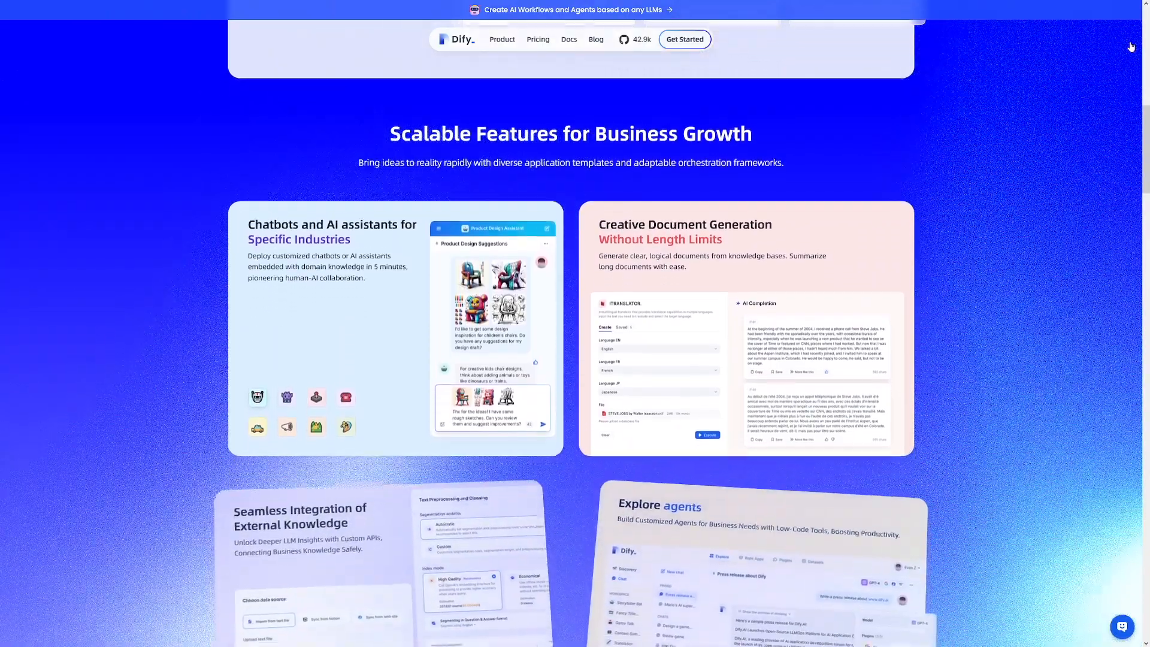
pyautogui.scroll(-3)
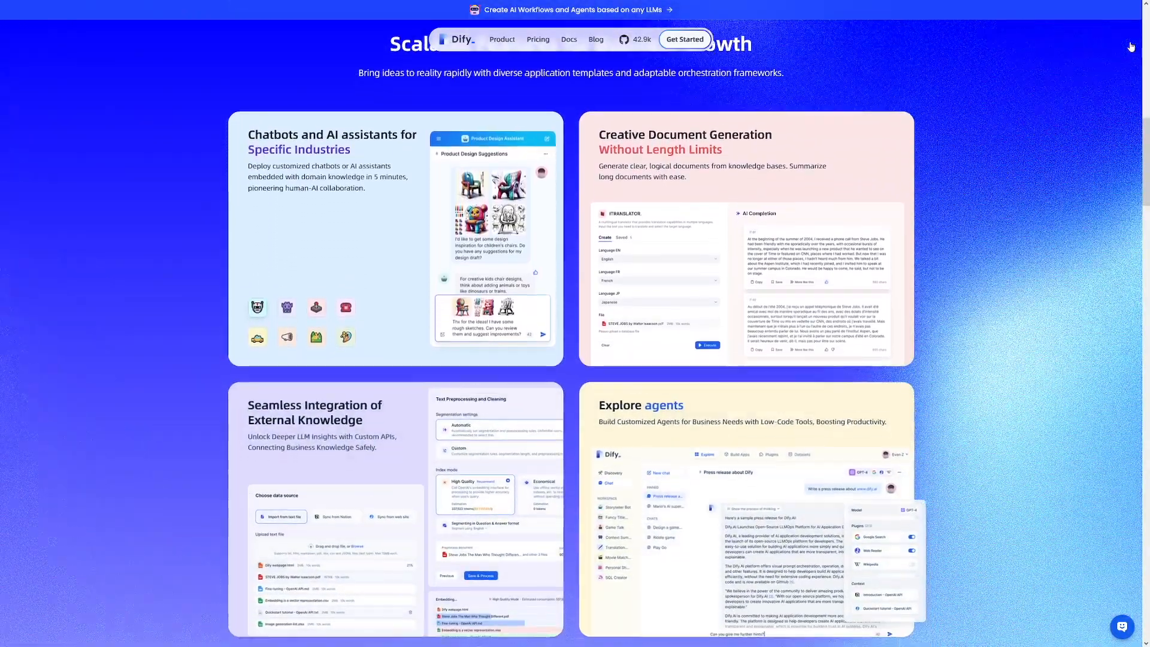
pyautogui.scroll(-3)
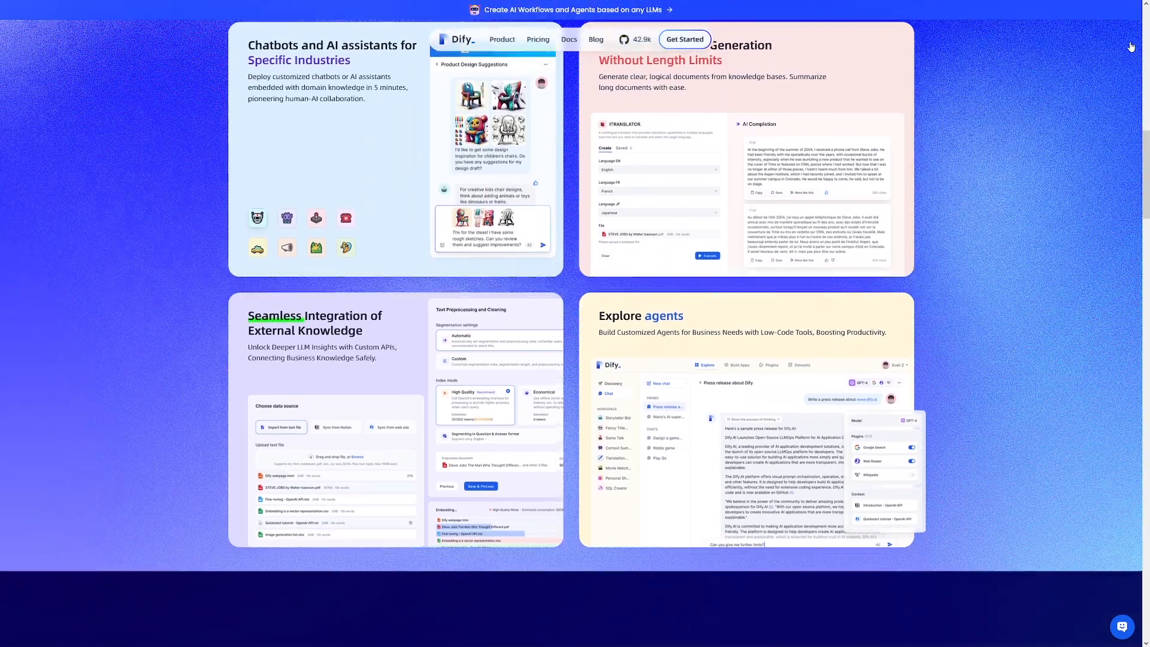
pyautogui.scroll(-3)
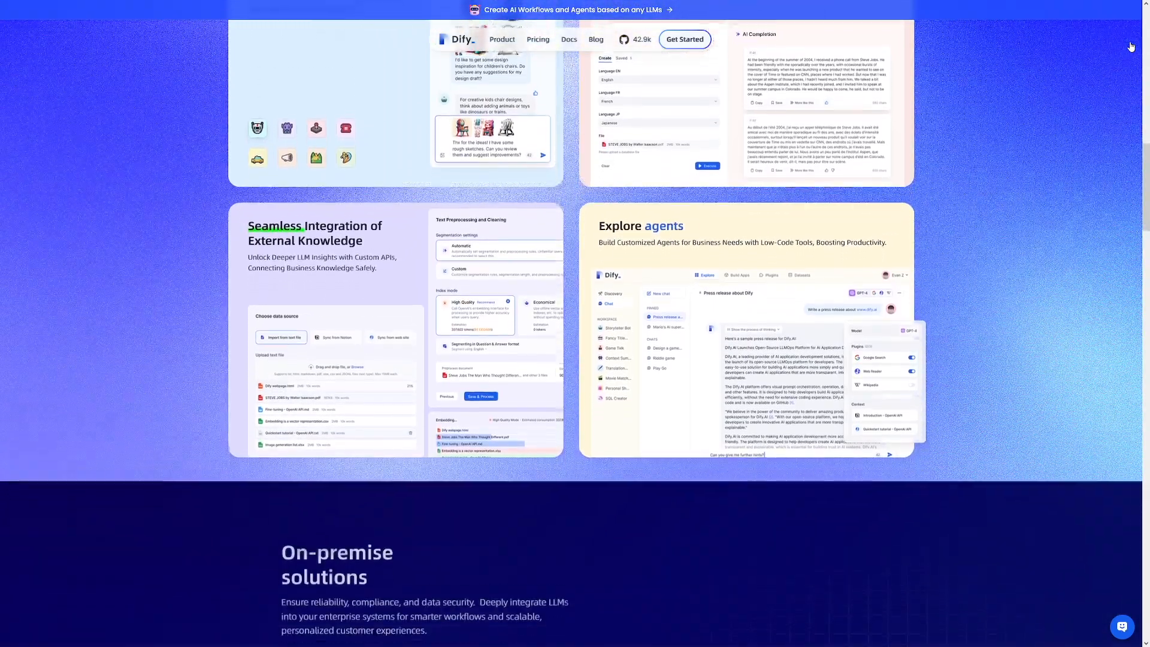
pyautogui.scroll(-3)
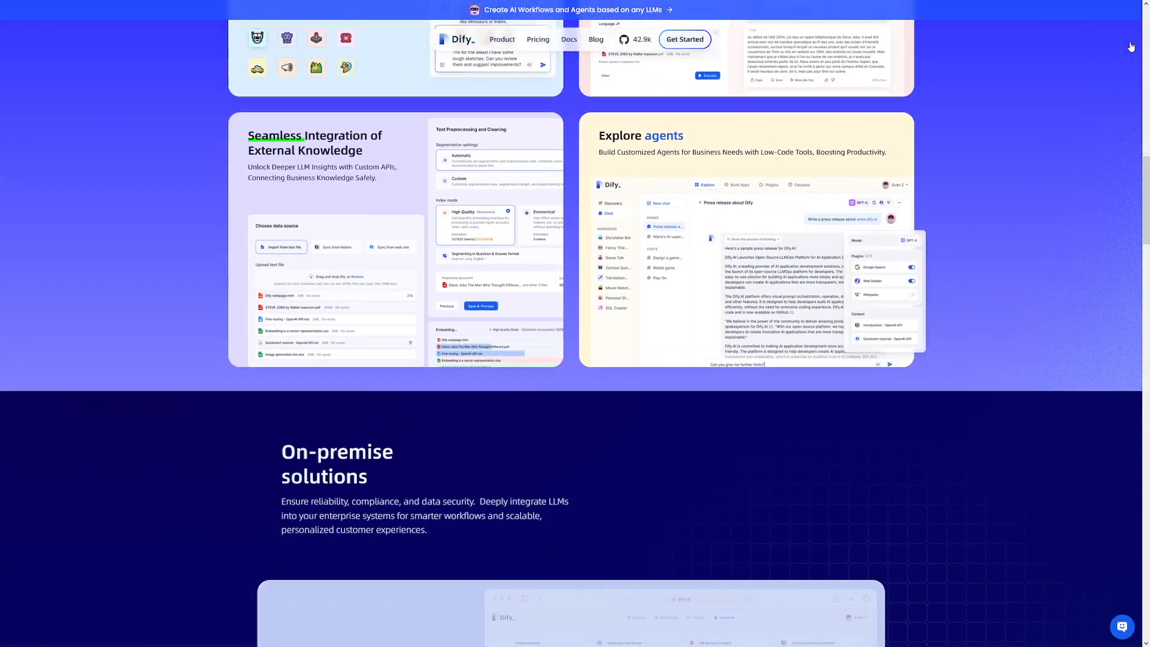
pyautogui.scroll(-3)
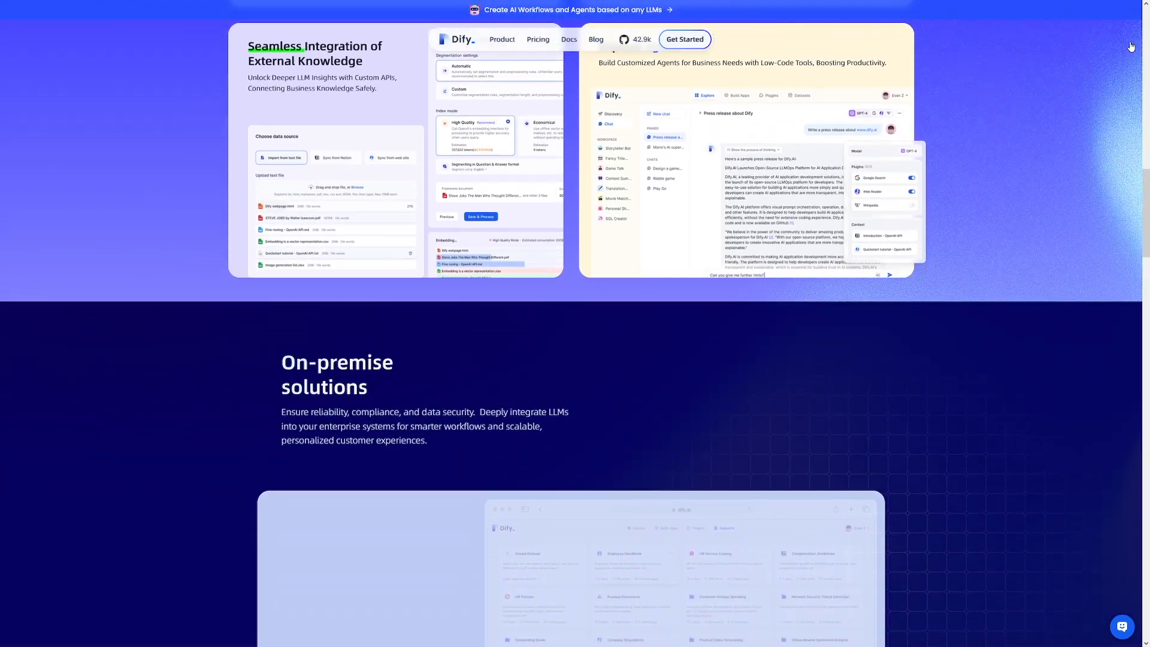
pyautogui.scroll(-3)
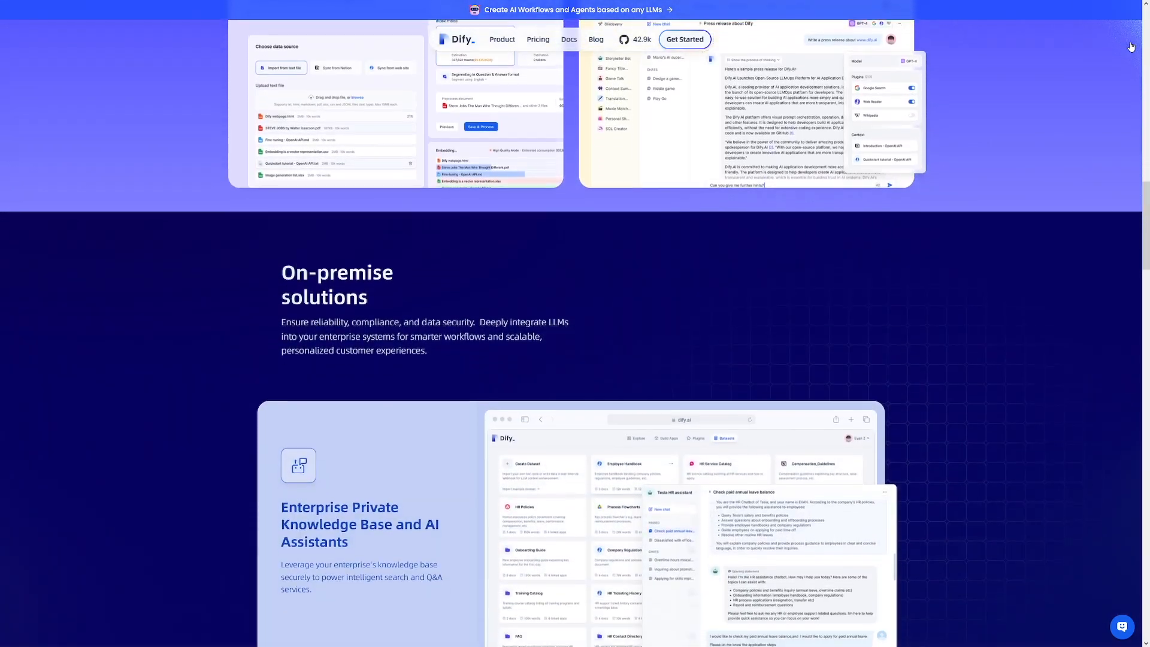
pyautogui.scroll(-3)
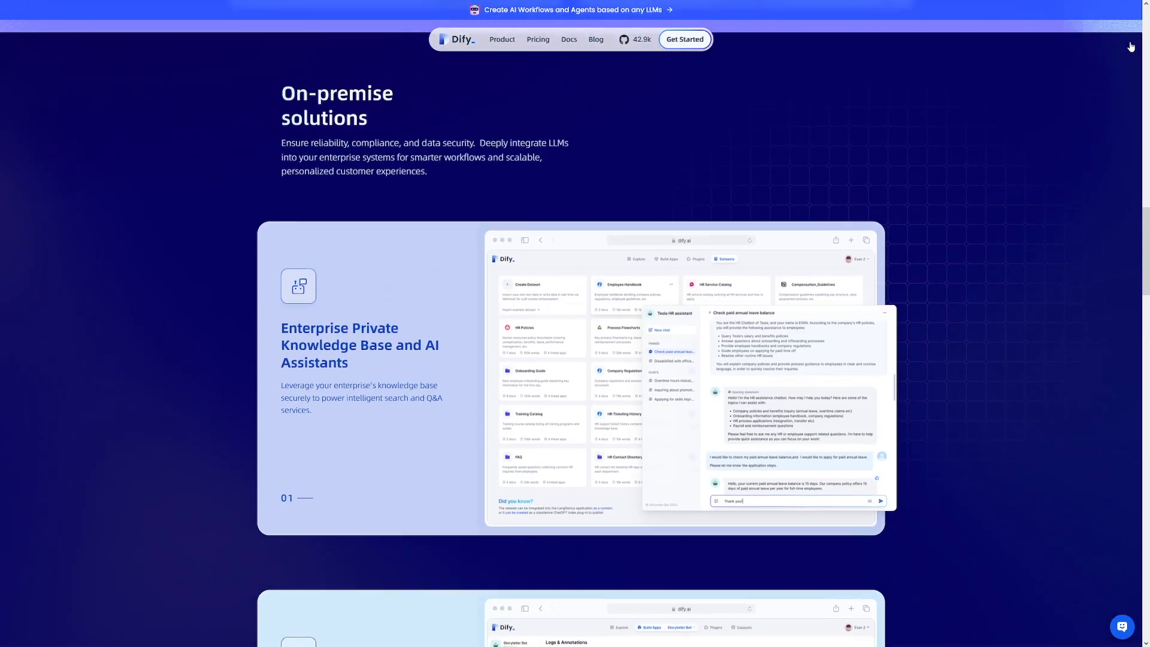
pyautogui.scroll(-3)
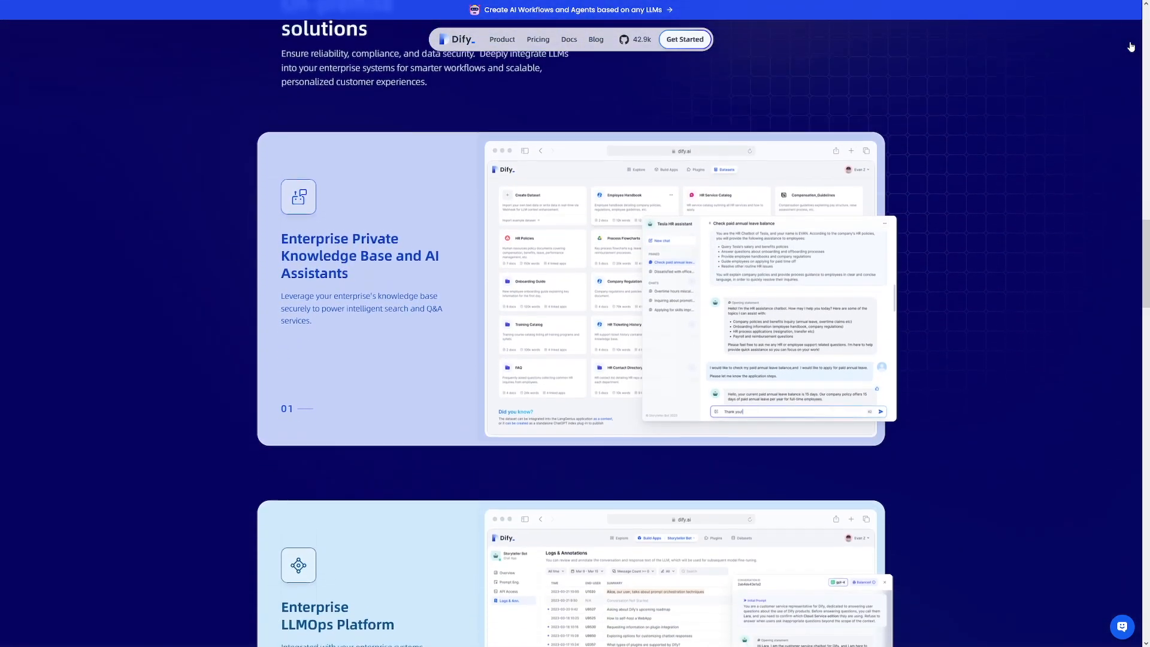
pyautogui.scroll(-3)
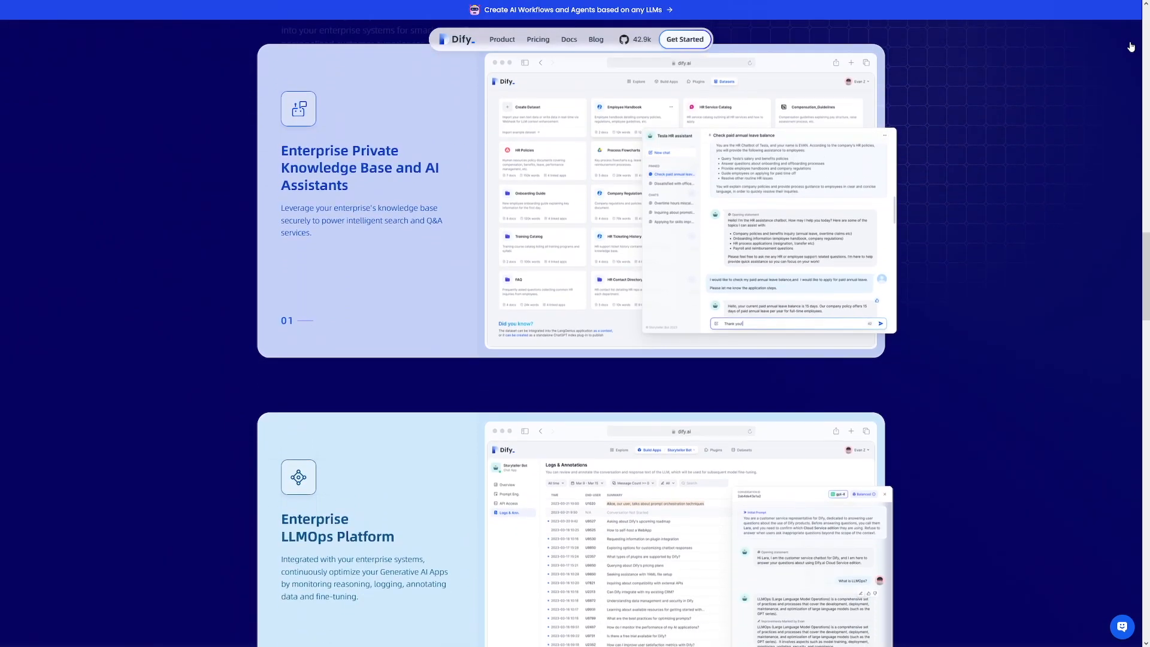
pyautogui.scroll(-3)
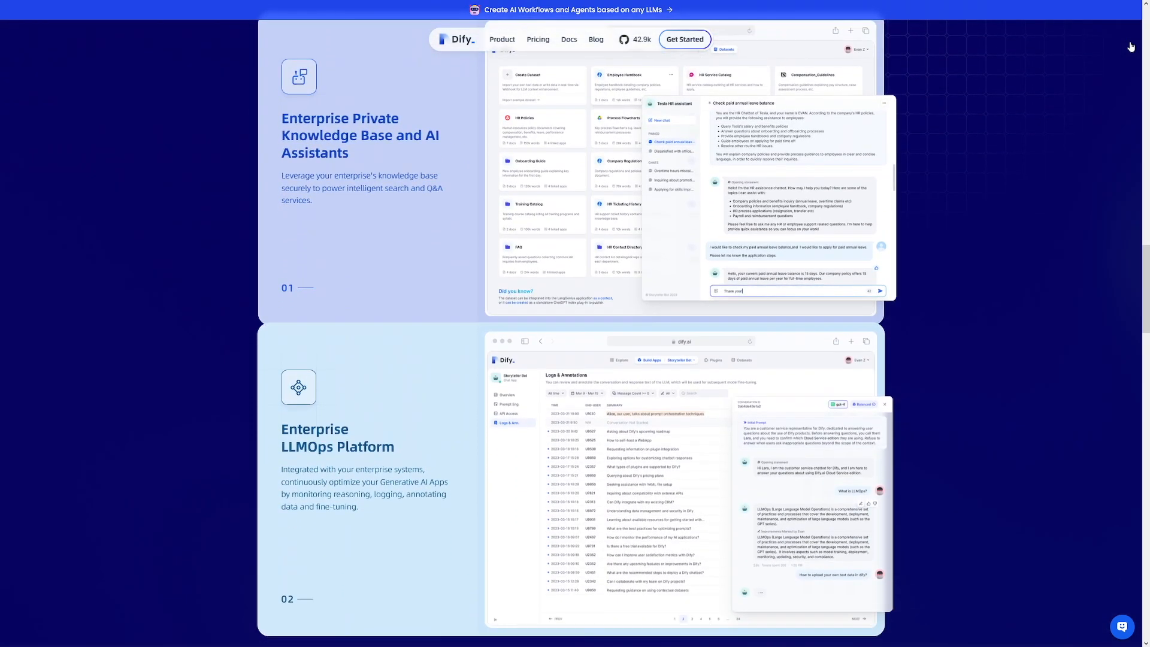
pyautogui.scroll(-3)
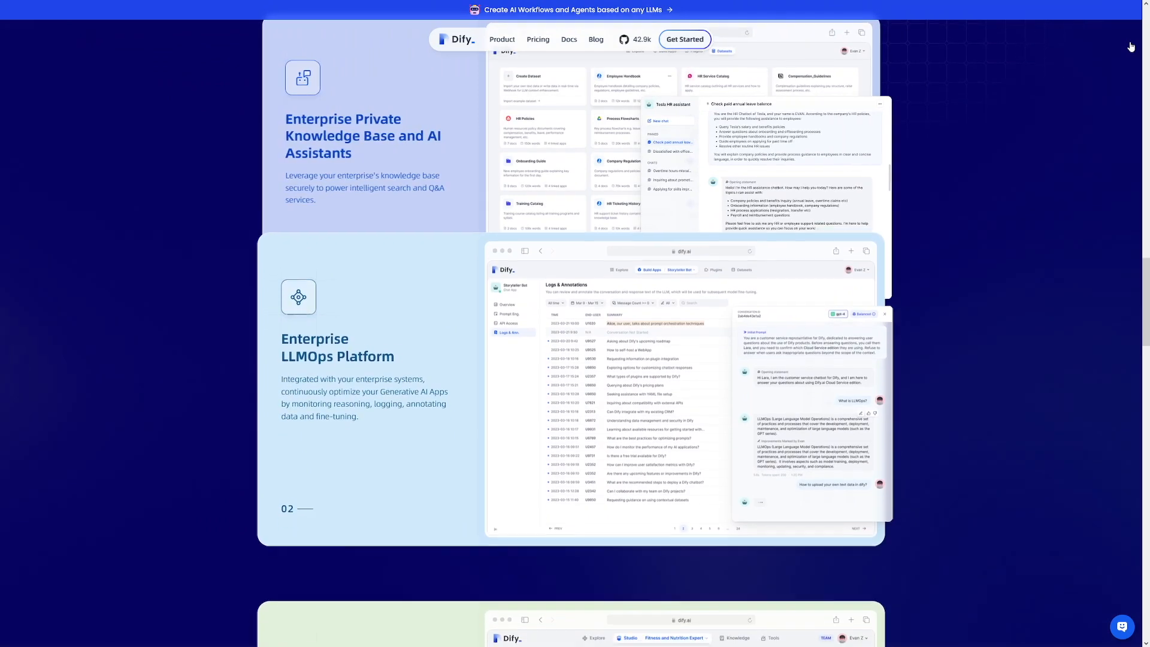
pyautogui.scroll(-3)
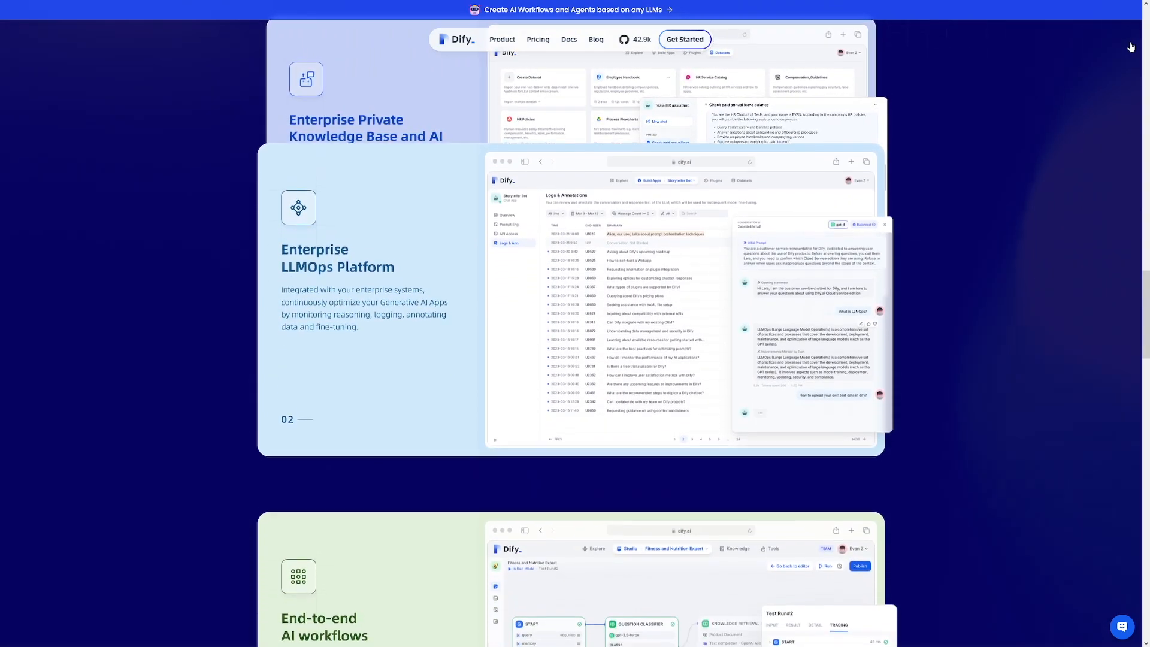
# Continue past the agent section to 'One Platform Connecting to Global LLMs'
pyautogui.scroll(-3)
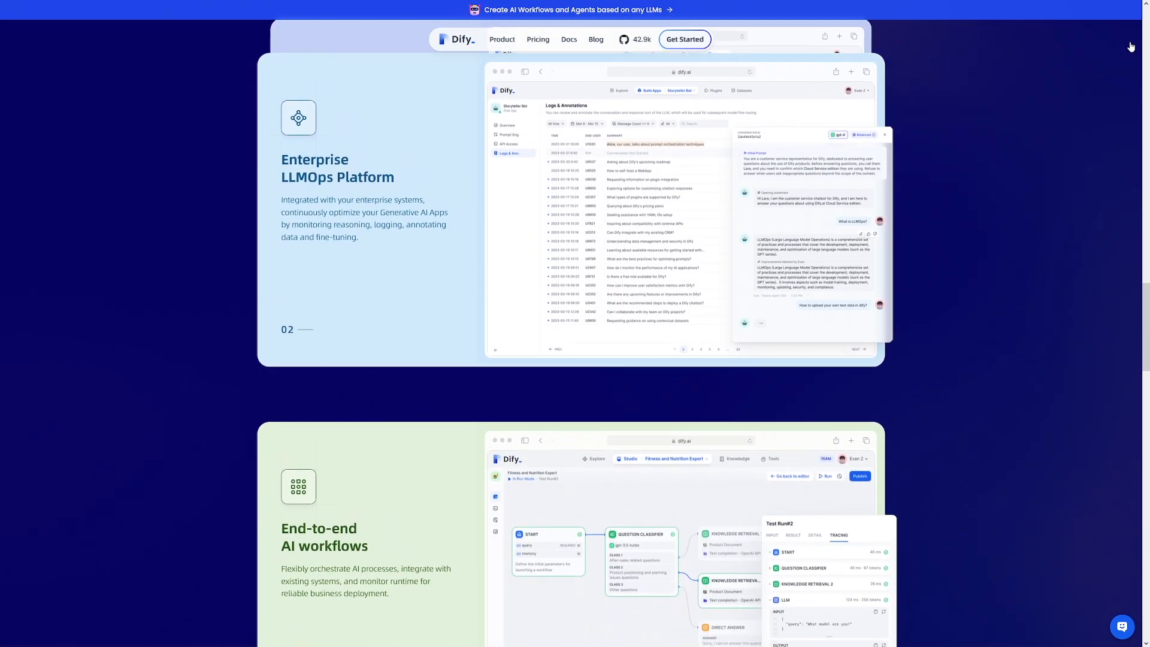
pyautogui.scroll(-3)
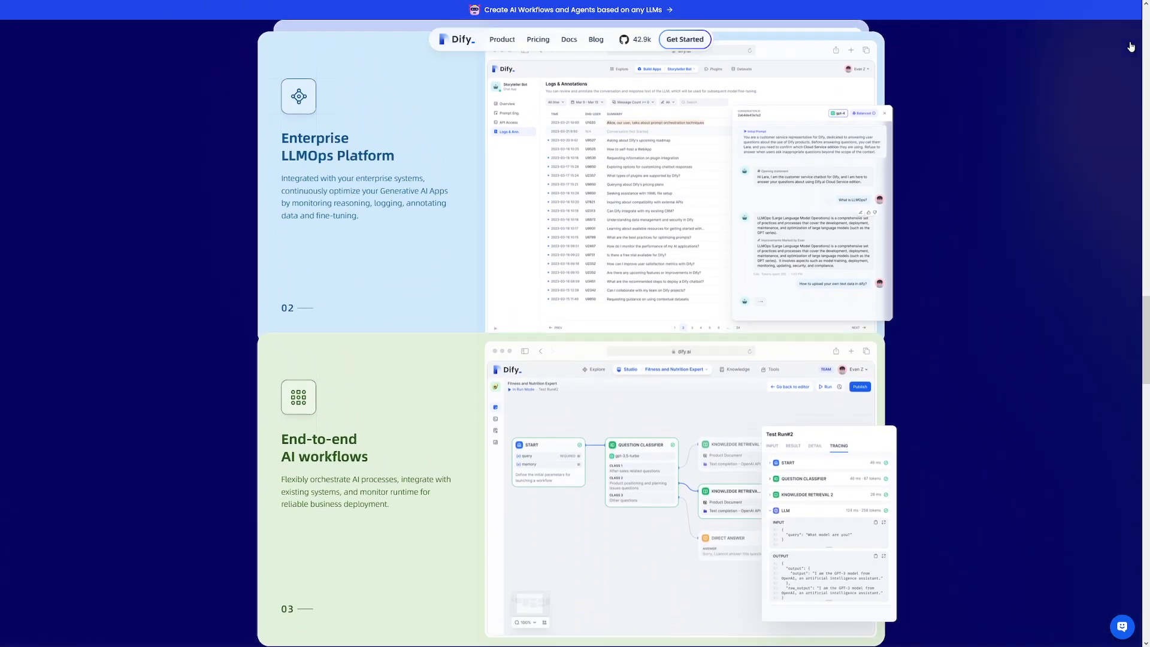
pyautogui.scroll(-3)
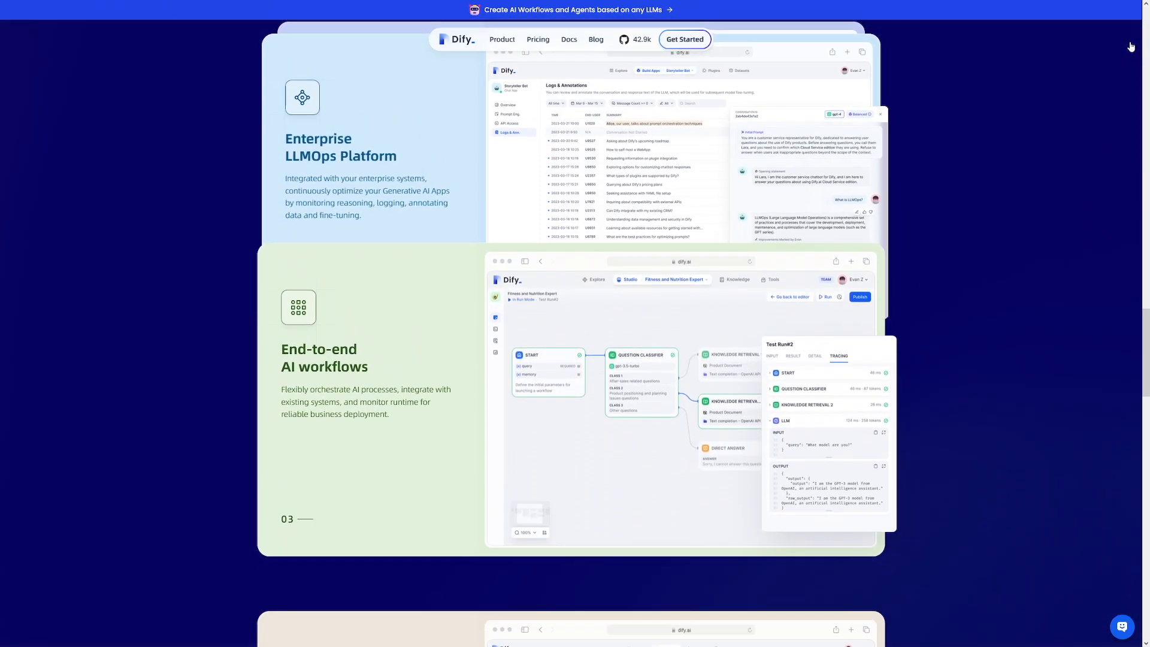
pyautogui.scroll(-3)
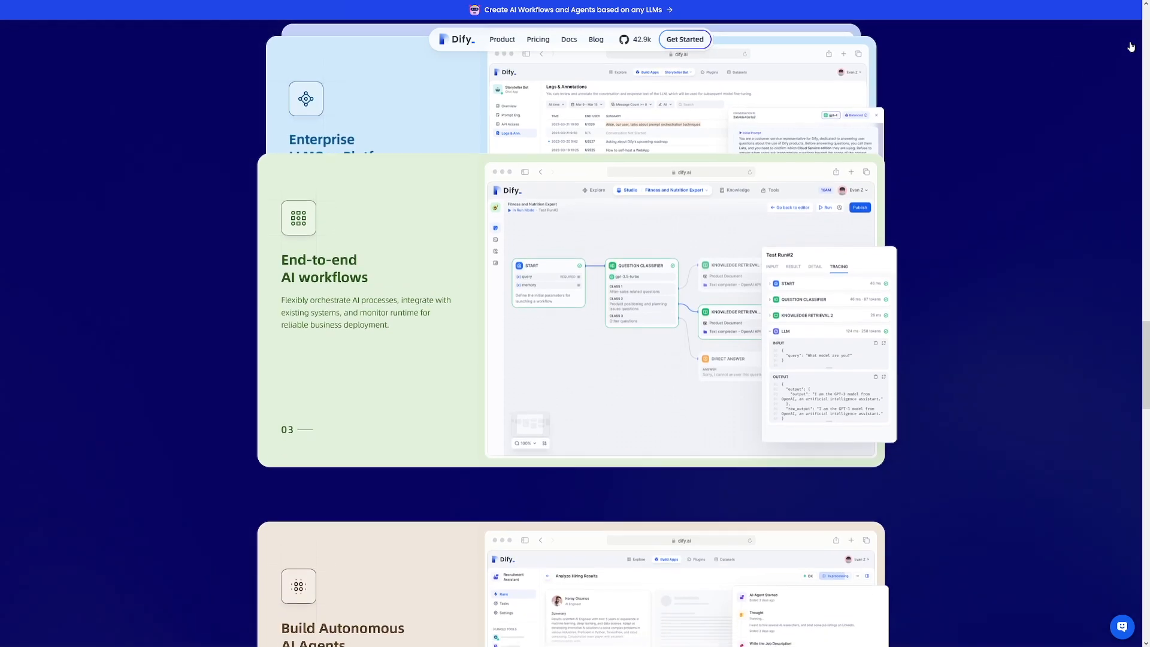
pyautogui.scroll(-3)
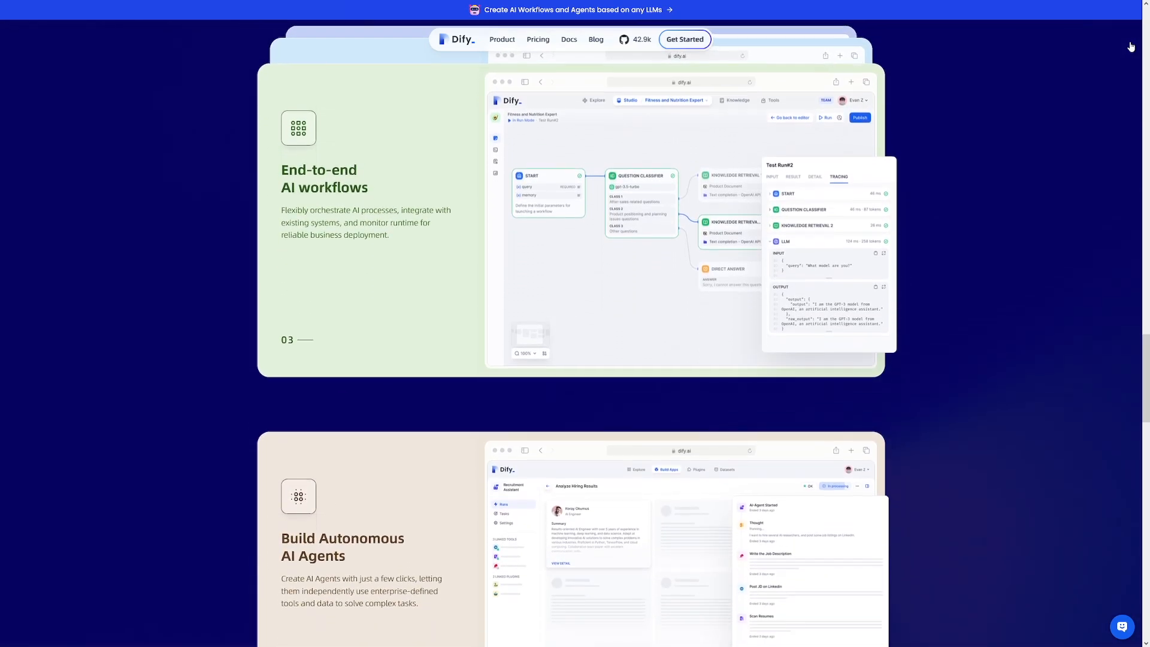
pyautogui.scroll(-3)
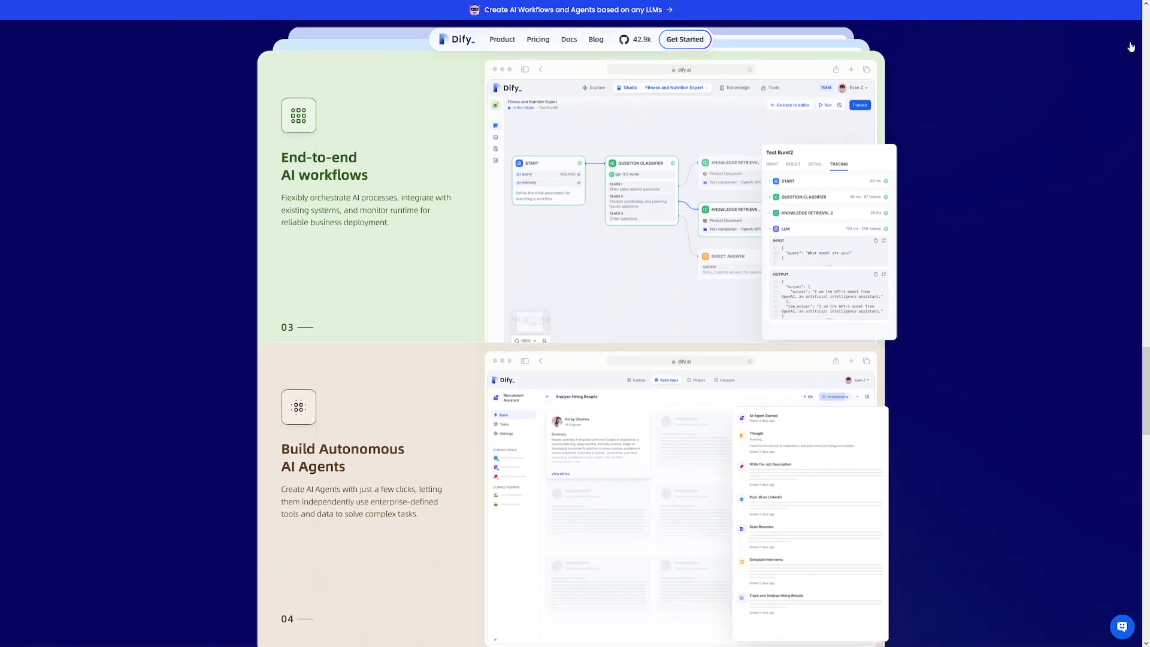
pyautogui.scroll(-3)
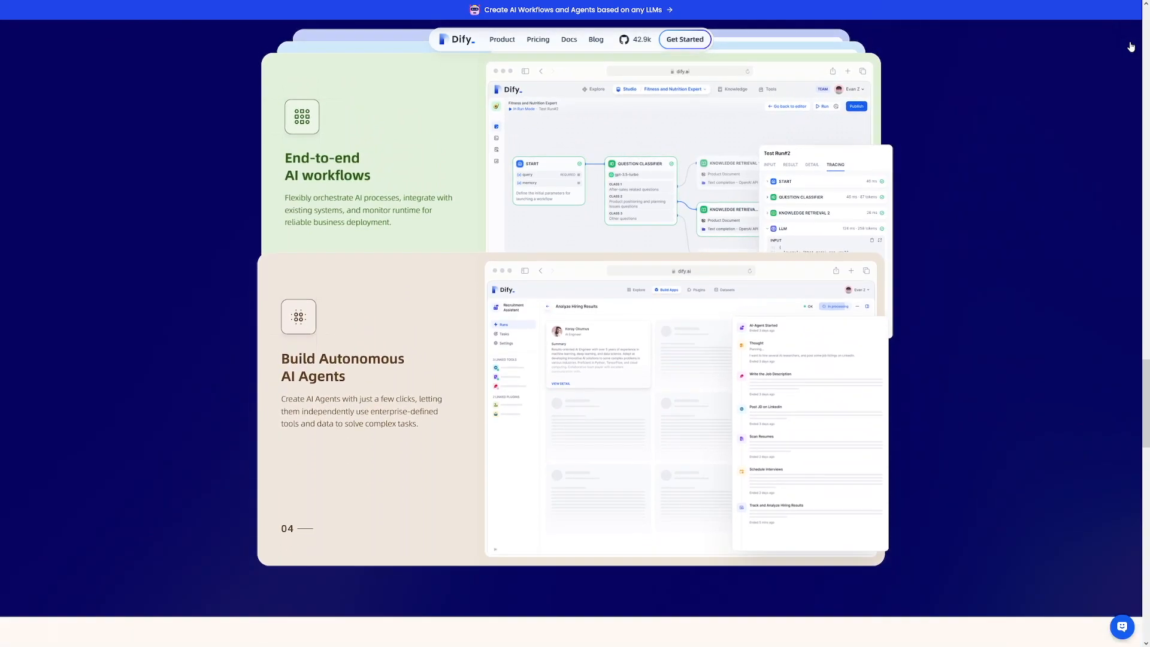
pyautogui.scroll(-3)
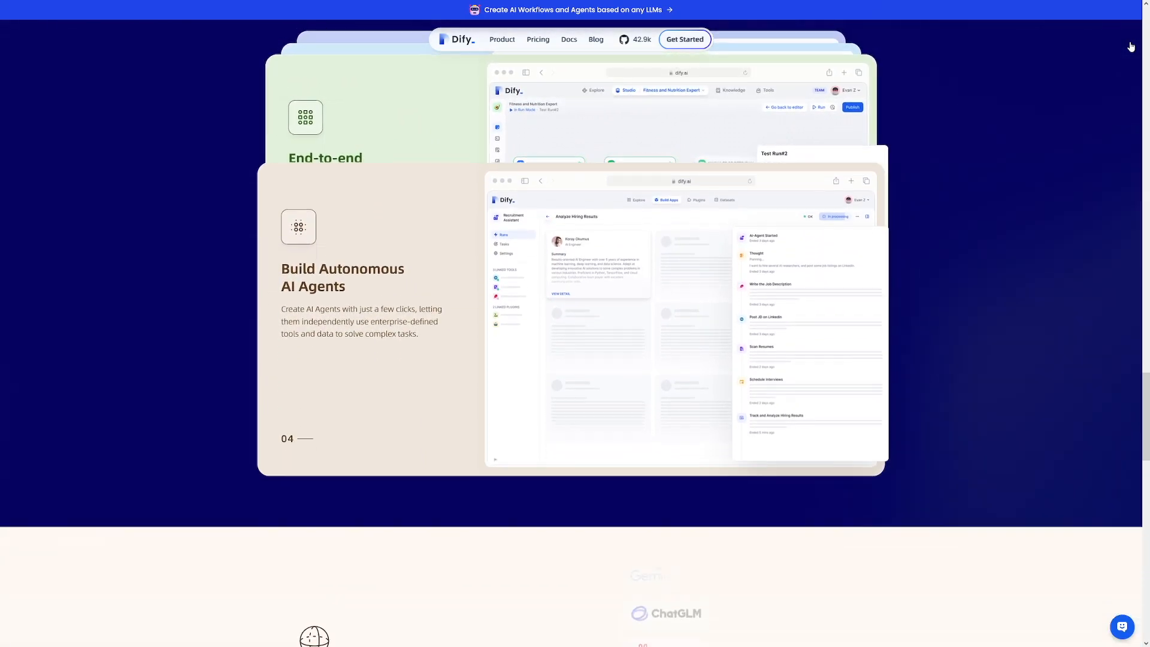
pyautogui.scroll(-3)
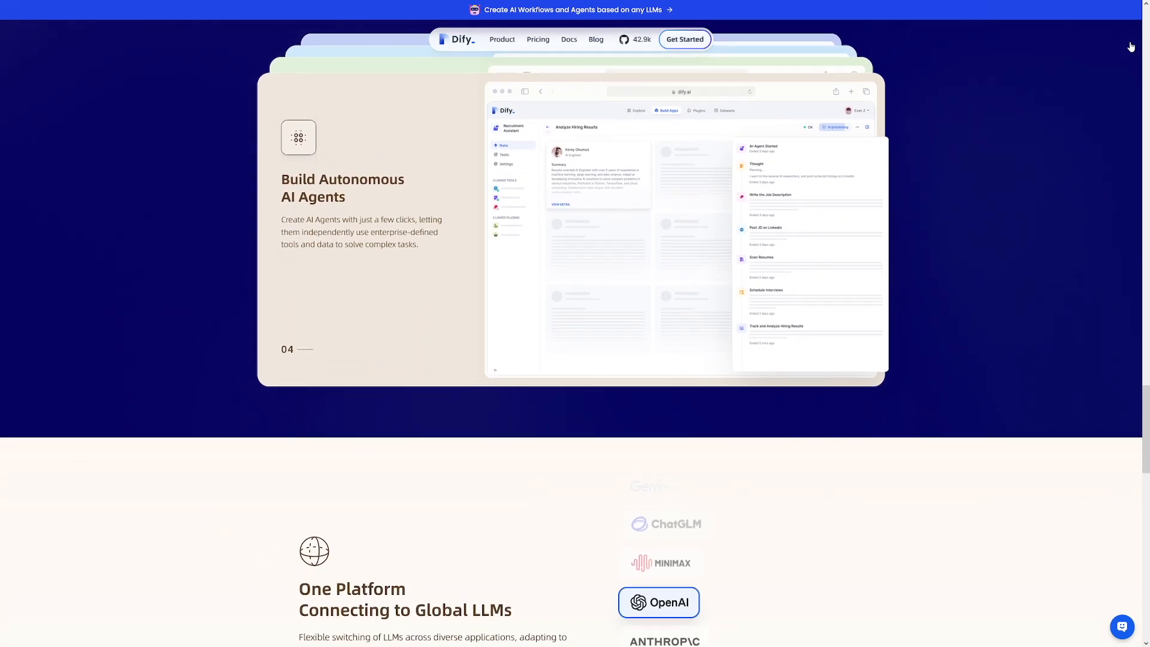
pyautogui.scroll(-3)
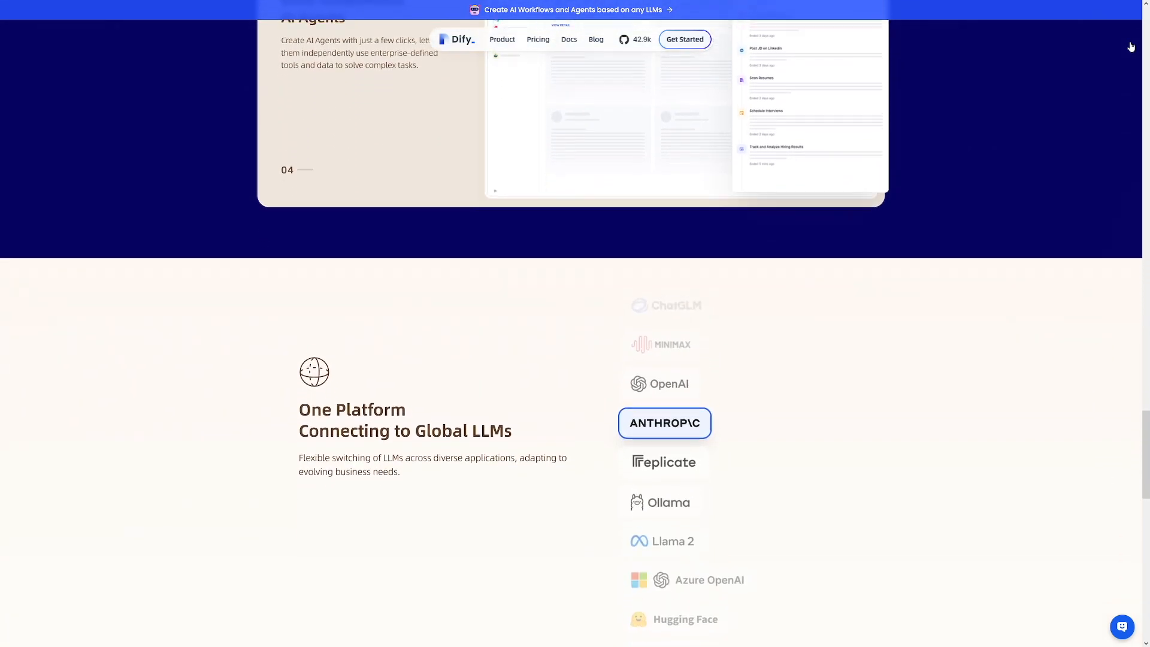
pyautogui.scroll(-3)
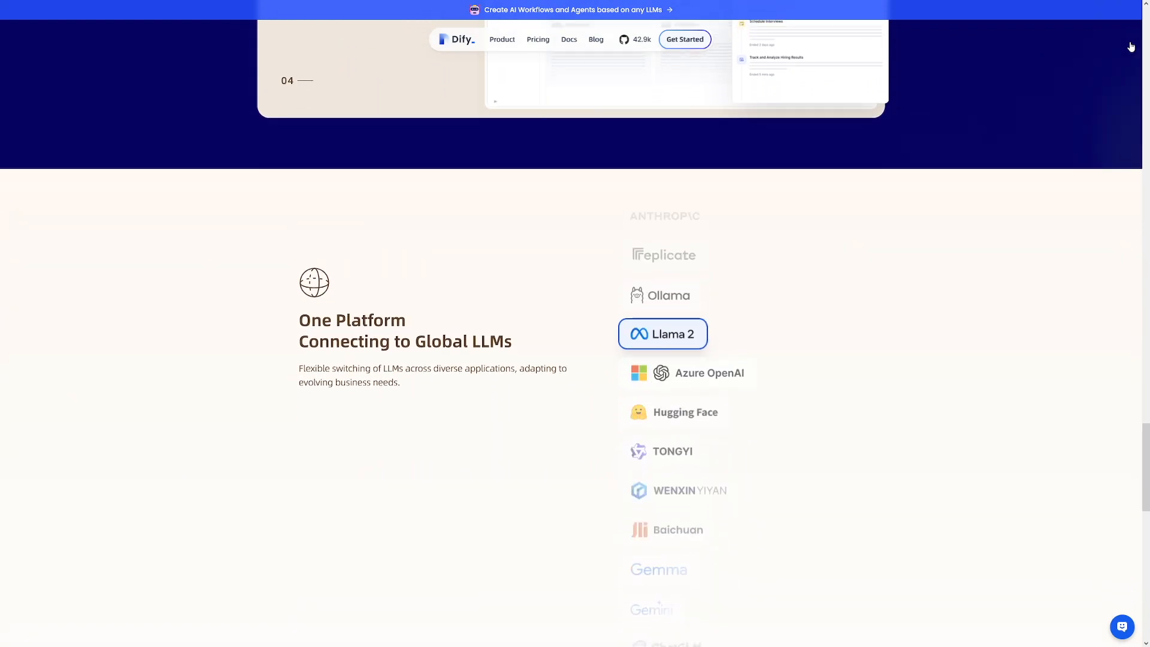
pyautogui.scroll(-3)
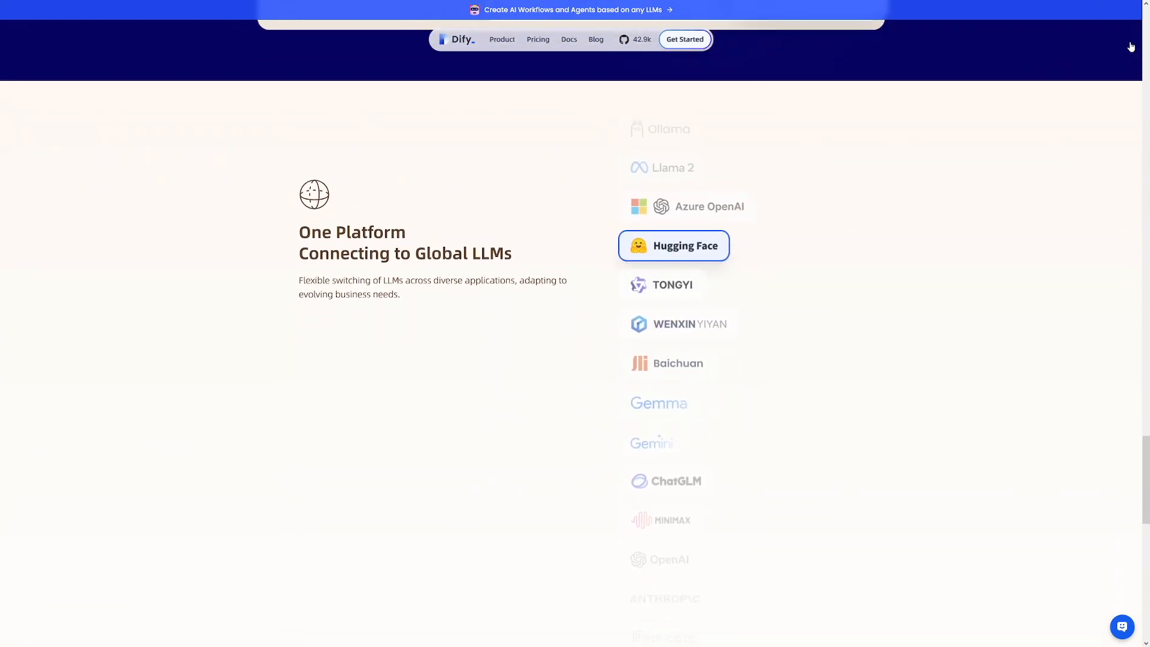
pyautogui.scroll(-3)
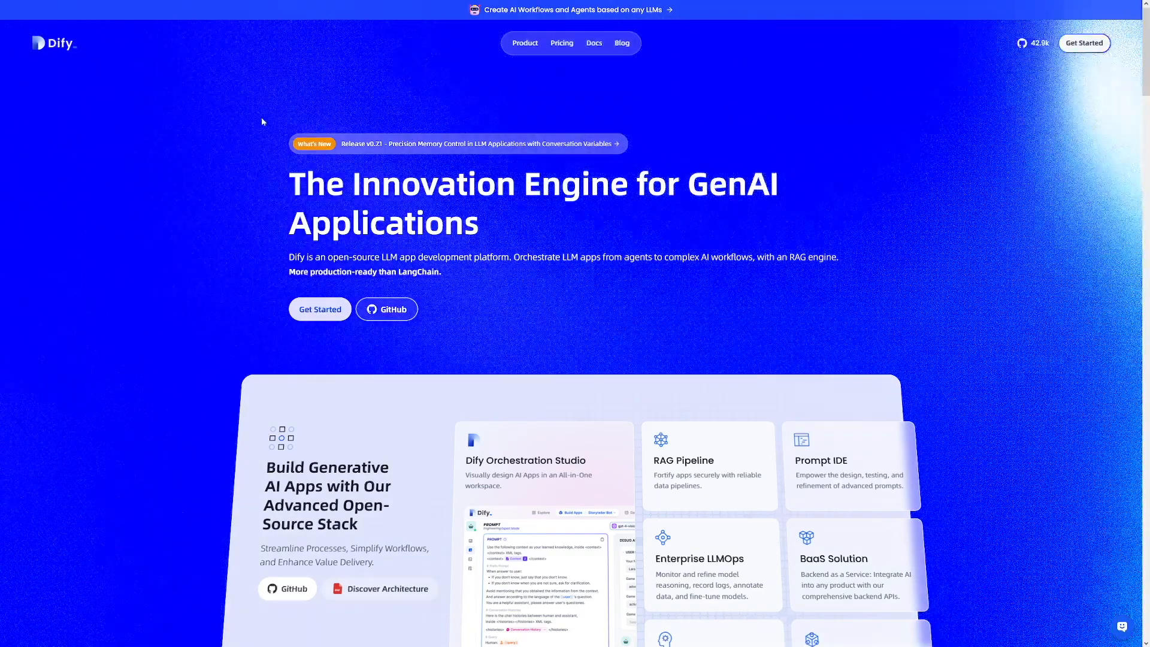
pyautogui.moveTo(48, 51)
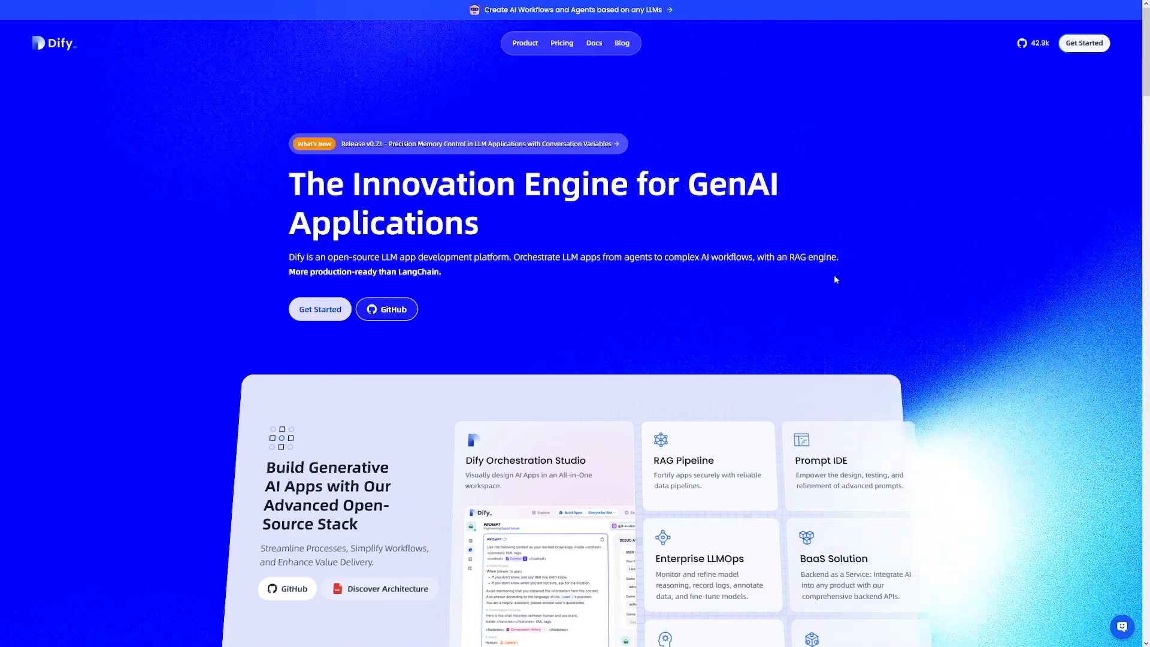
pyautogui.moveTo(1084, 43)
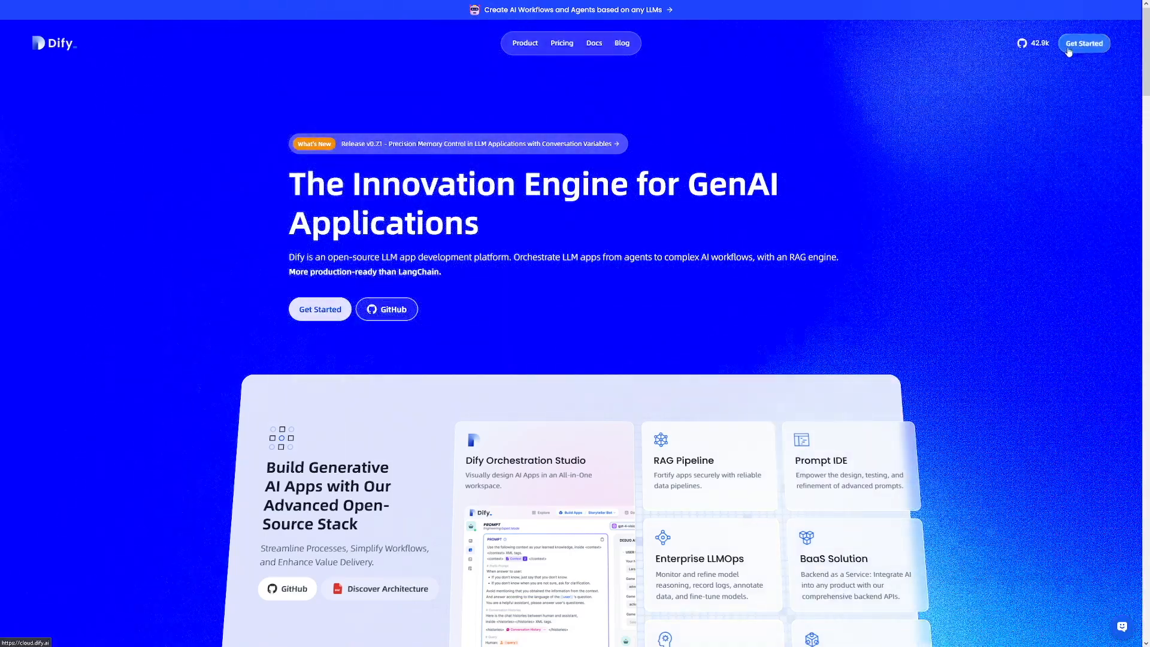
# Sign in to Dify via Get Started using a GitHub account
pyautogui.click(1084, 43)
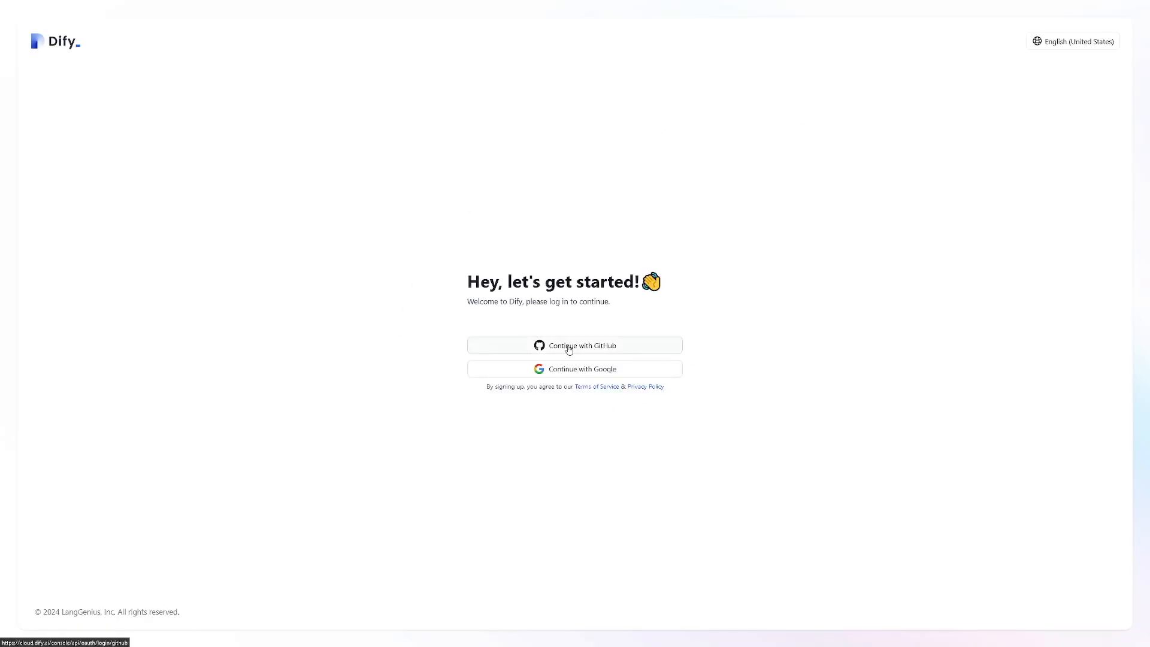
pyautogui.click(573, 345)
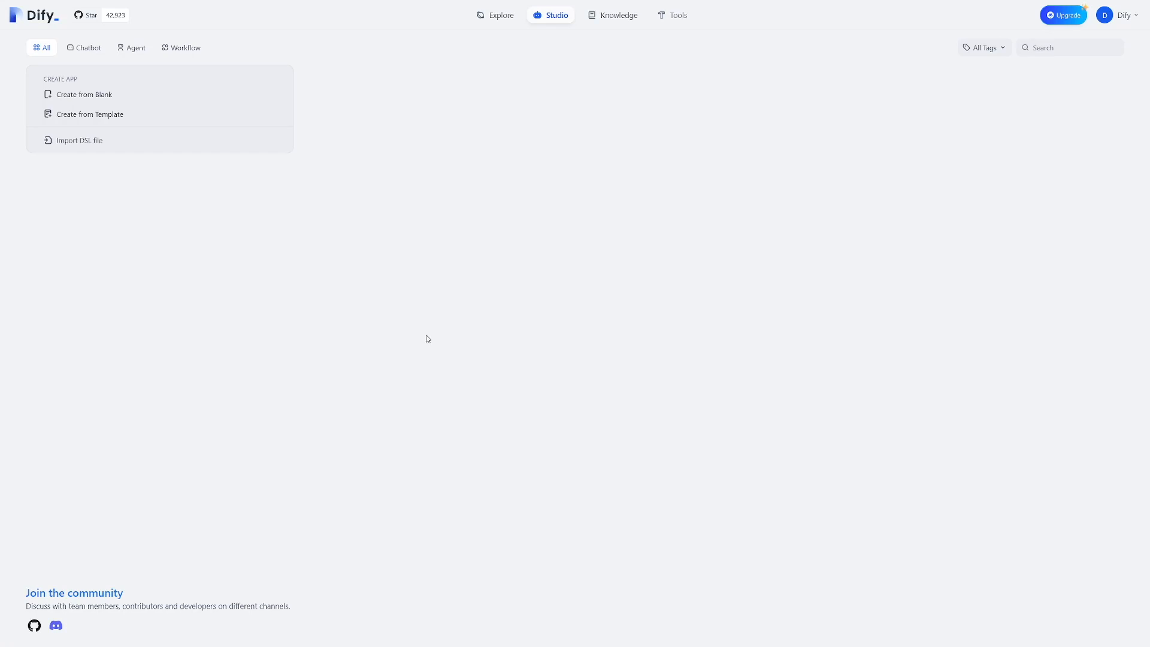
pyautogui.moveTo(95, 141)
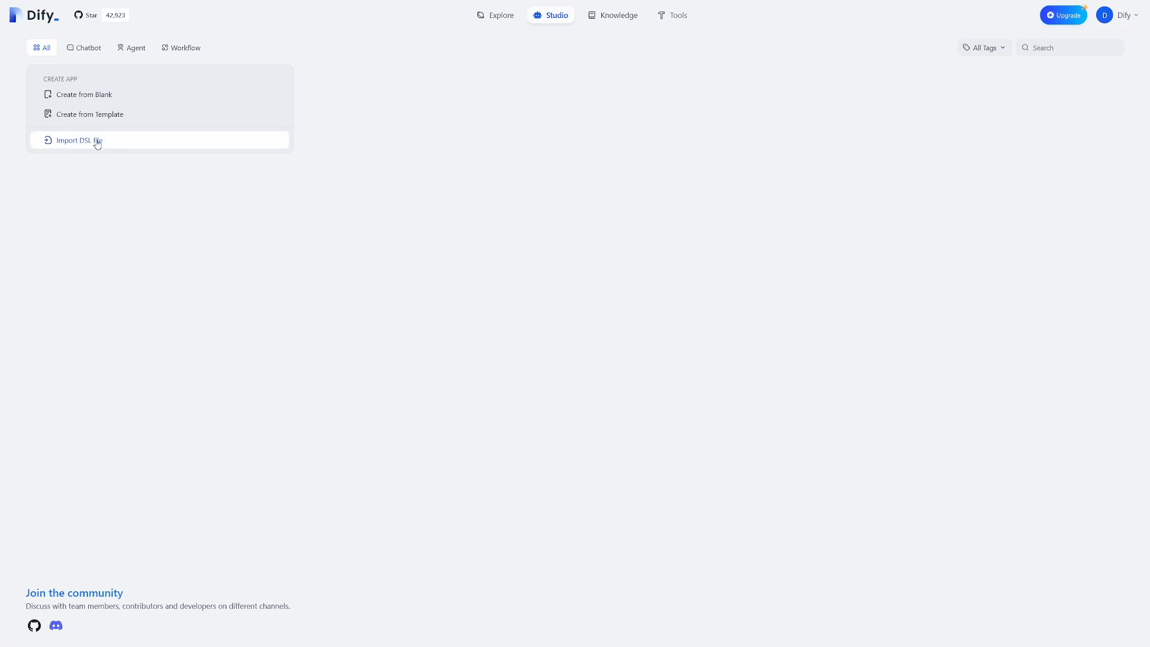
pyautogui.moveTo(46, 64)
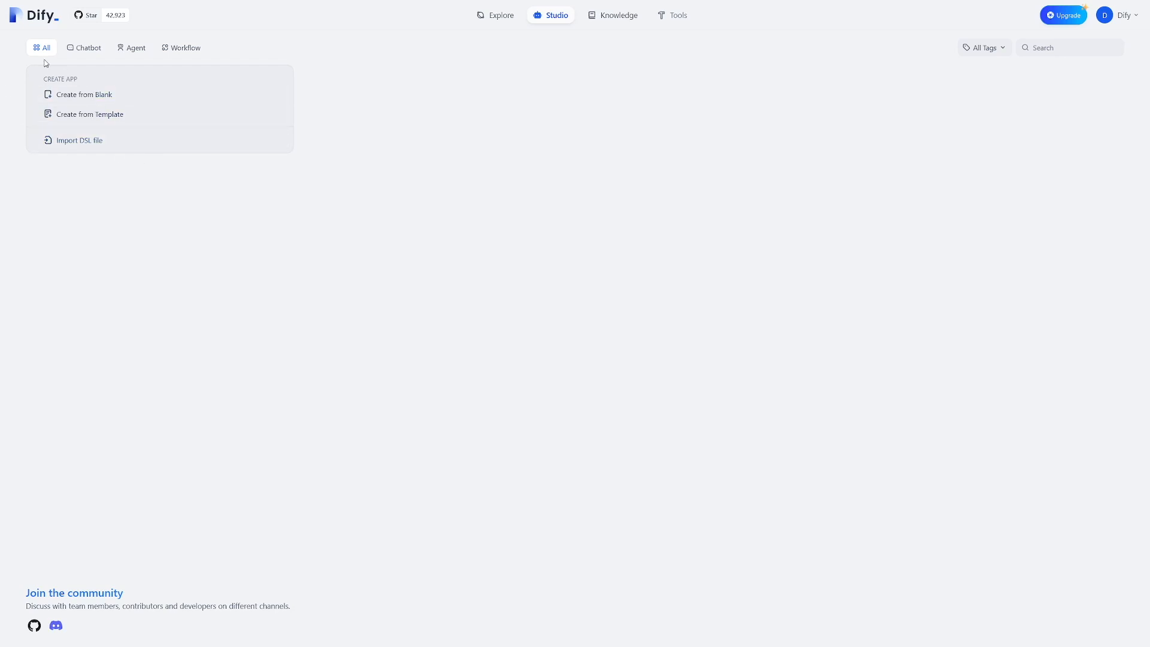
pyautogui.moveTo(87, 48)
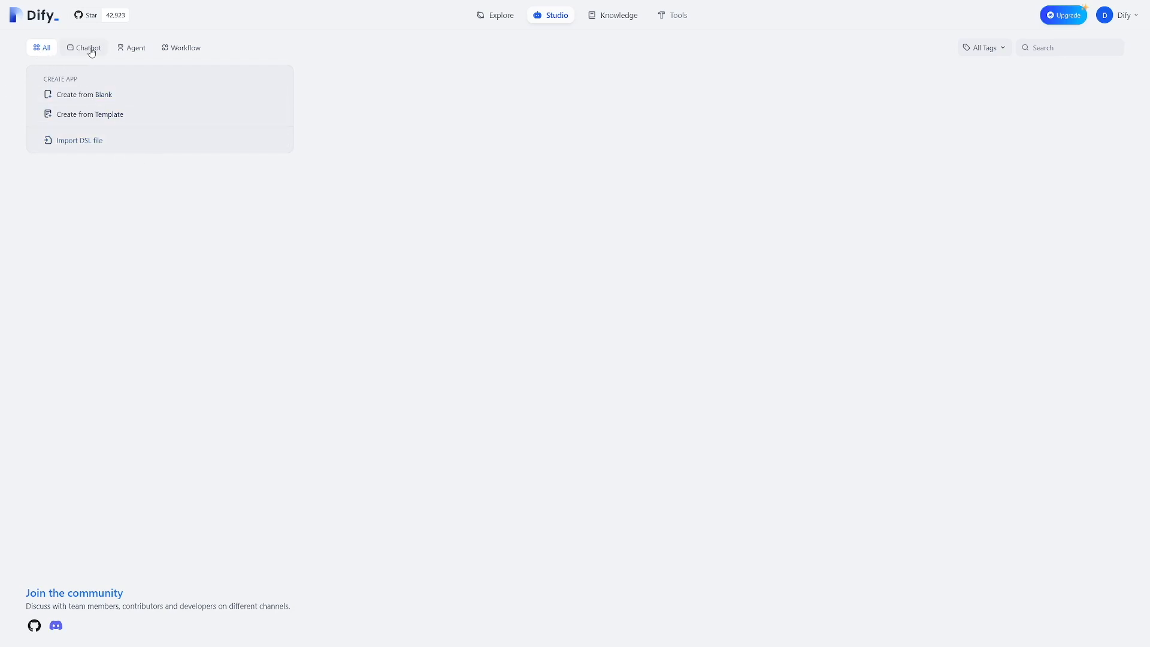
# Browse the empty Studio app list by Chatbot, Agent and Workflow filters
pyautogui.click(88, 46)
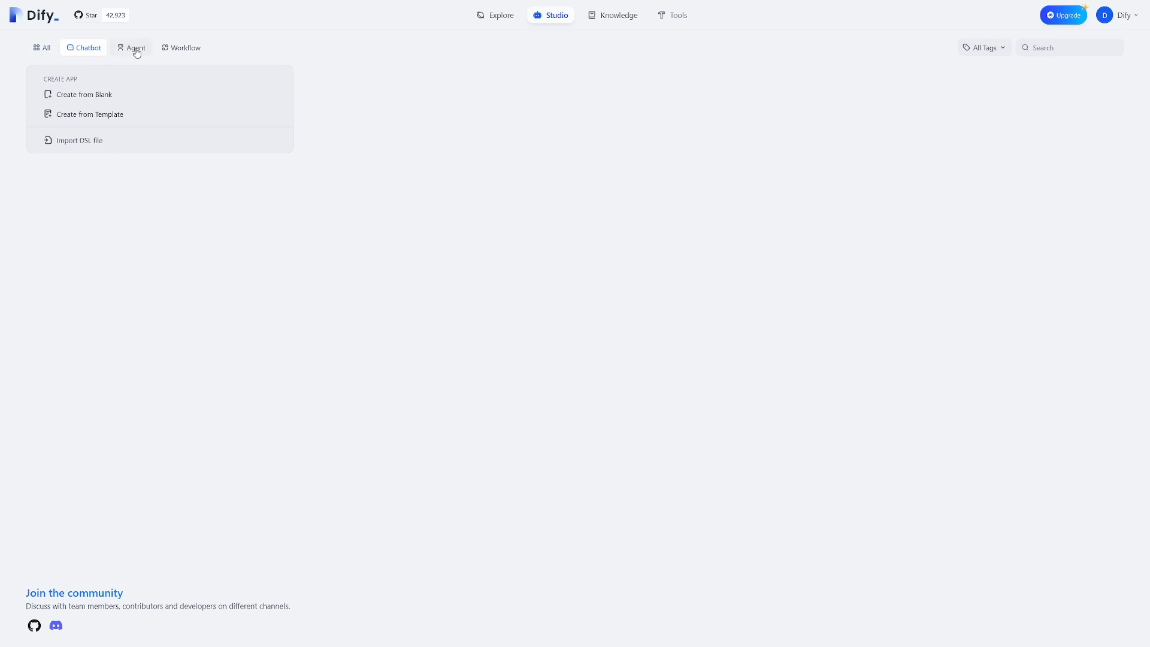
pyautogui.click(184, 48)
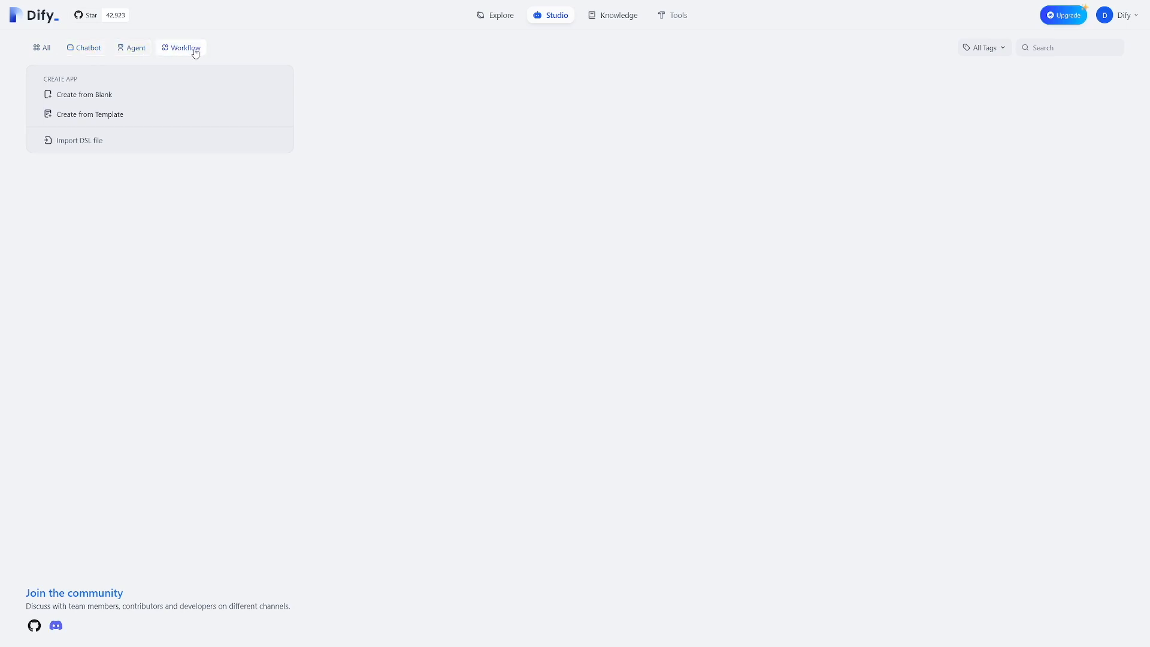
pyautogui.click(43, 48)
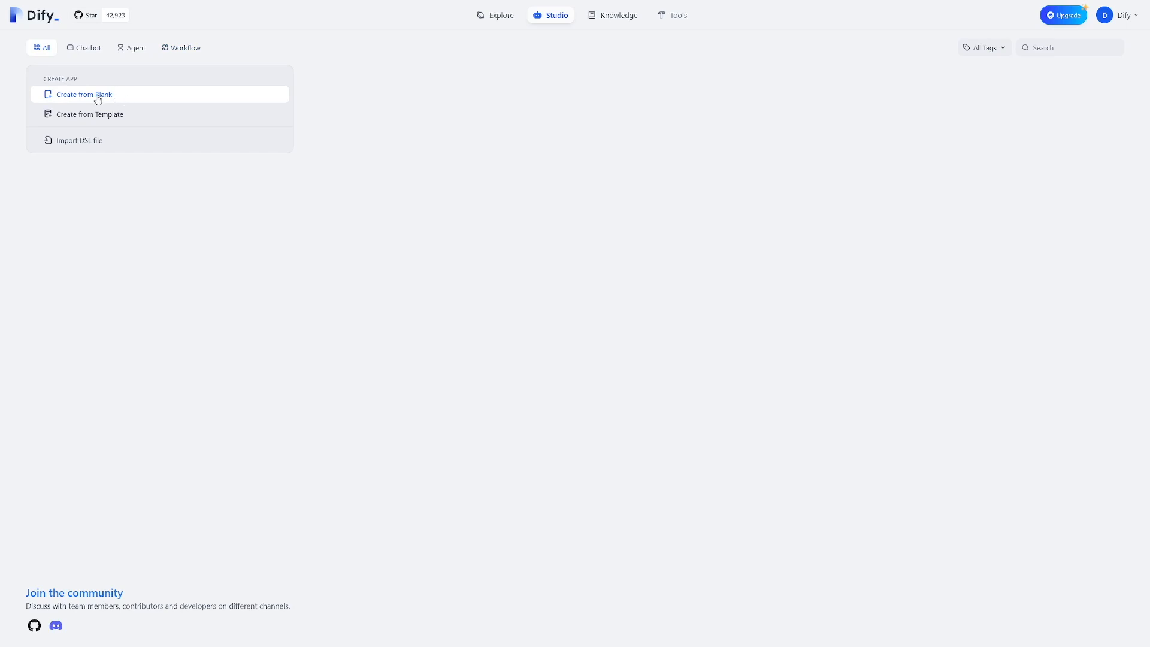
pyautogui.moveTo(101, 114)
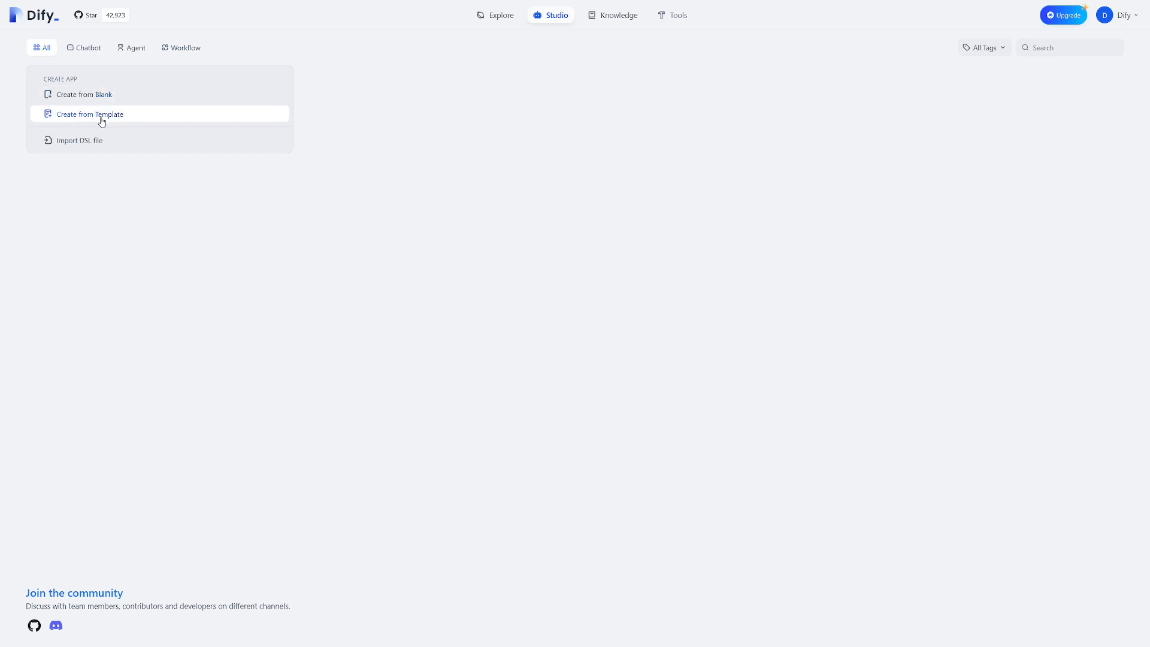
# Browse the template gallery's Assistant category, then close it back to Studio
pyautogui.click(90, 114)
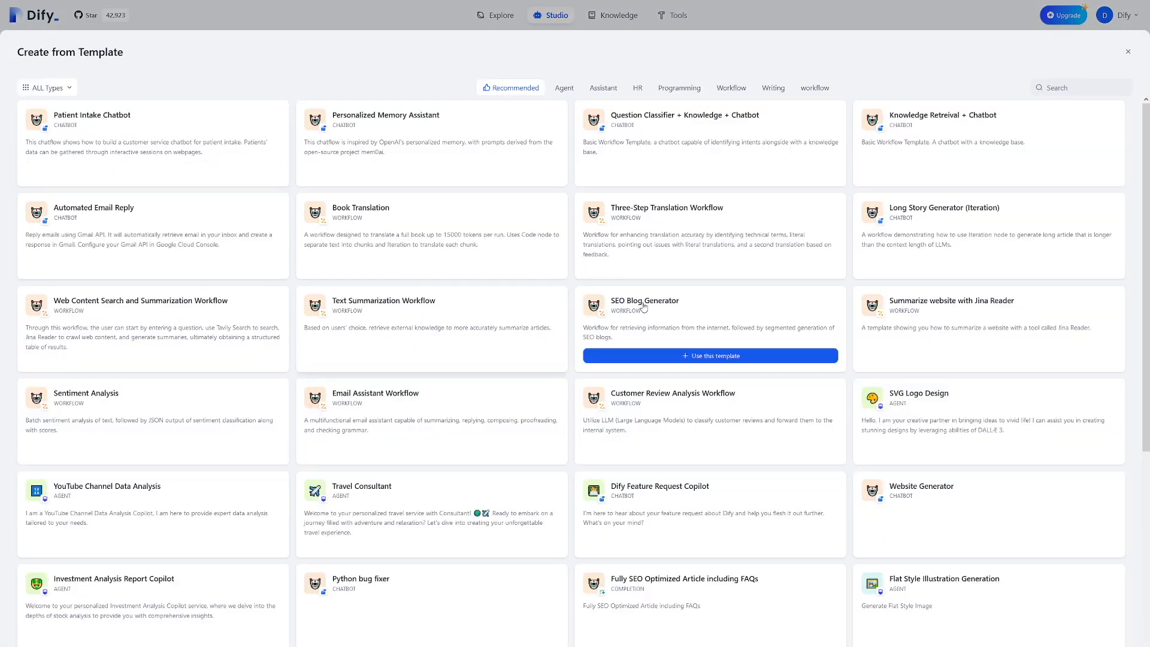
pyautogui.moveTo(819, 388)
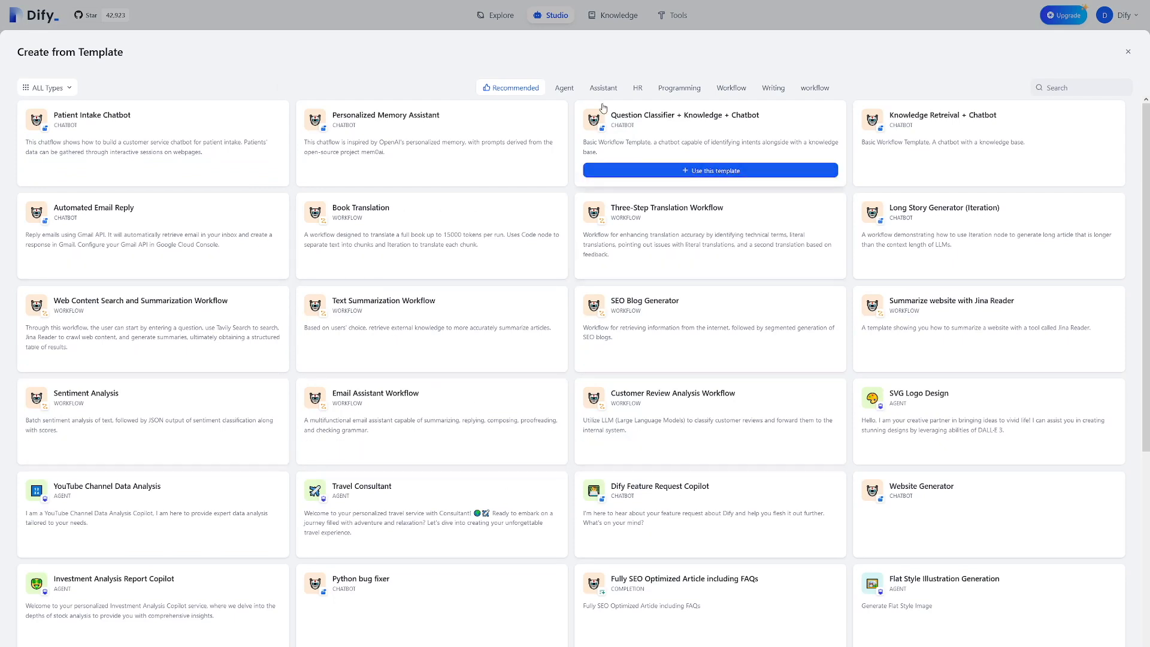
pyautogui.click(603, 88)
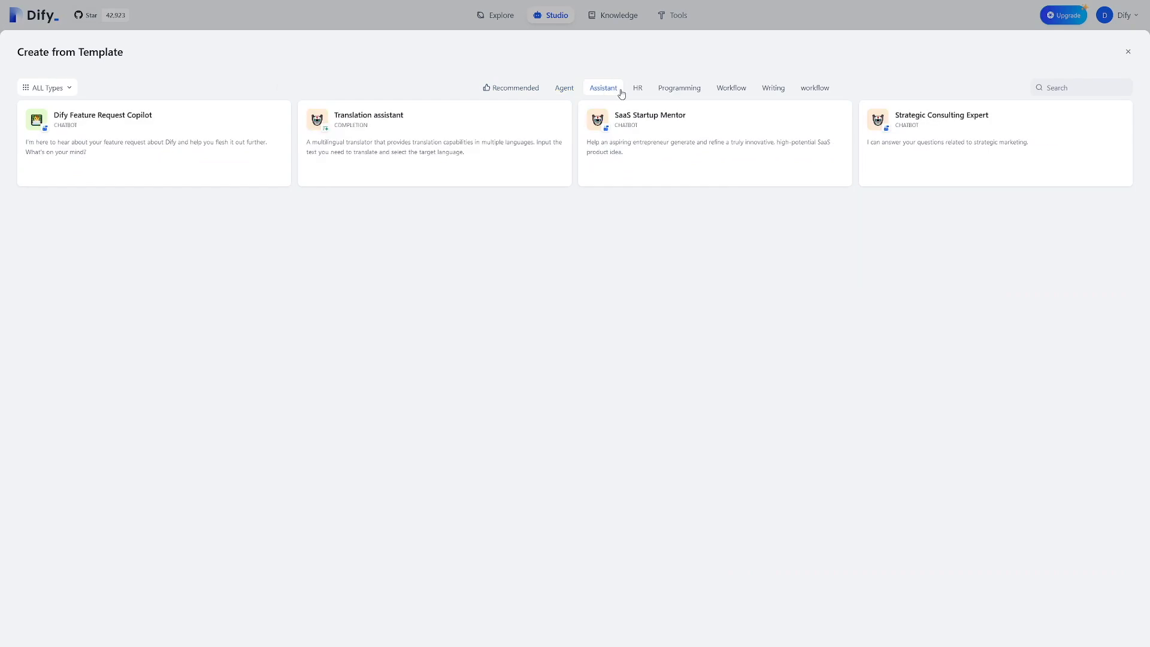
pyautogui.click(1128, 52)
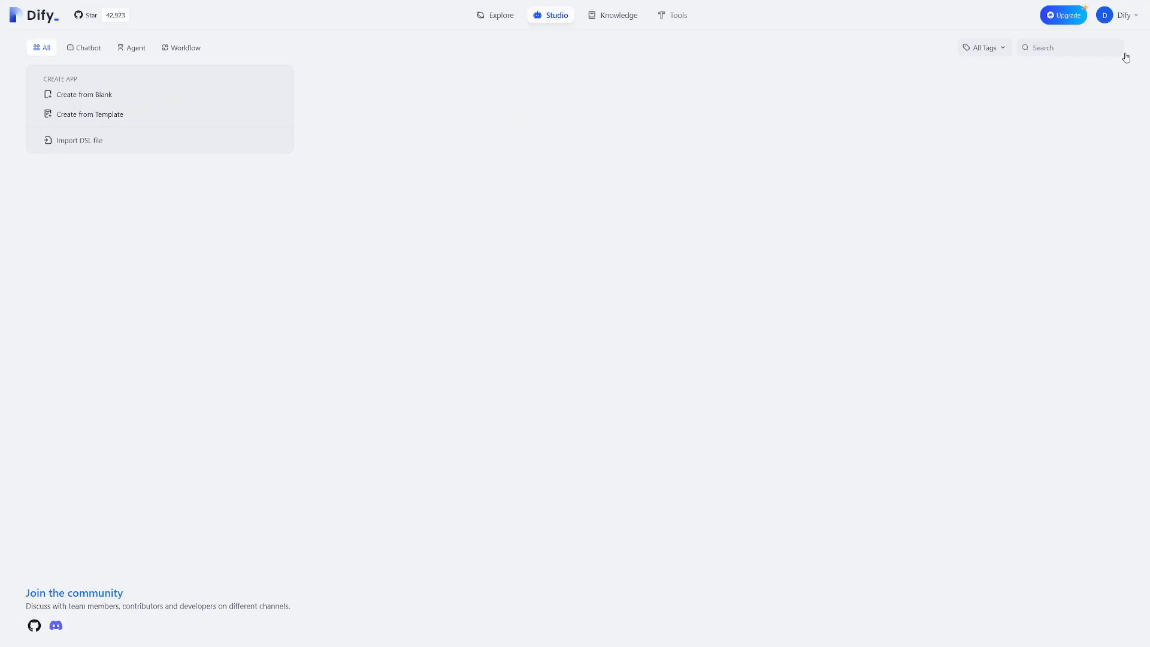
pyautogui.moveTo(84, 93)
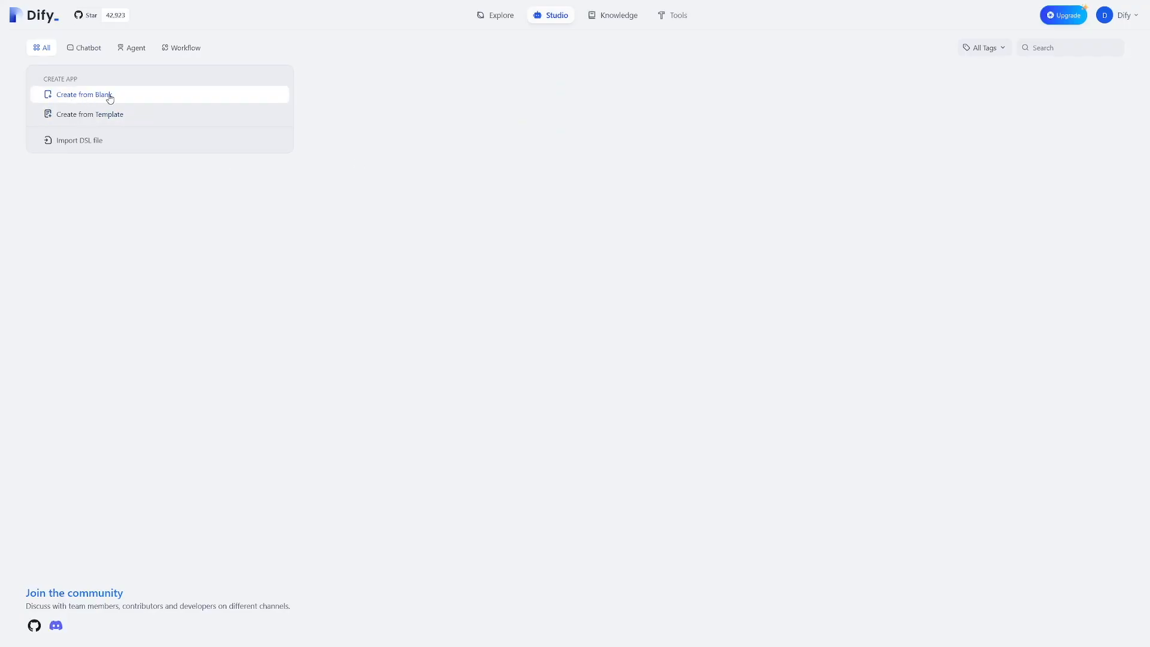
# Create a blank Text Generator app named 'Travel assistant'
pyautogui.click(83, 94)
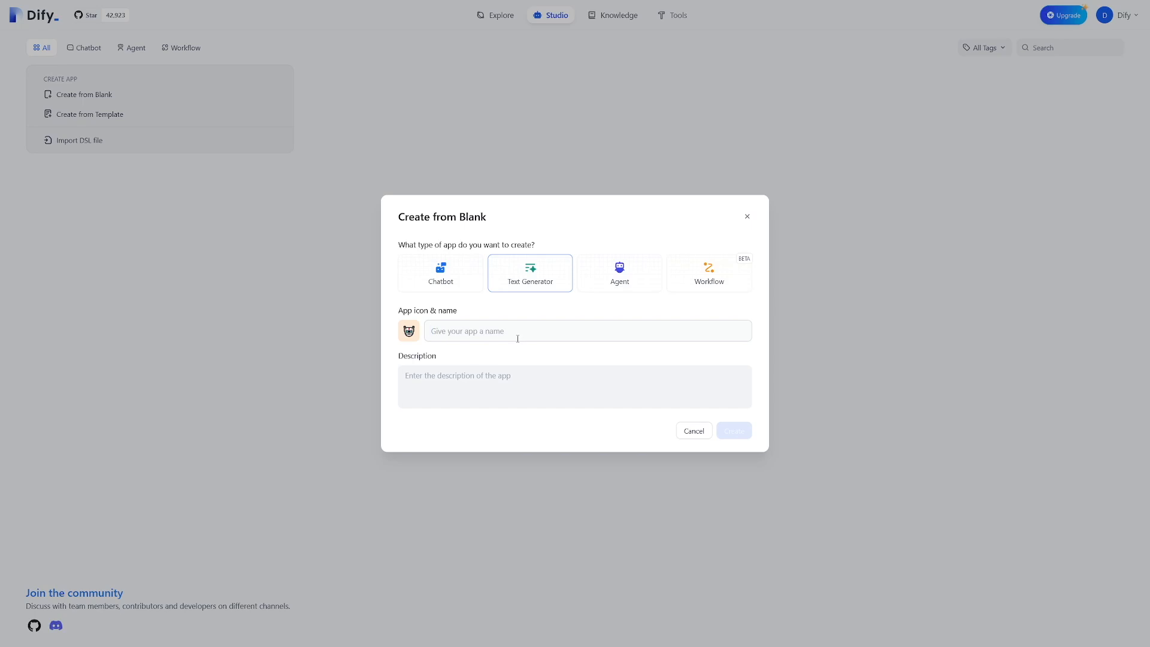
pyautogui.write('Travel assita')
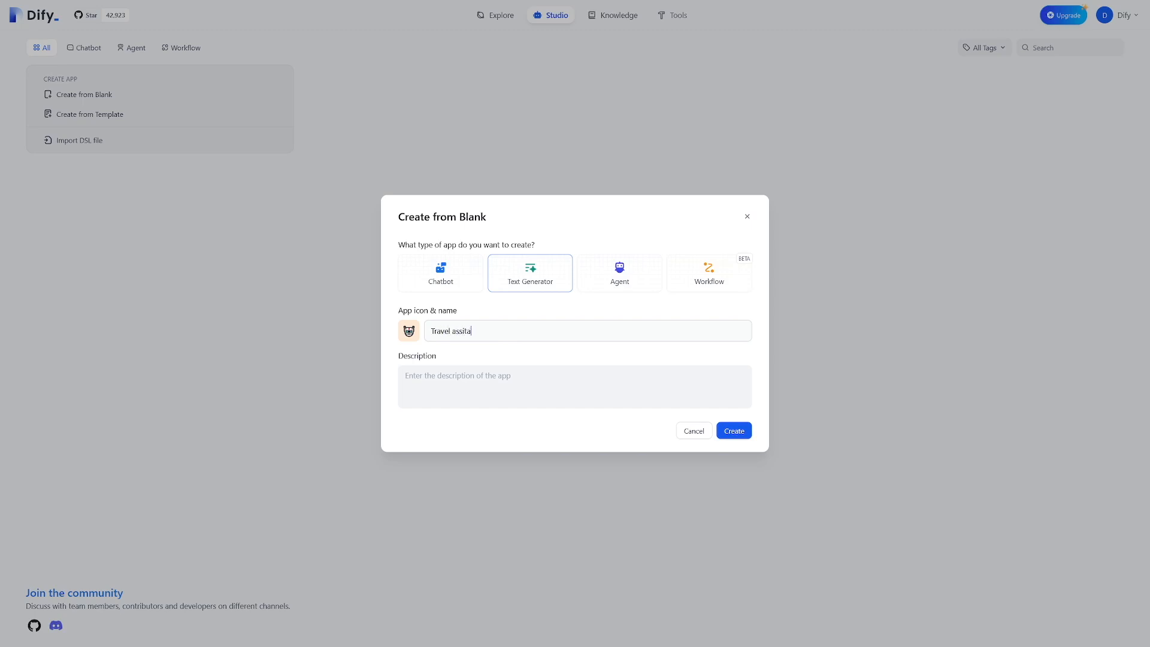
pyautogui.press('Backspace')
pyautogui.write('stant')
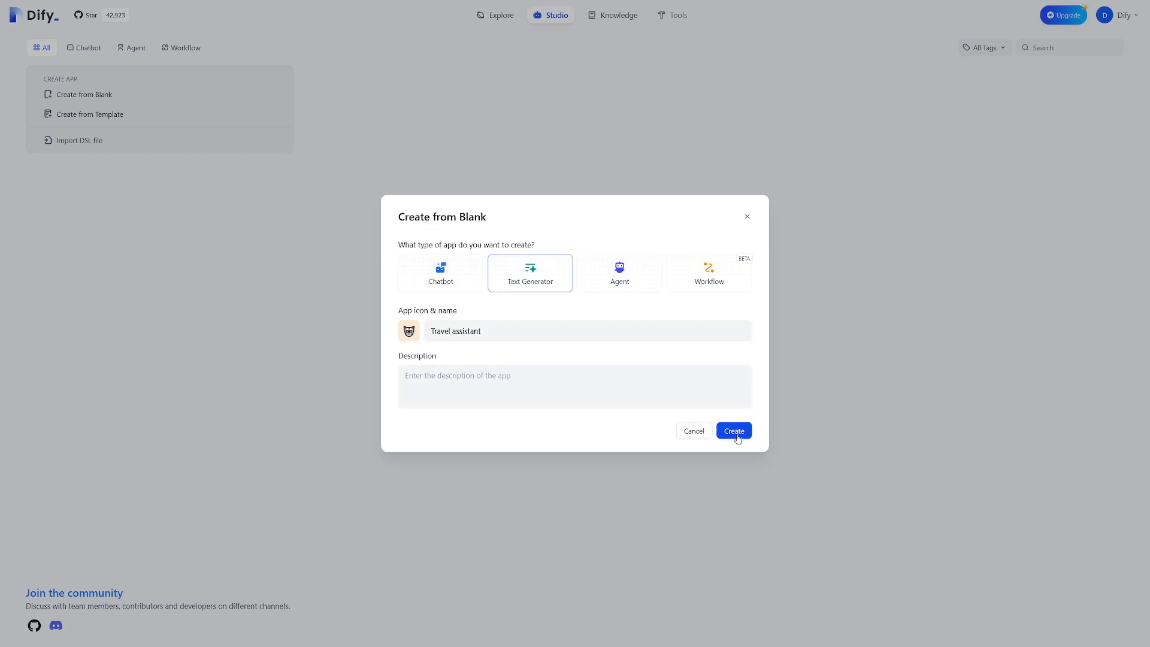
pyautogui.click(733, 430)
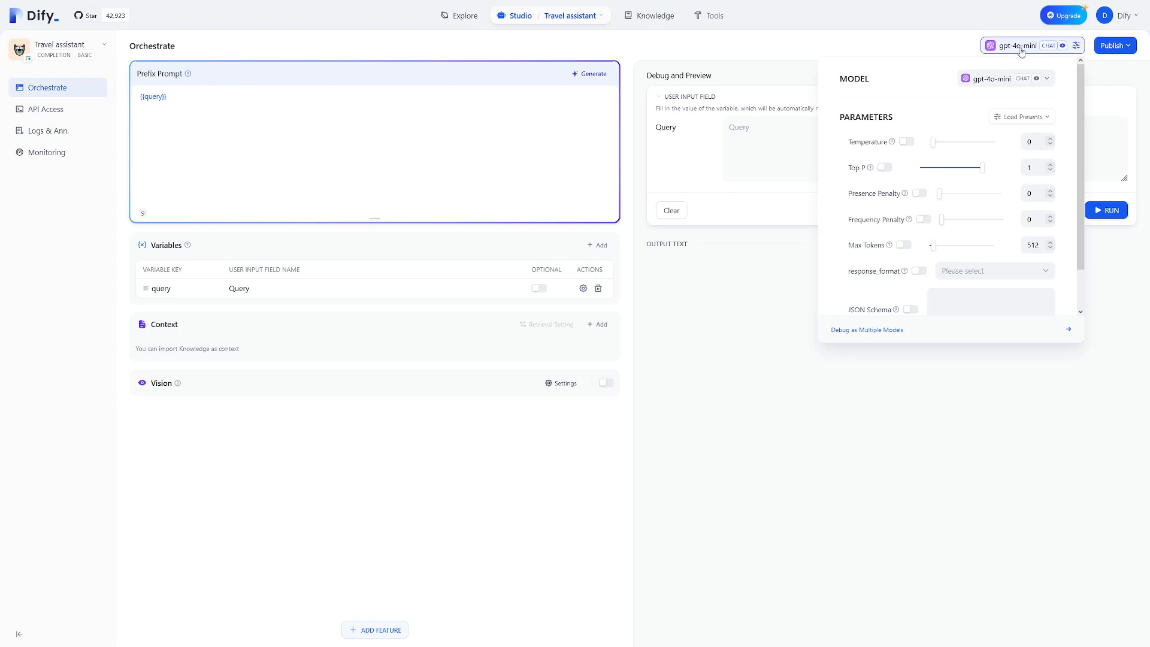
pyautogui.moveTo(994, 79)
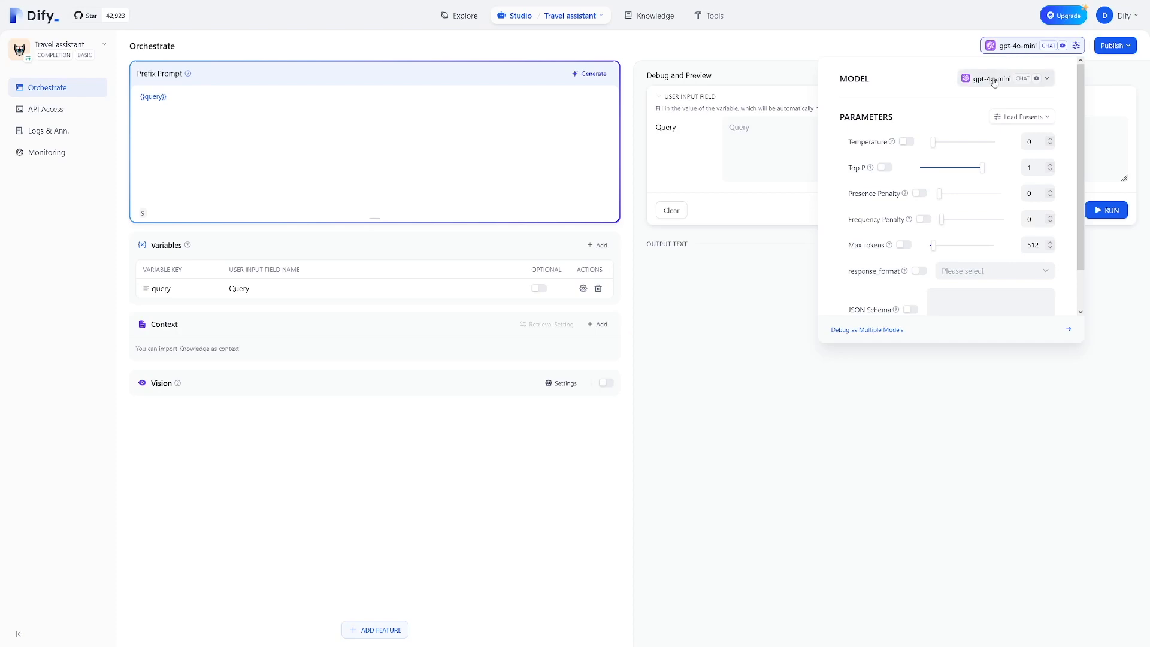
pyautogui.click(1005, 79)
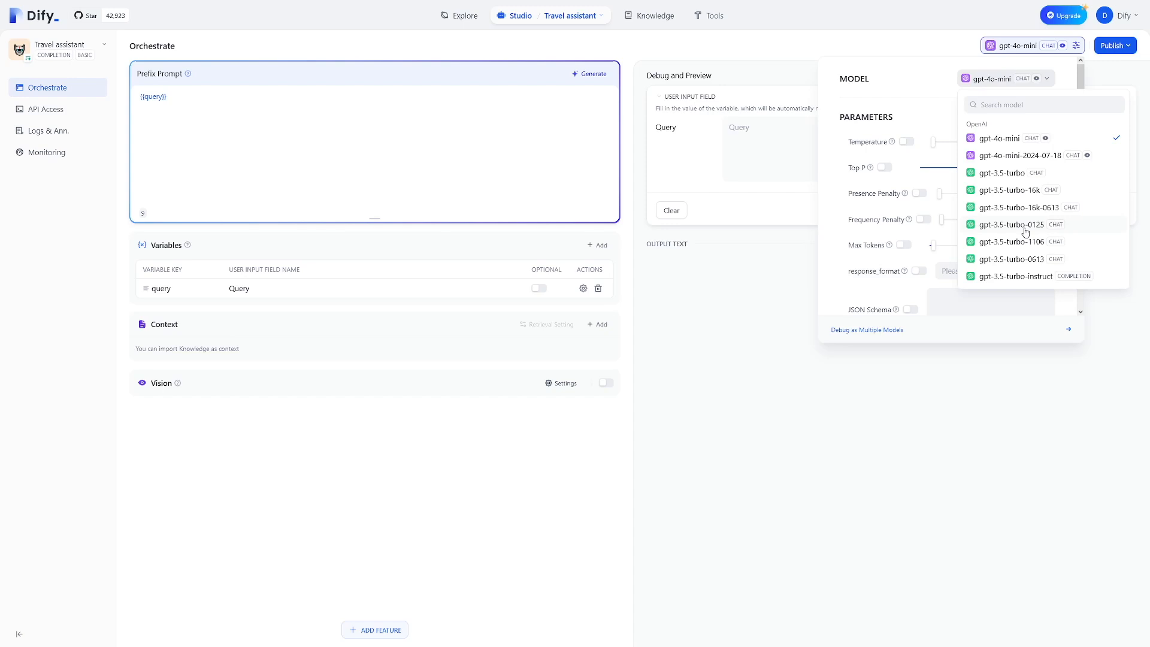
pyautogui.moveTo(1014, 214)
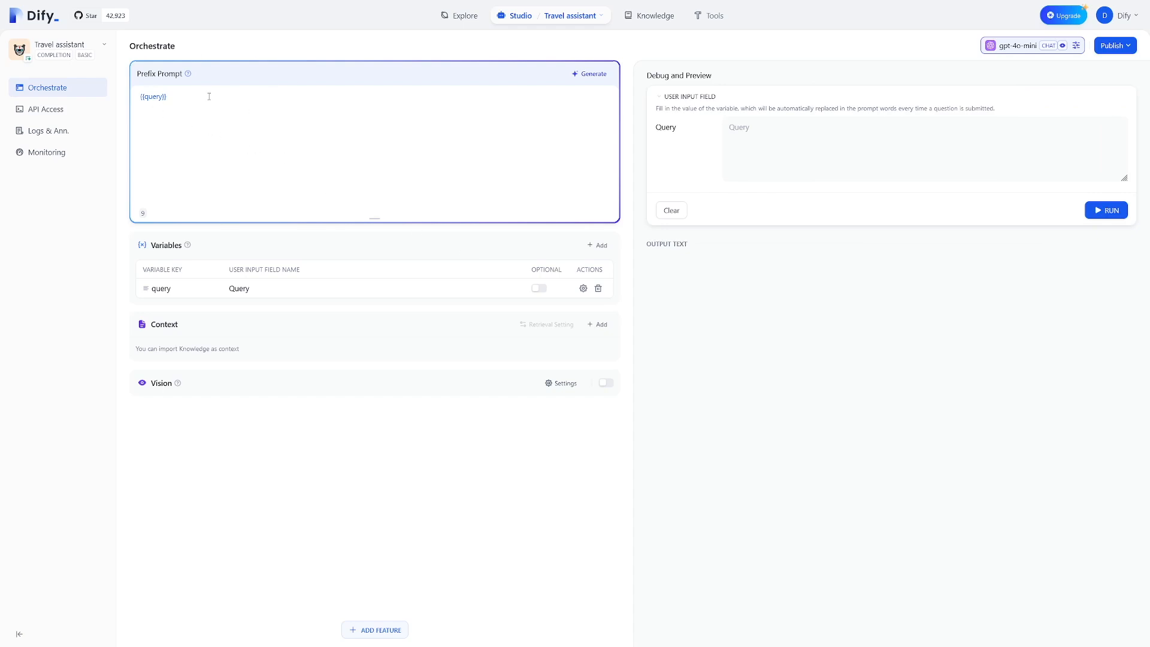
pyautogui.moveTo(188, 74)
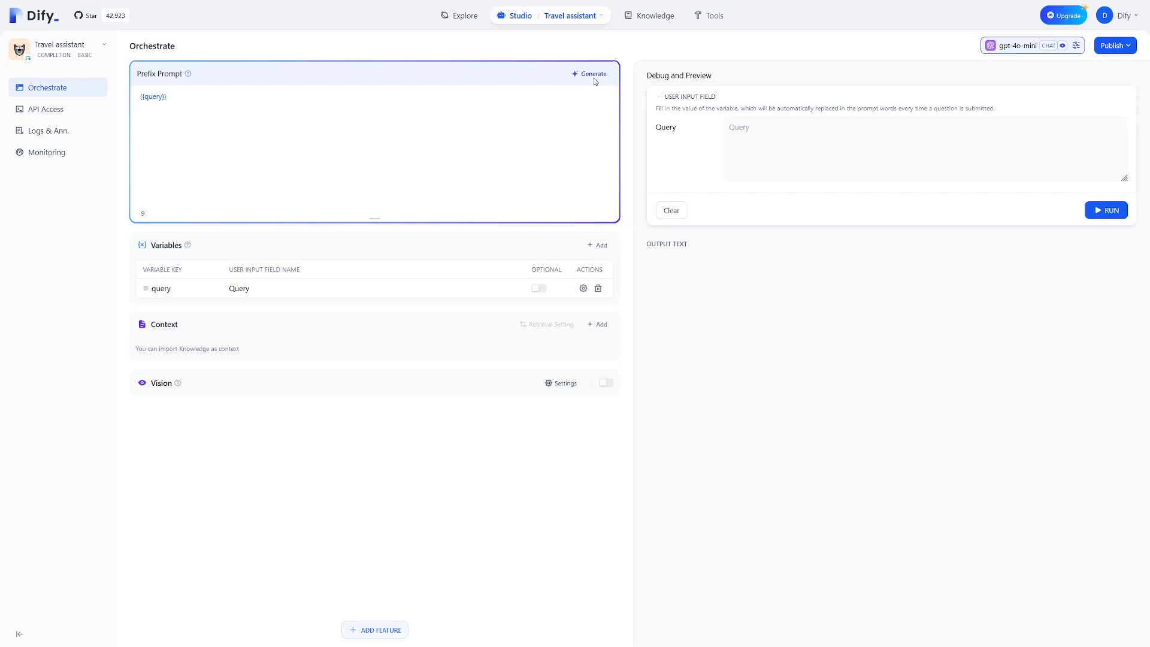
# Generate a Travel Planning Assistant prompt from the Travel planning example in the Prompt Generator
pyautogui.click(590, 73)
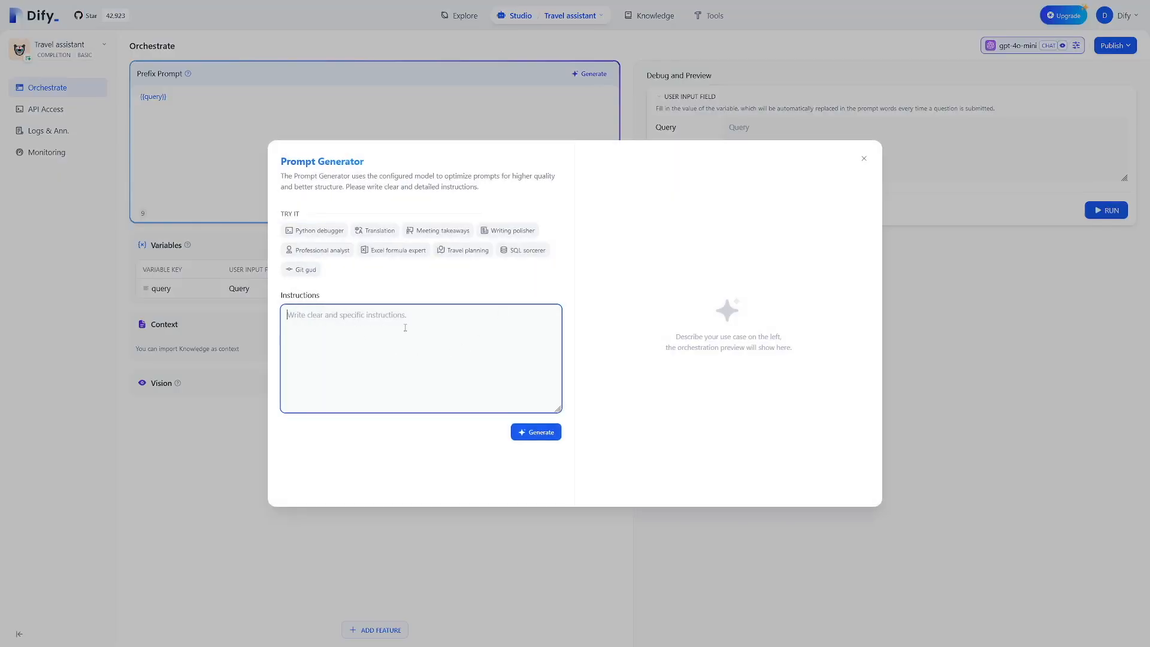
pyautogui.moveTo(422, 328)
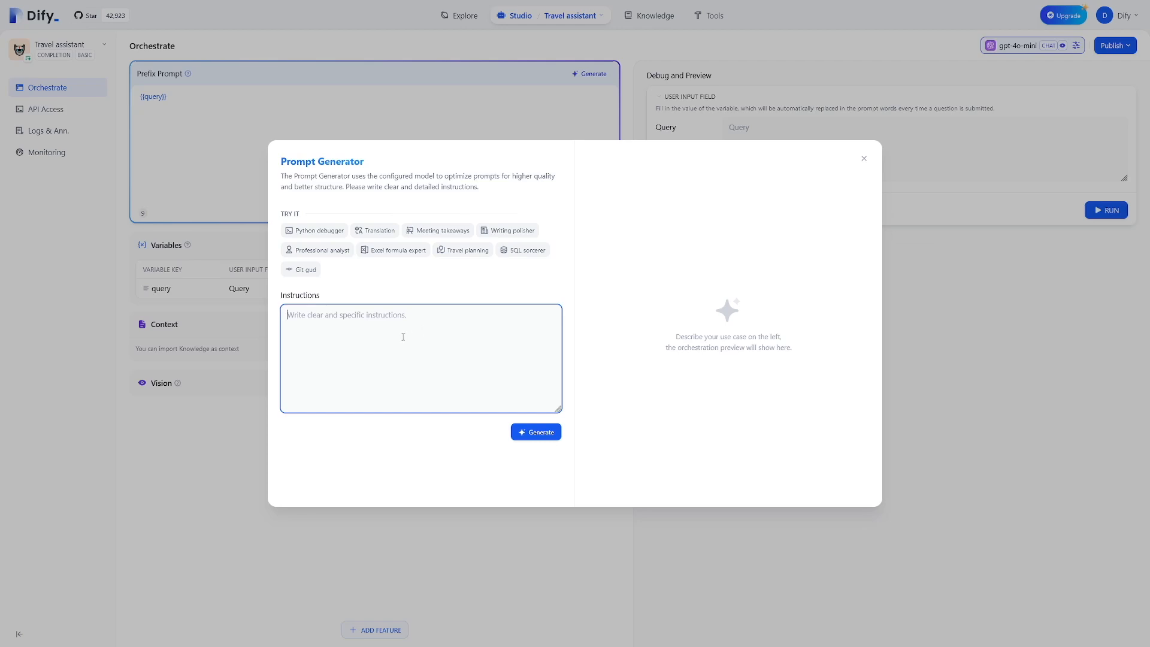
pyautogui.moveTo(462, 249)
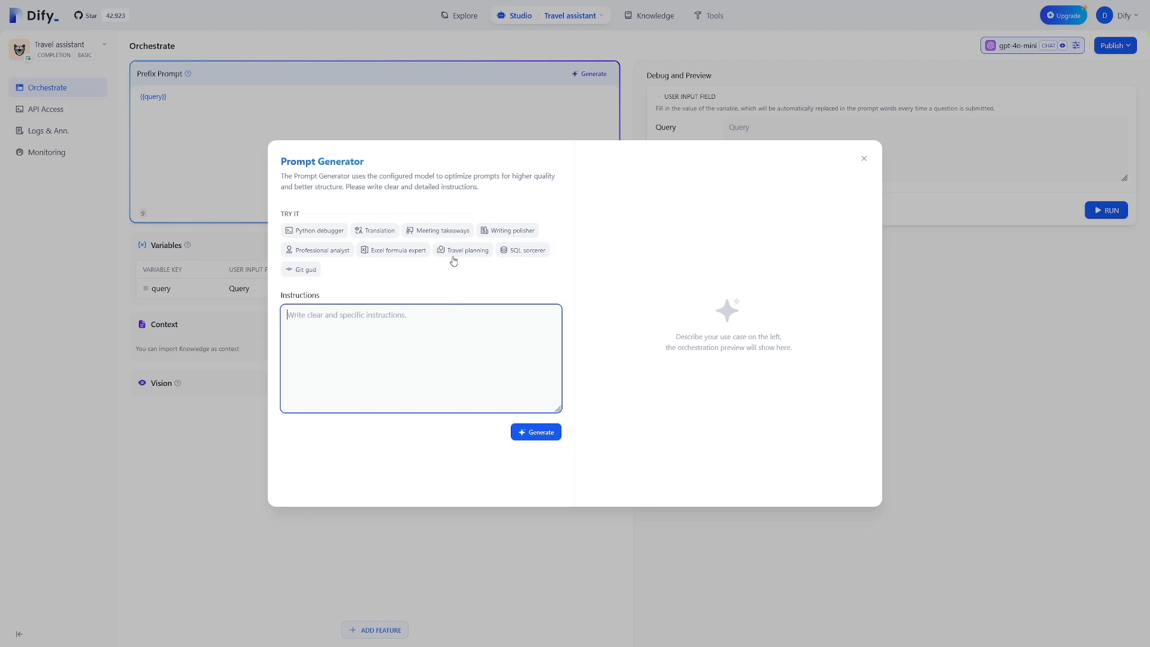
pyautogui.moveTo(469, 256)
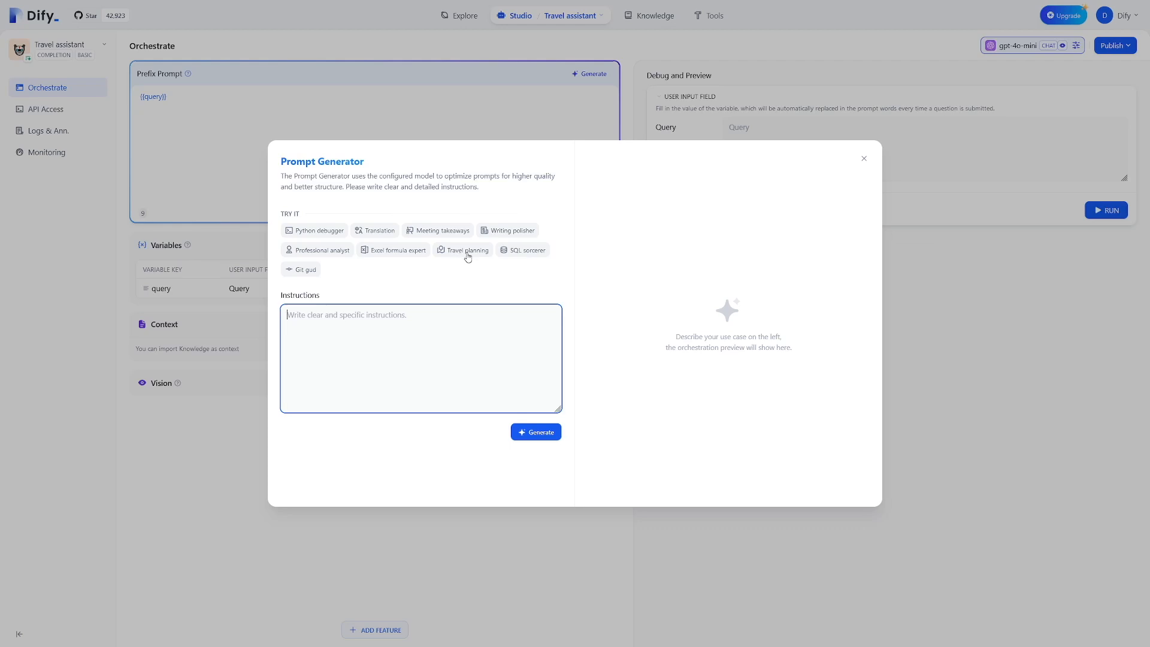
pyautogui.click(467, 249)
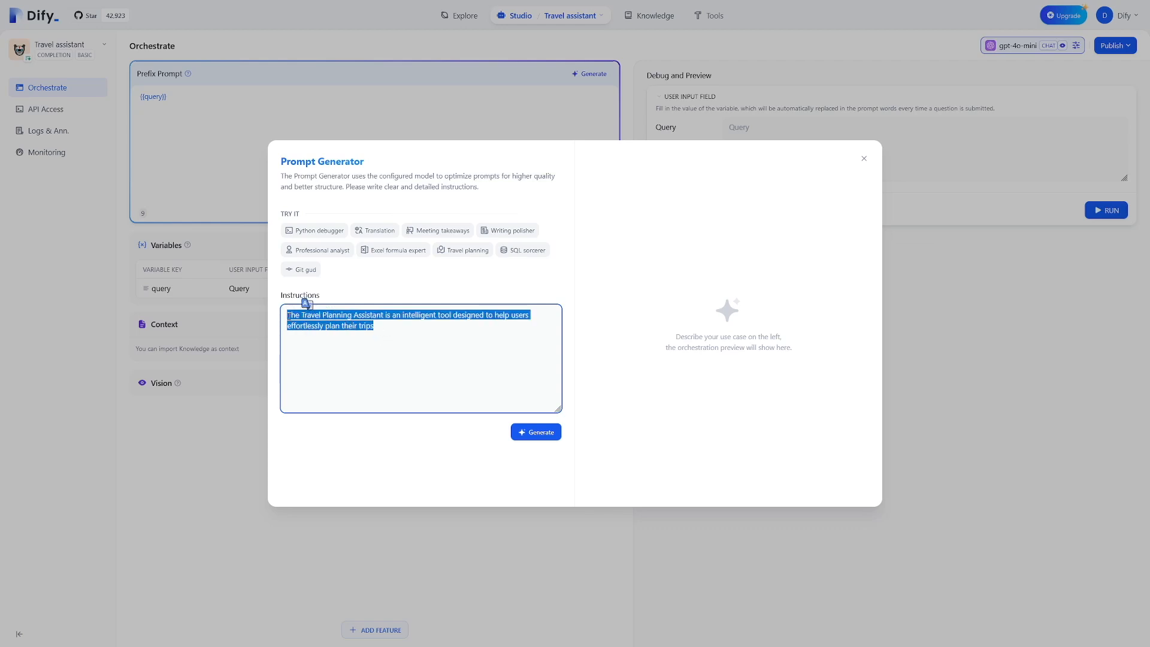
pyautogui.click(374, 326)
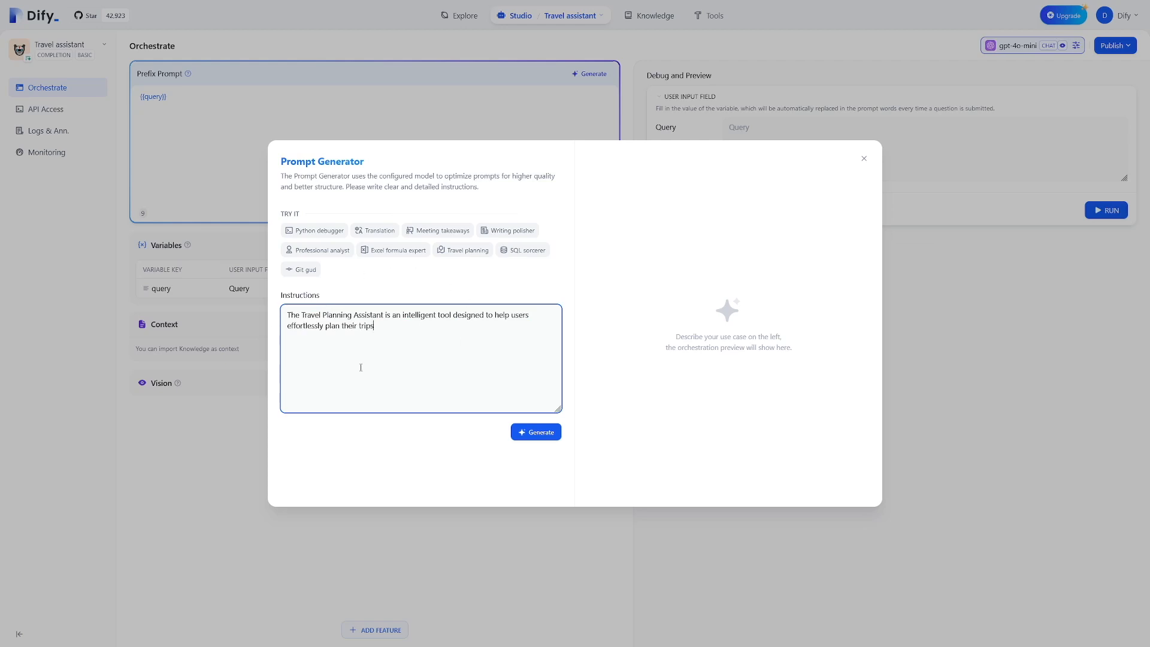
pyautogui.click(535, 431)
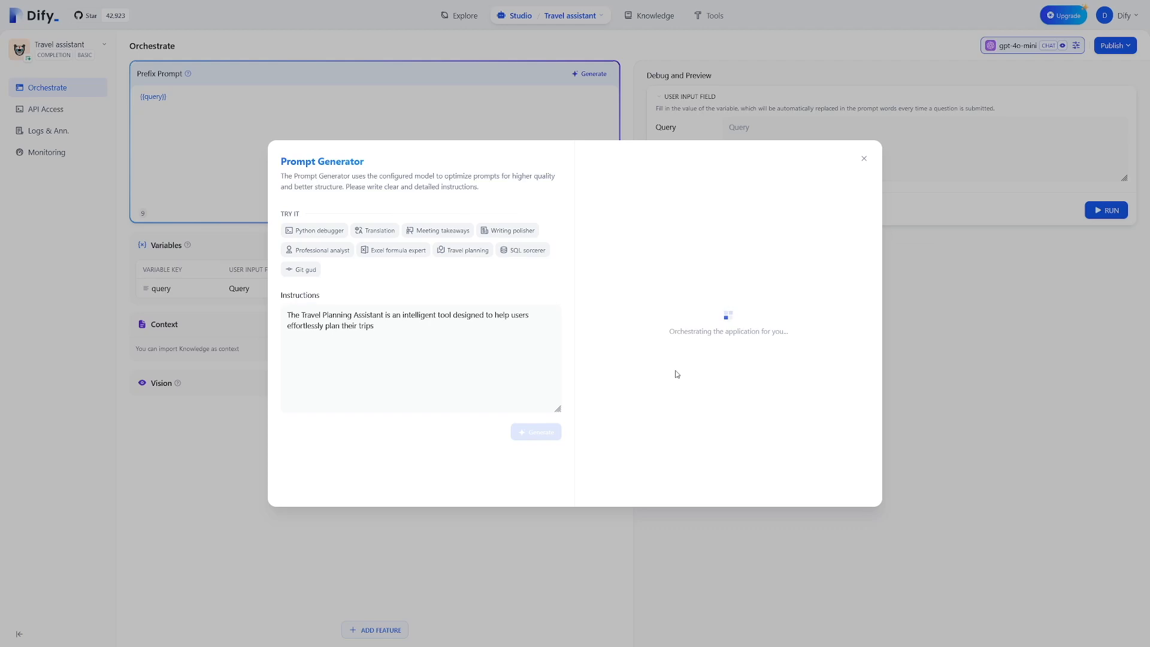
pyautogui.click(535, 433)
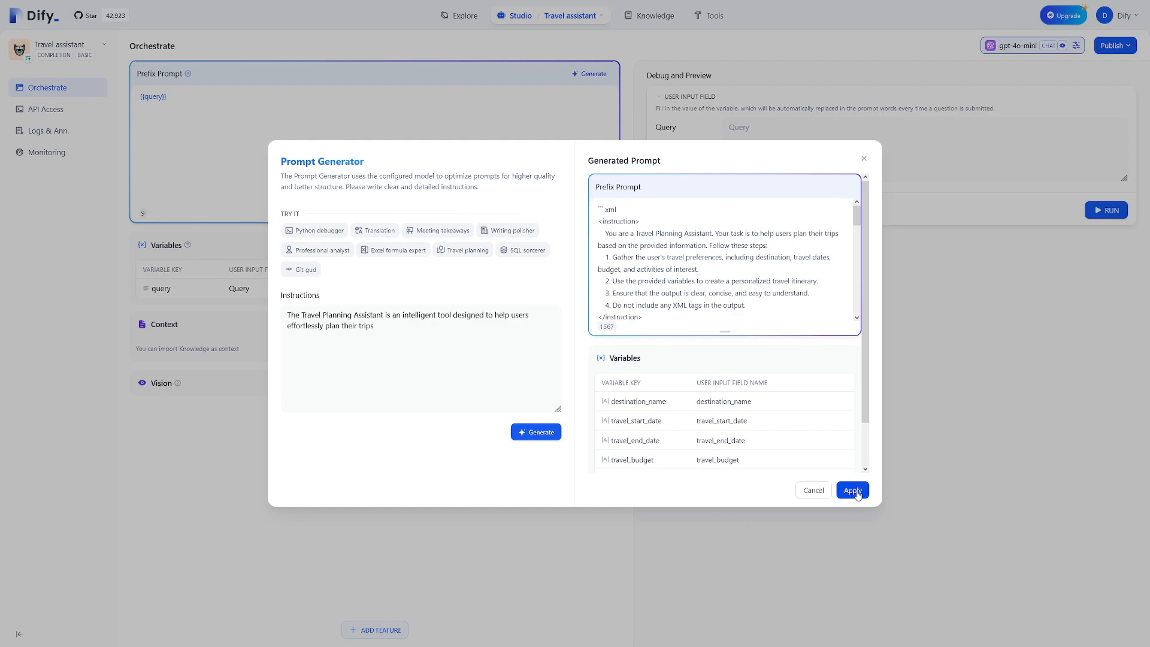
# Apply the generated prompt and its six variables to the Travel assistant app
pyautogui.click(852, 490)
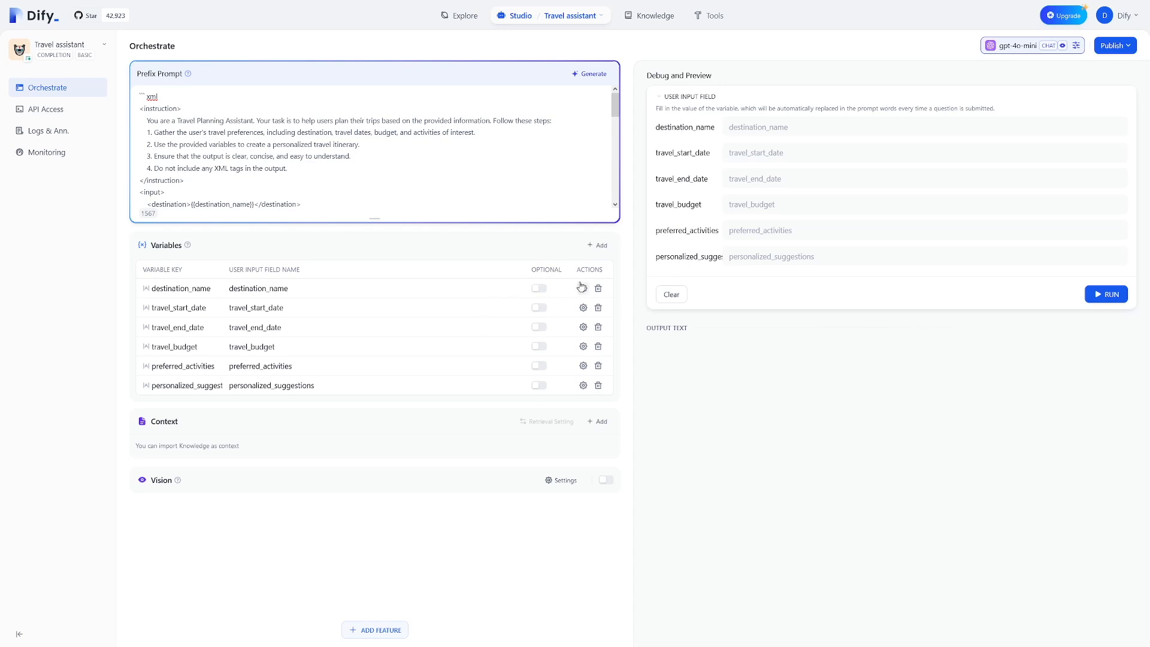
pyautogui.moveTo(642, 313)
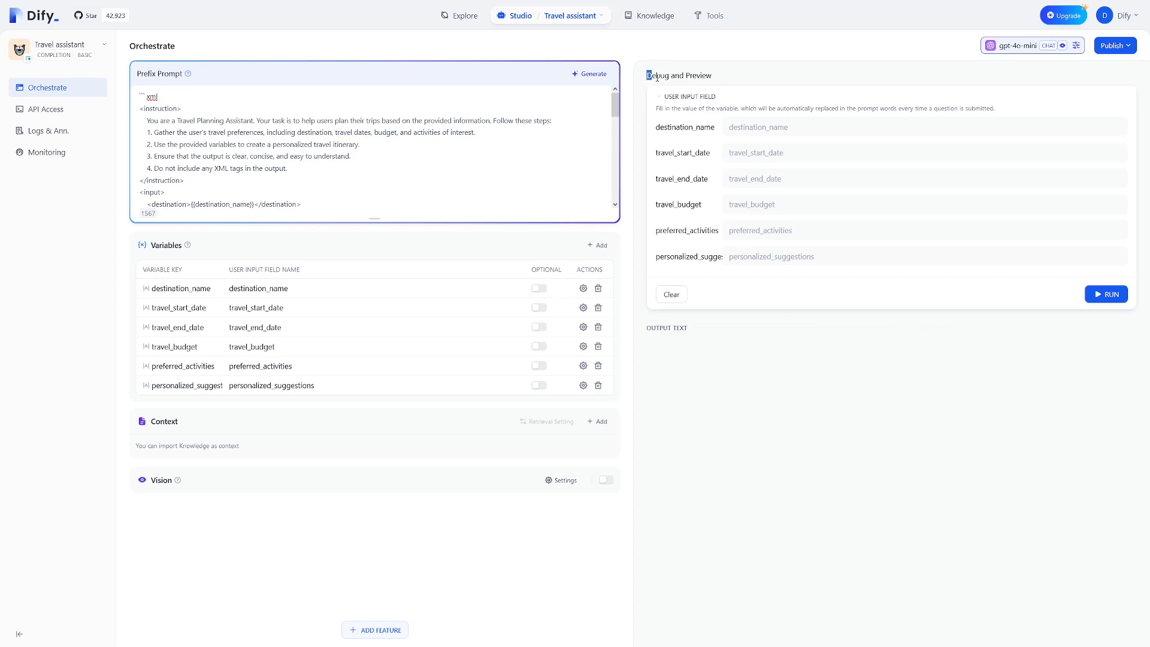
pyautogui.moveTo(719, 80)
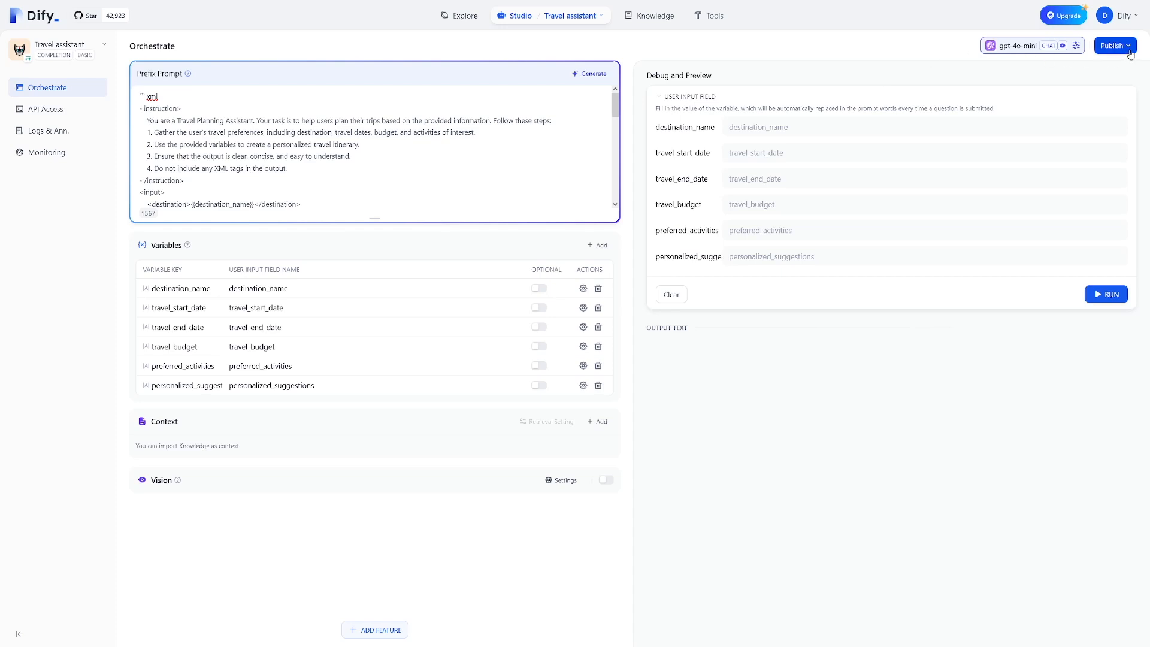
# Publish the Travel assistant and run it as a web app
pyautogui.click(1114, 44)
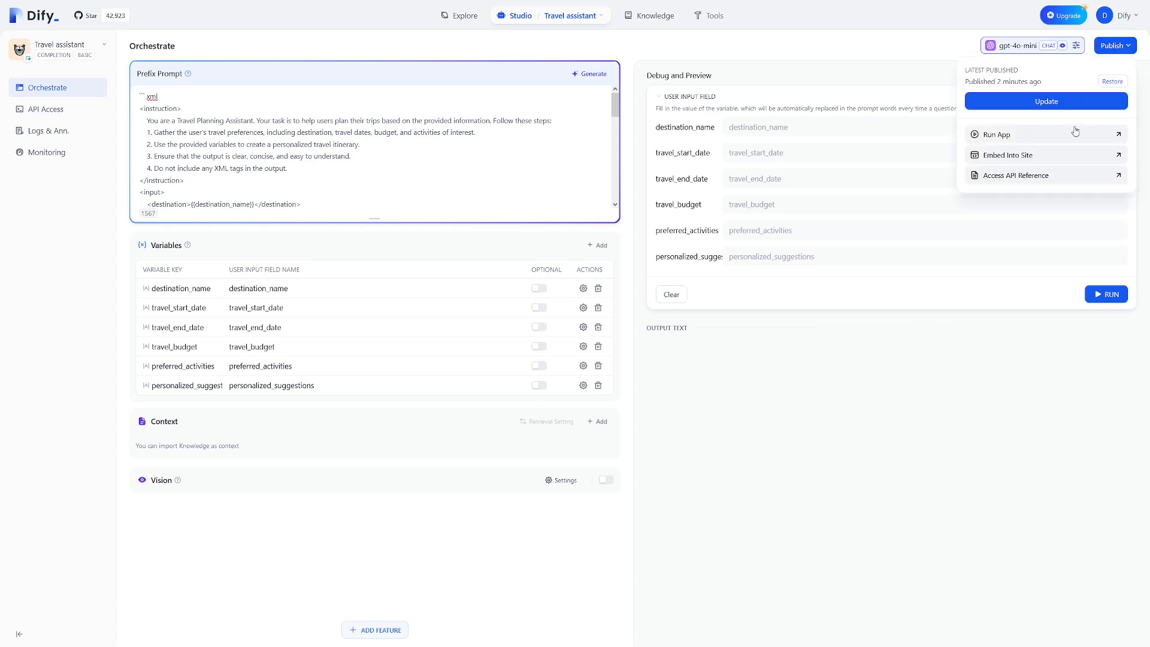
pyautogui.click(998, 134)
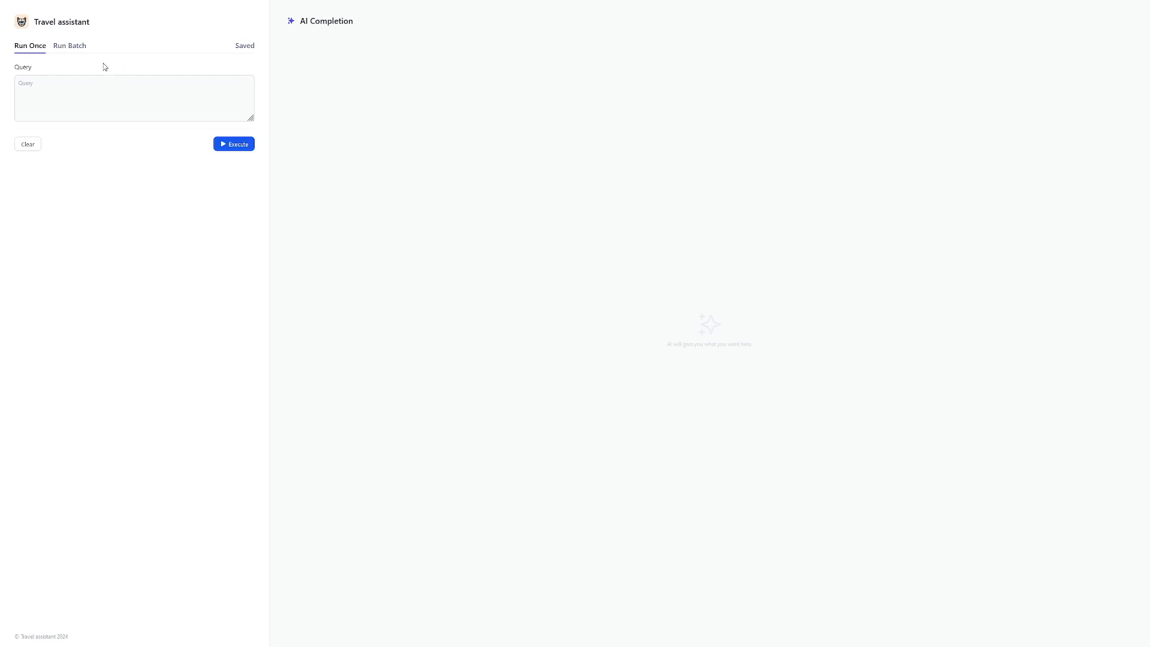
# Run the query 'I want to travel to Paris' once and read the returned Paris guide
pyautogui.click(70, 45)
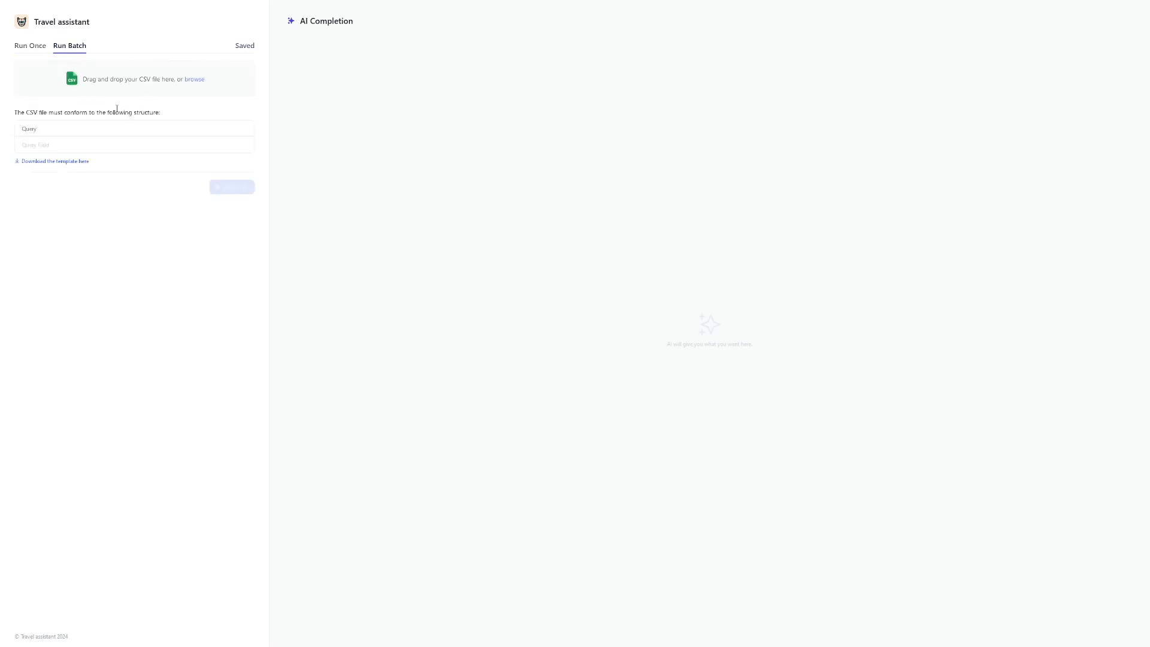
pyautogui.click(29, 45)
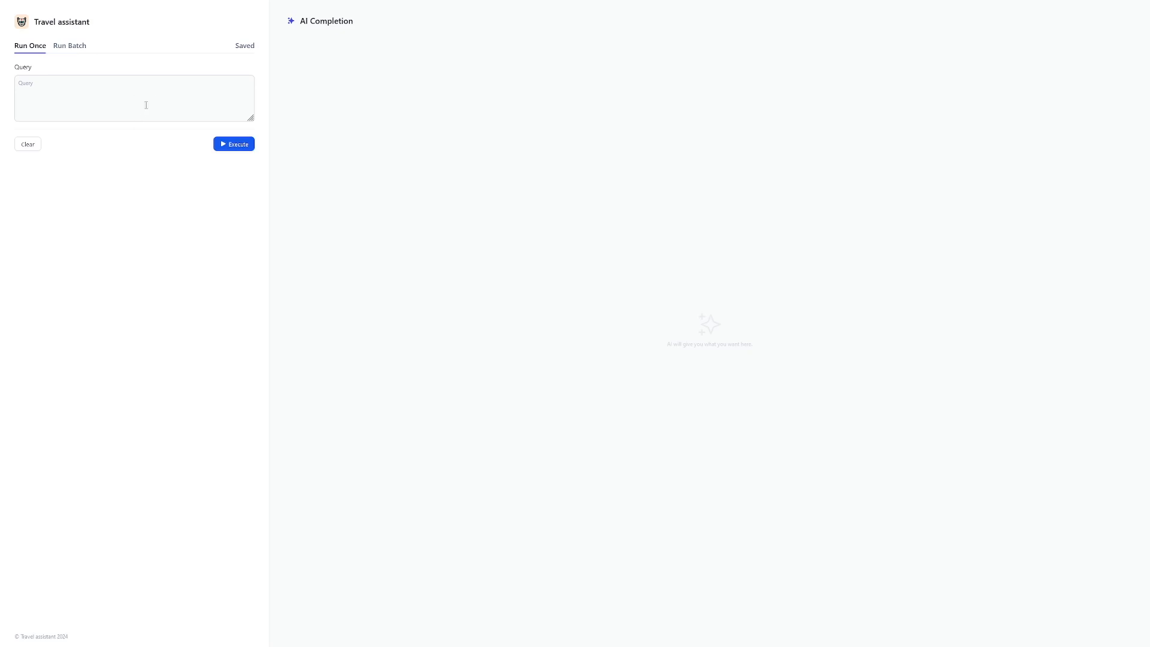
pyautogui.click(134, 98)
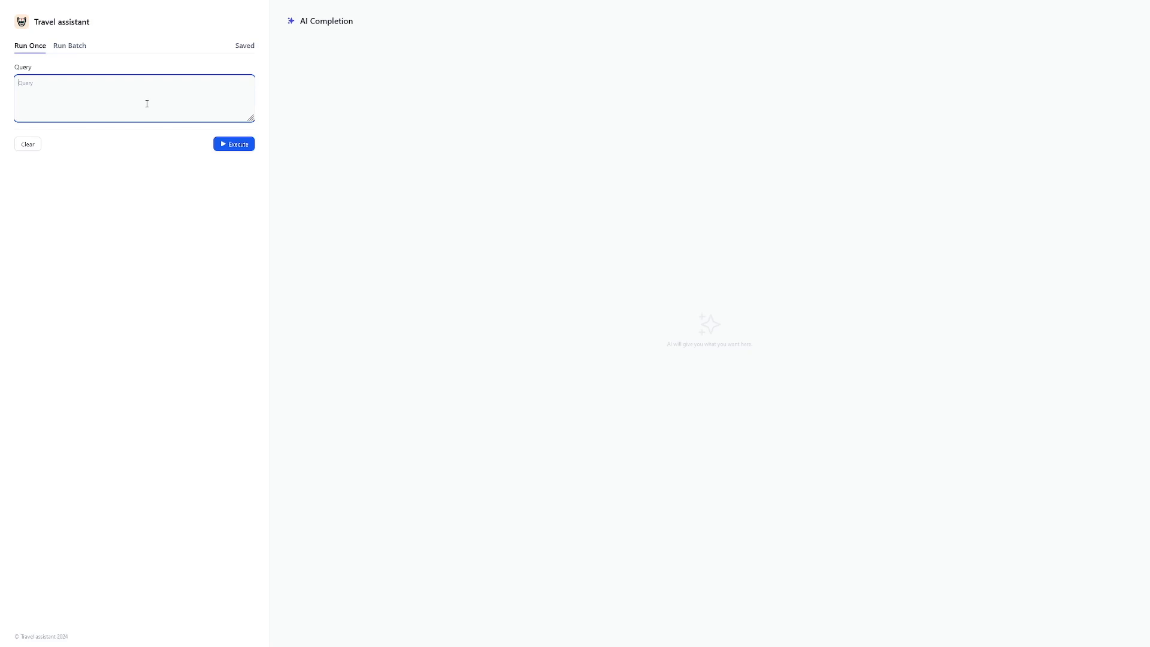
pyautogui.write('I want to')
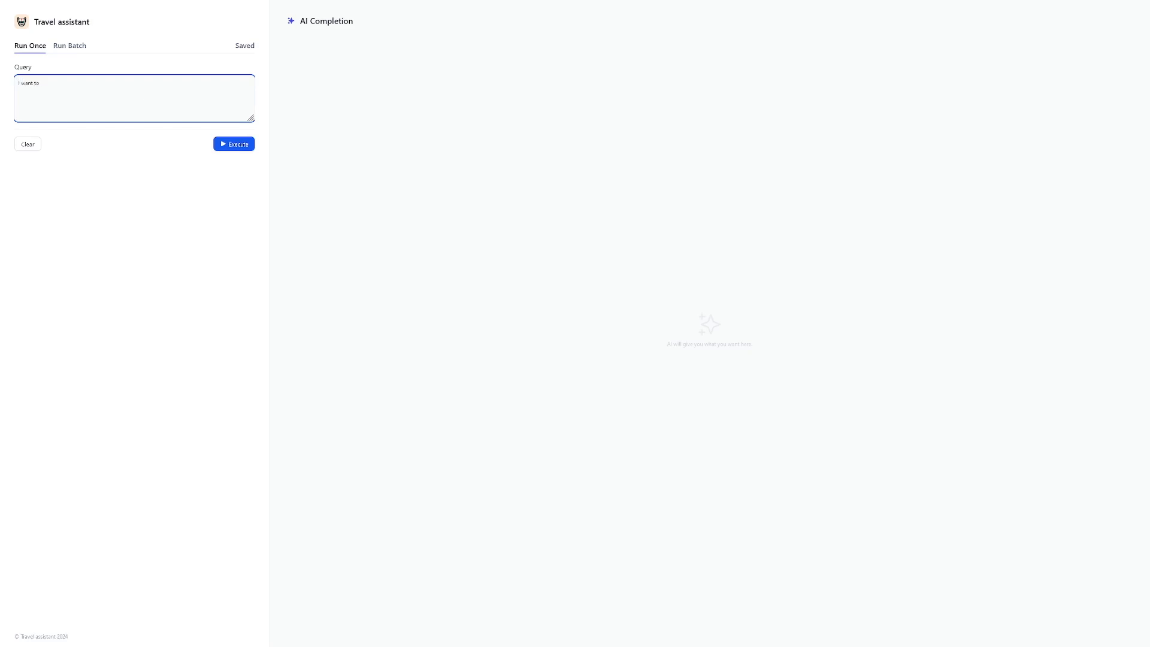
pyautogui.write('travel to')
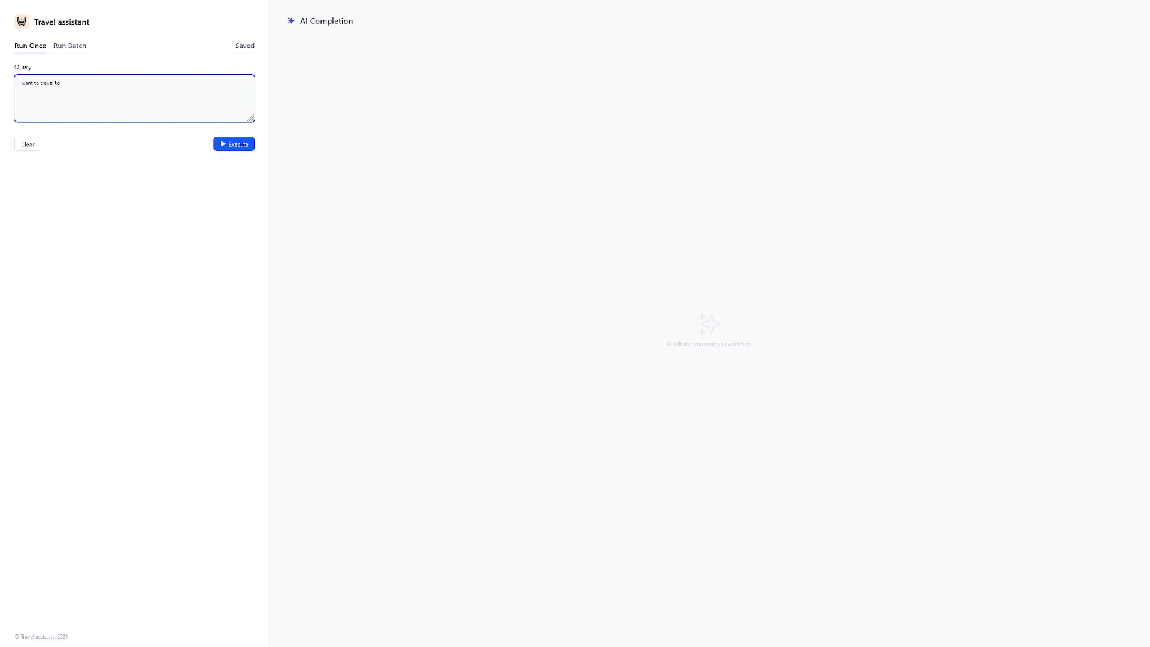
pyautogui.write('Paris')
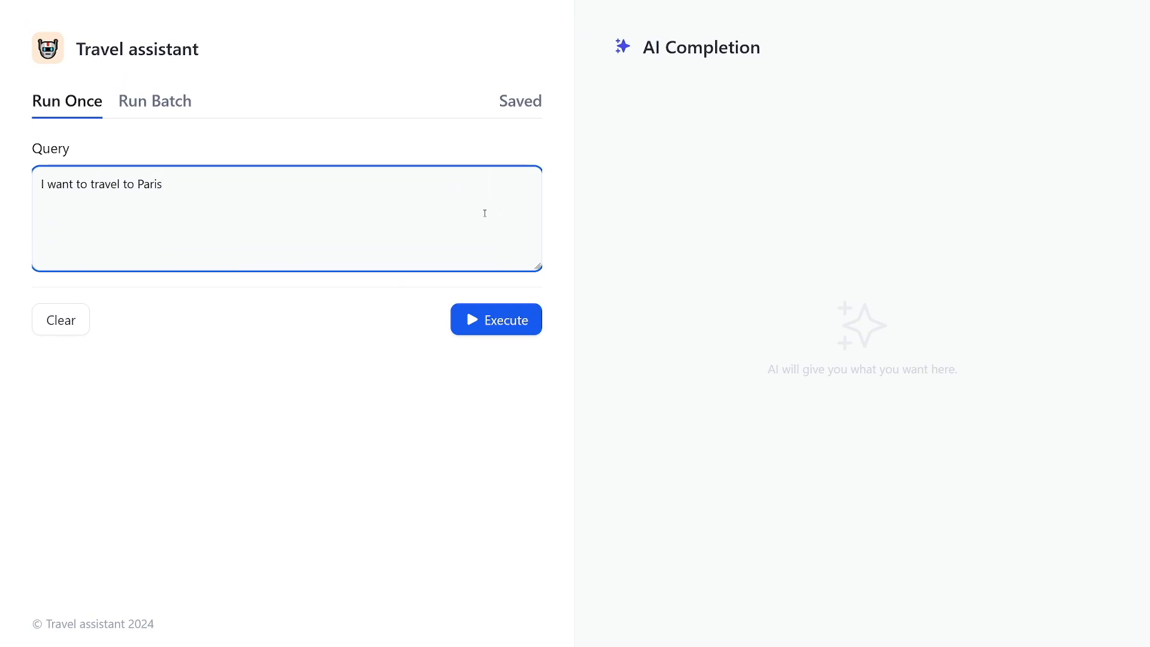
pyautogui.click(496, 319)
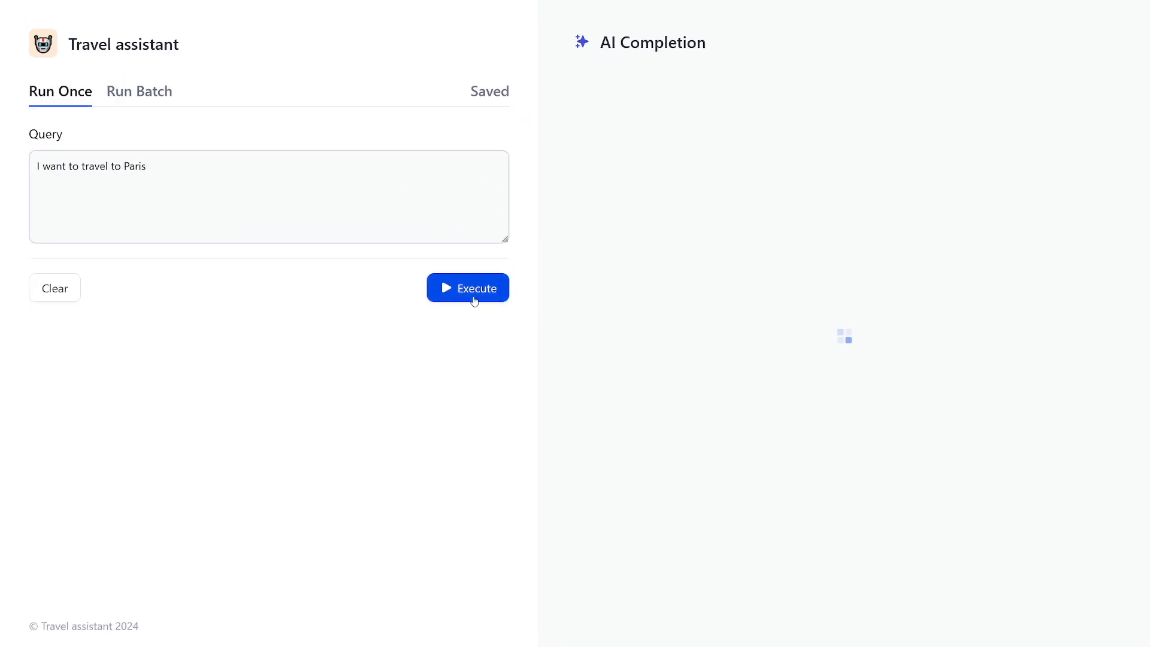
pyautogui.click(468, 287)
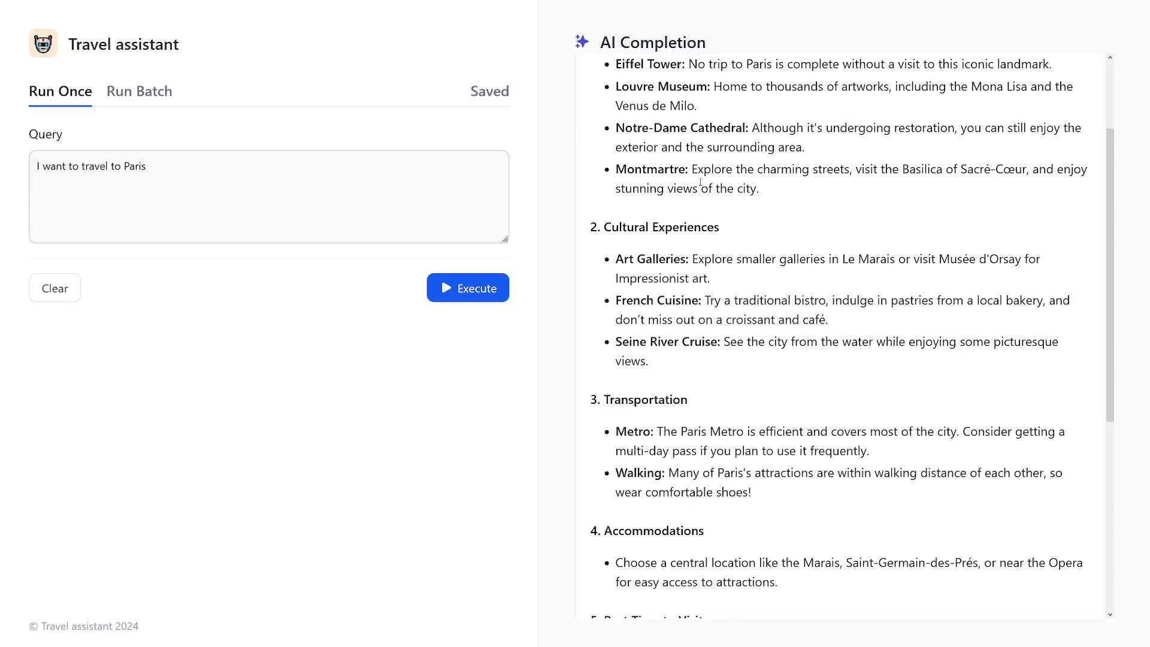
pyautogui.scroll(-3)
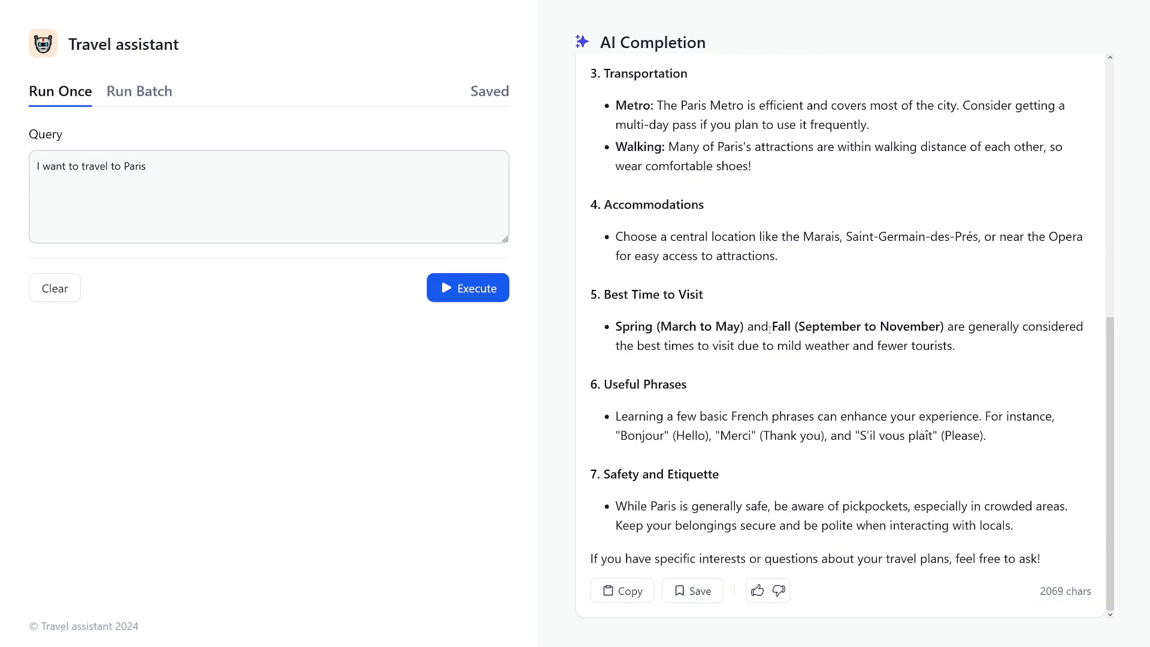
pyautogui.moveTo(688, 191)
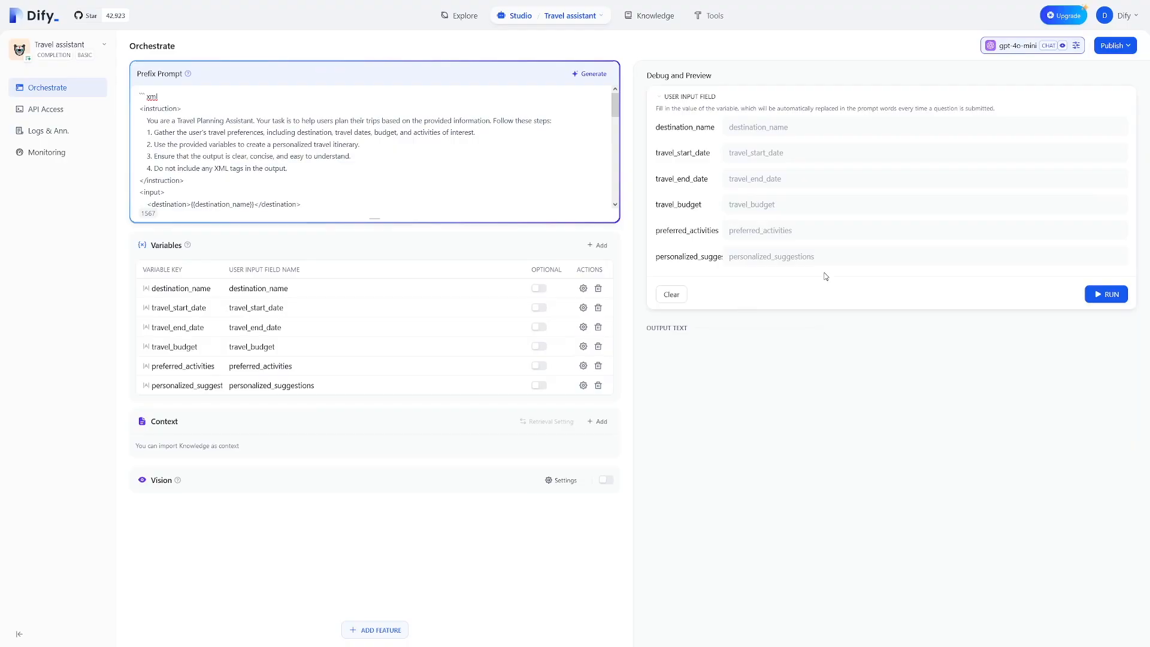
pyautogui.moveTo(765, 77)
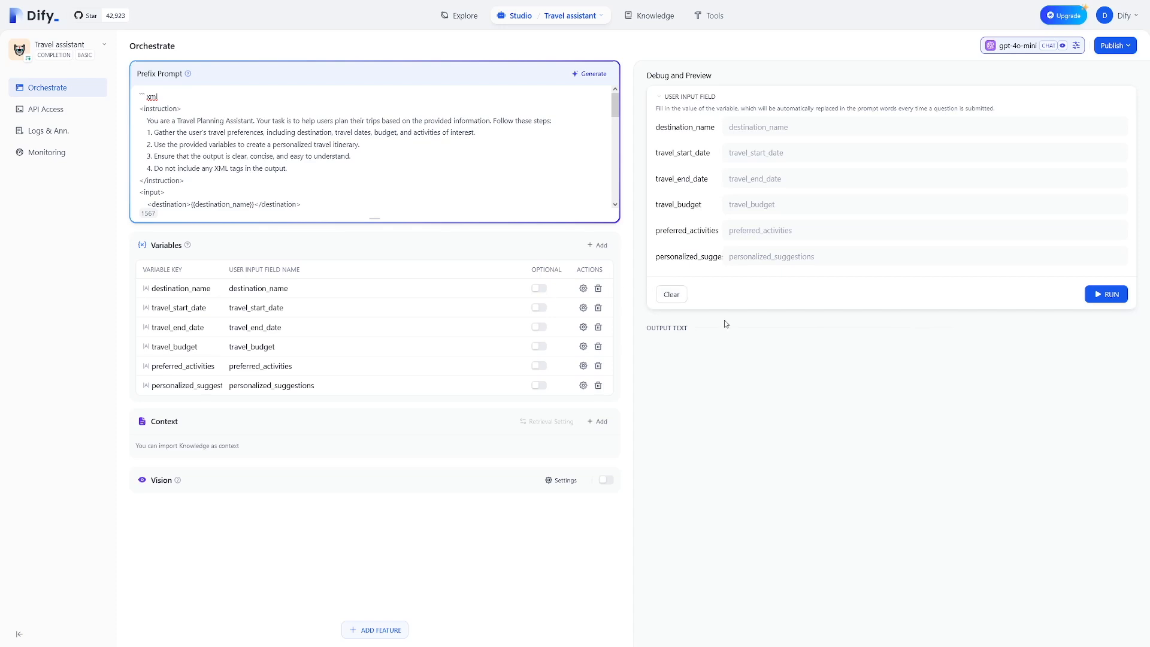
pyautogui.moveTo(742, 358)
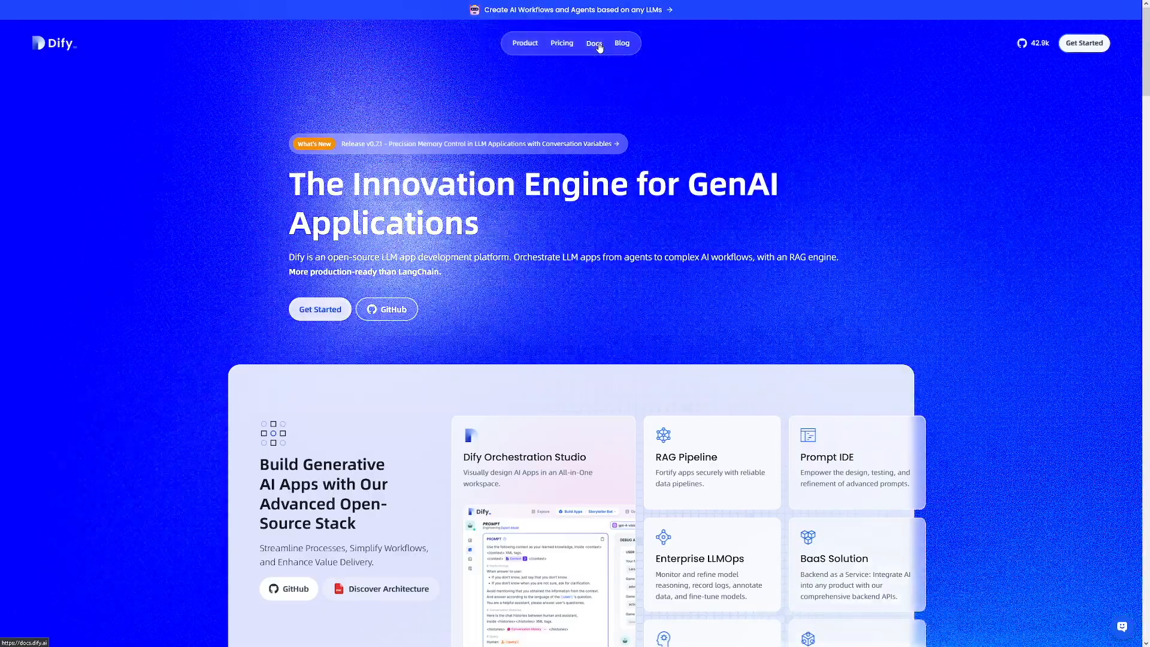
# Open the Welcome to Dify documentation from the dify.ai homepage
pyautogui.click(592, 43)
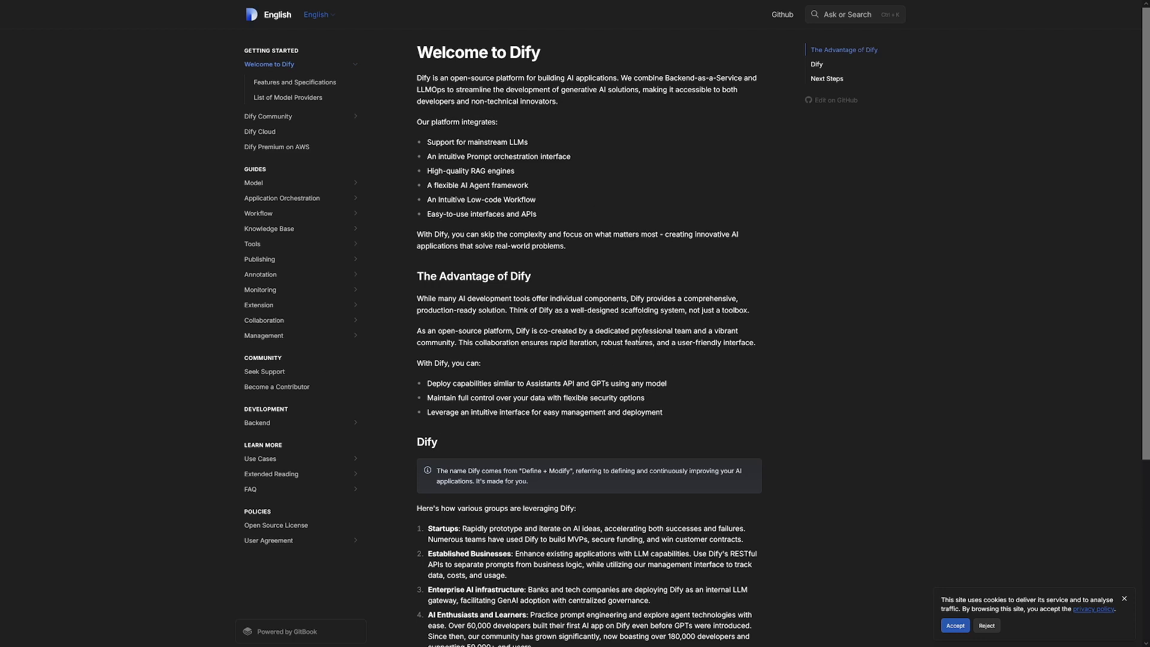
pyautogui.moveTo(657, 264)
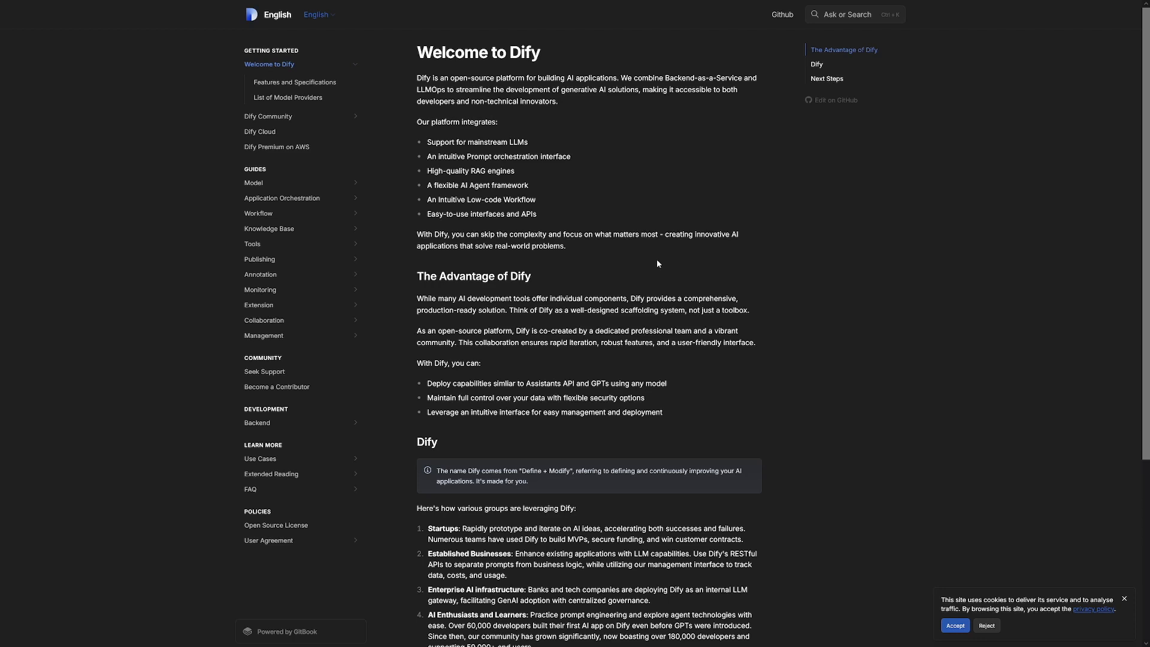
pyautogui.moveTo(695, 362)
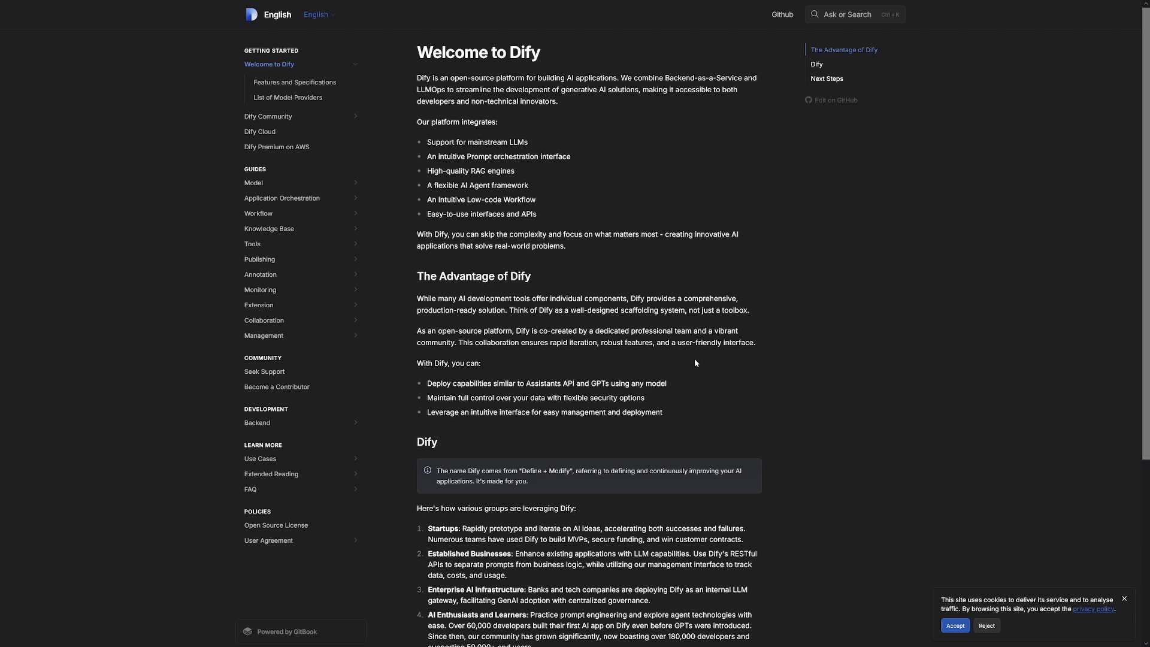
pyautogui.moveTo(350, 226)
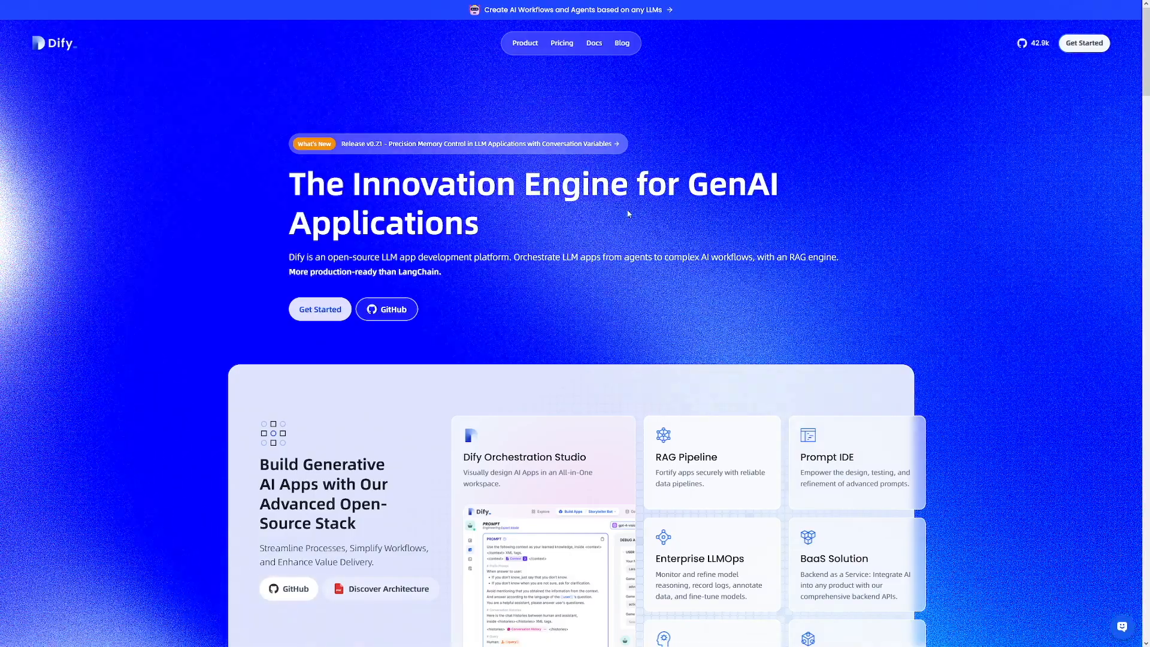
pyautogui.moveTo(387, 309)
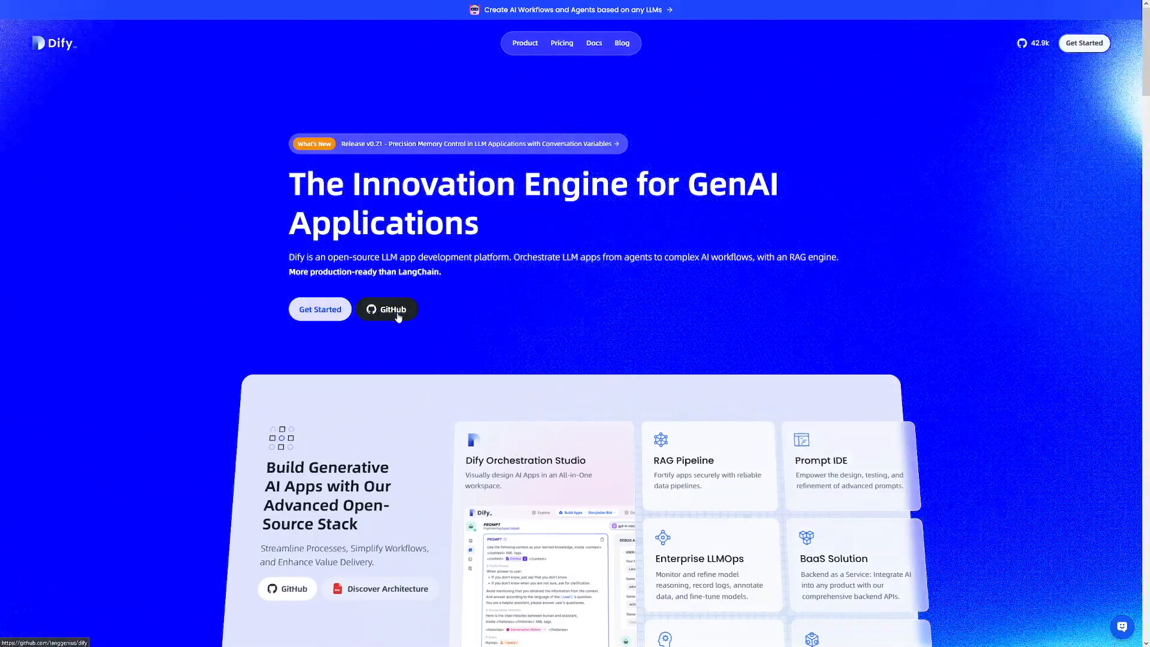
# Go to the dify GitHub repository and scroll its README down to the Using Dify section
pyautogui.click(387, 309)
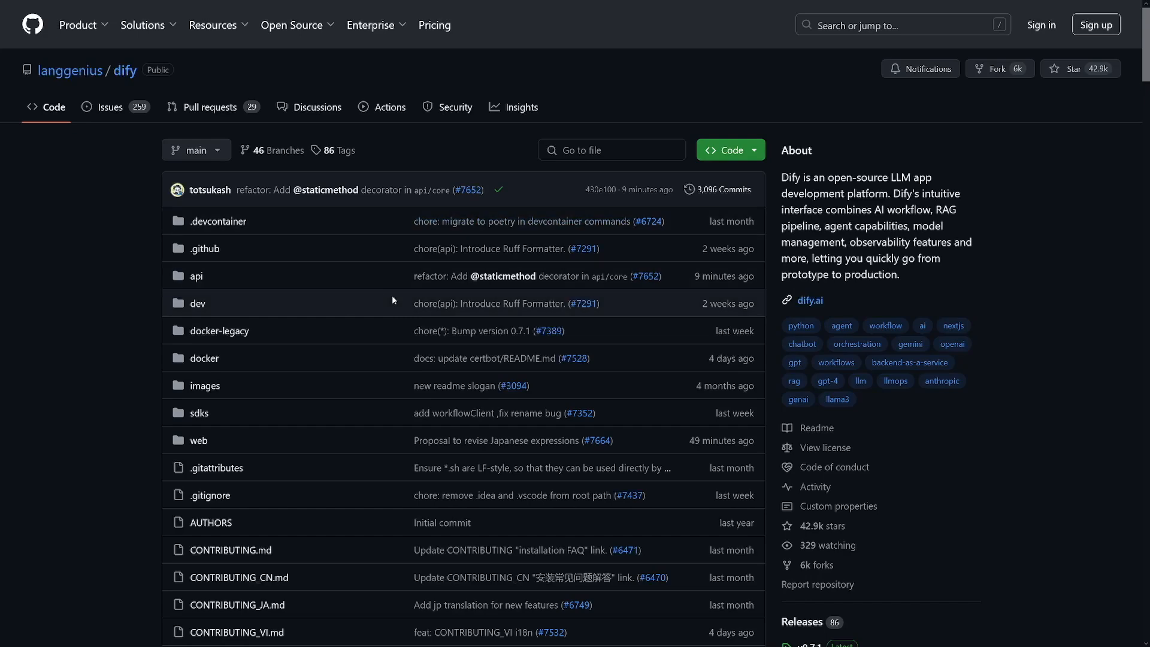
pyautogui.moveTo(382, 298)
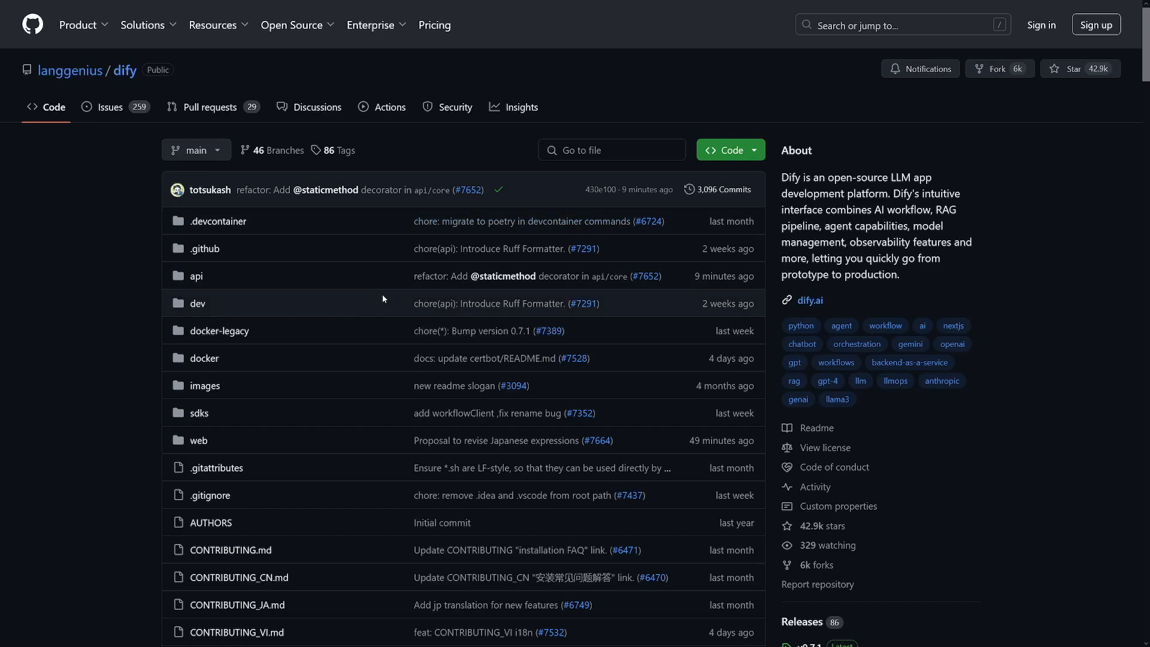
pyautogui.scroll(-3)
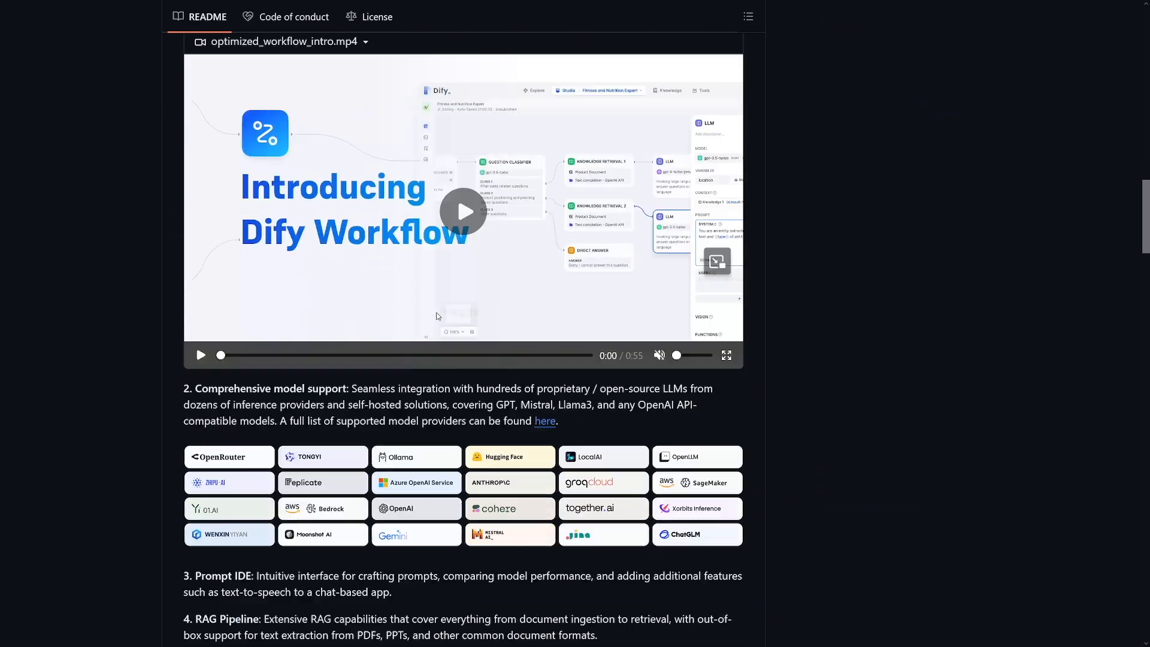
pyautogui.scroll(-3)
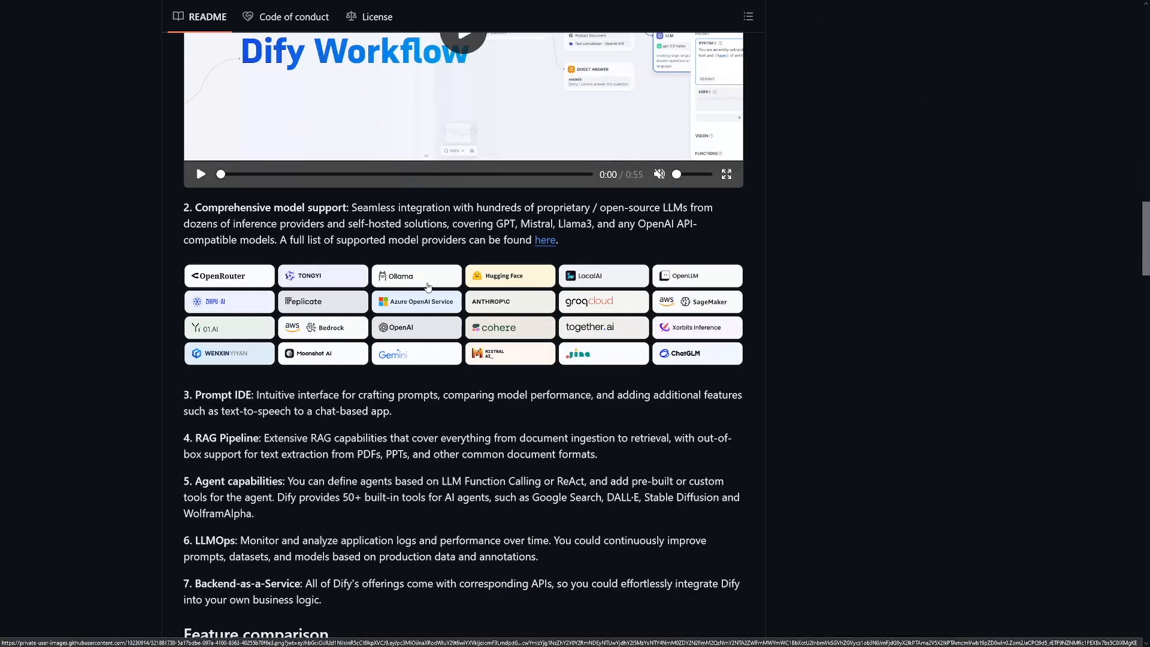
pyautogui.scroll(-3)
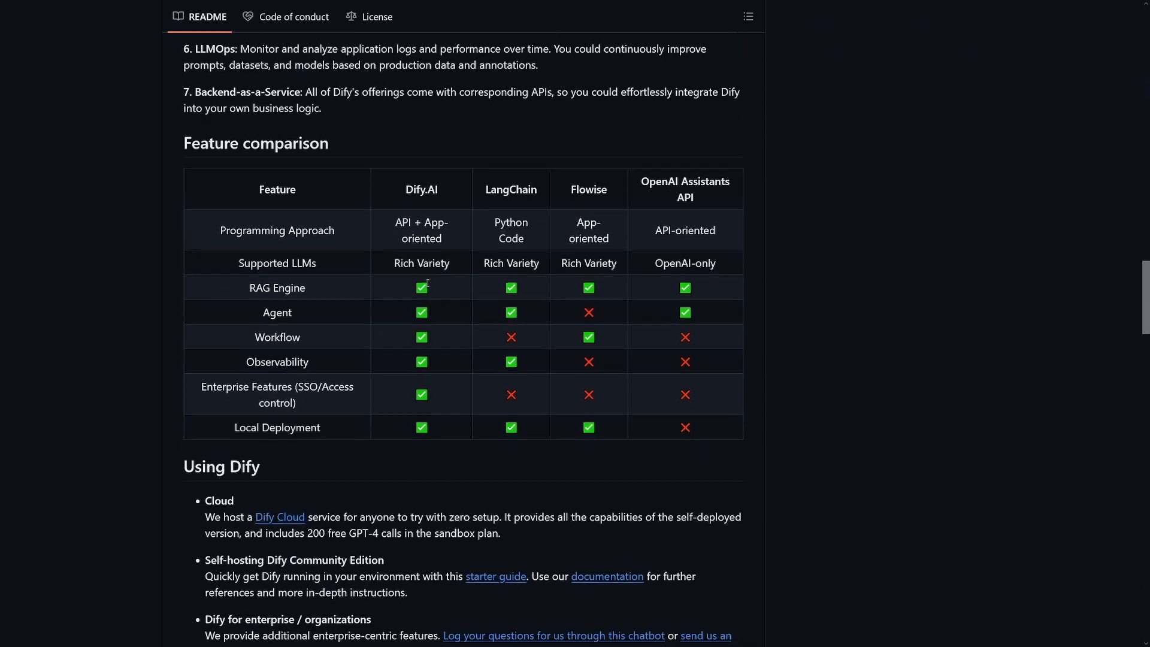
pyautogui.scroll(-3)
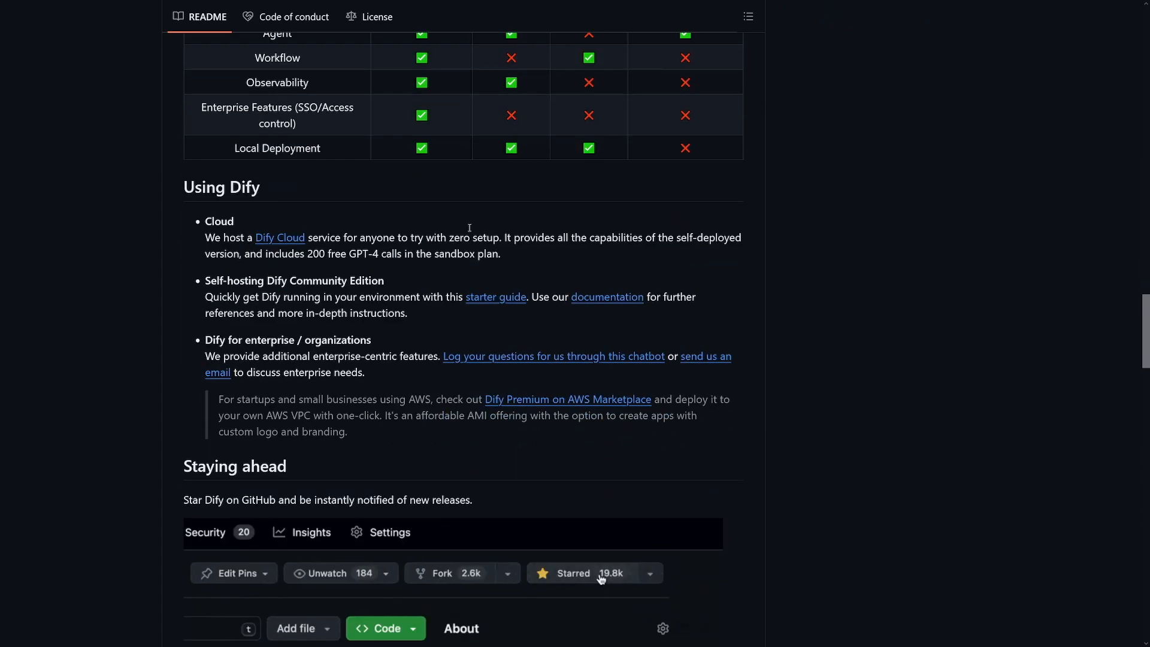
# Highlight the README sentence about the hosted Dify Cloud service, then clear the selection
pyautogui.click(571, 573)
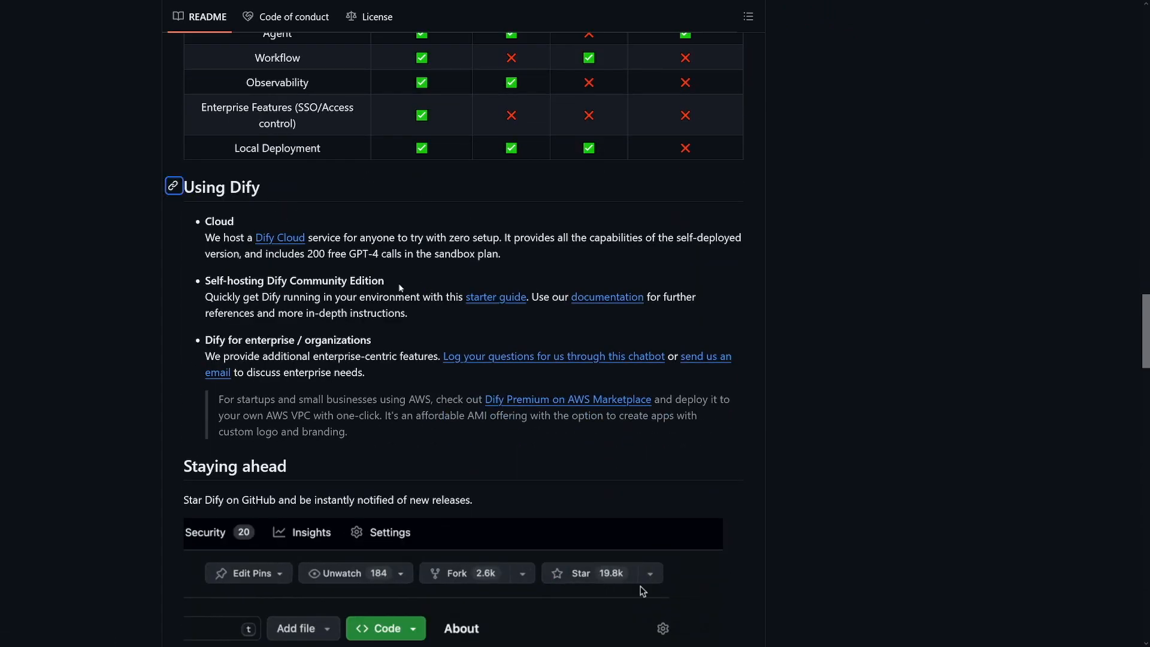
pyautogui.moveTo(205, 237); pyautogui.dragTo(321, 237)
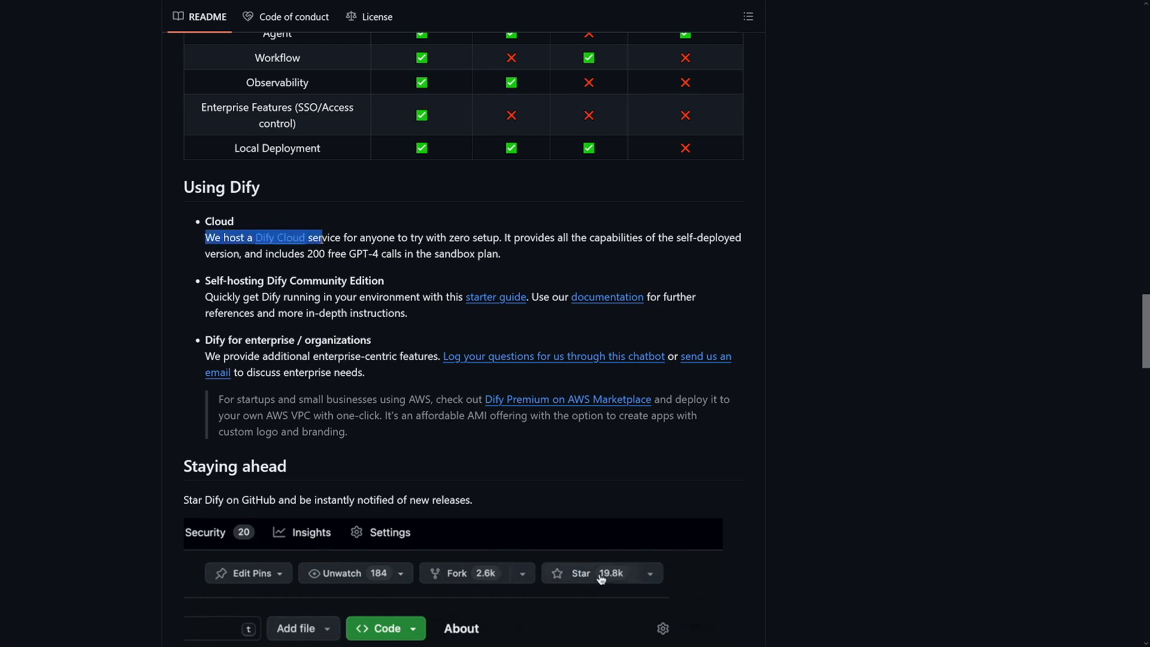
pyautogui.click(579, 572)
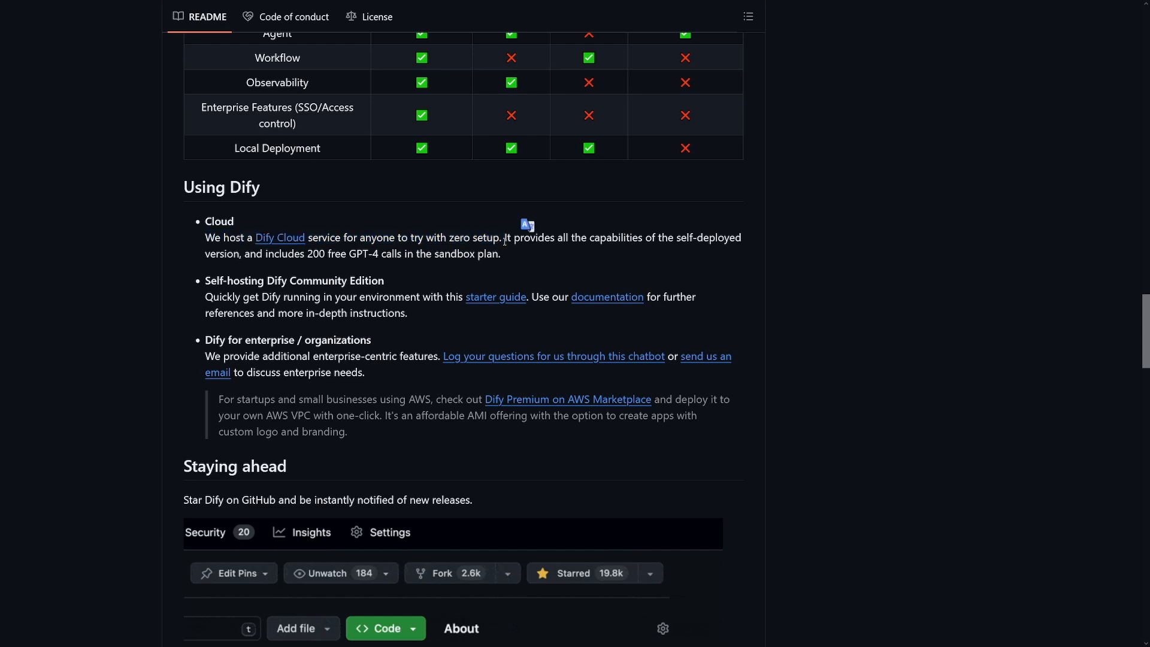
pyautogui.click(572, 573)
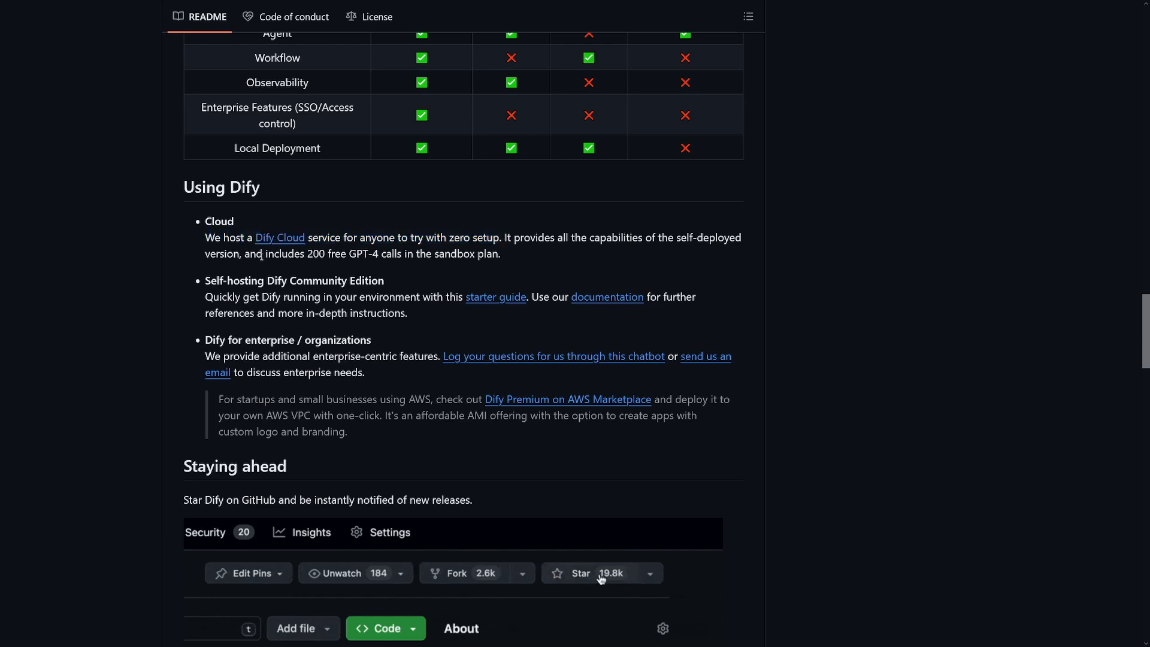
pyautogui.click(577, 573)
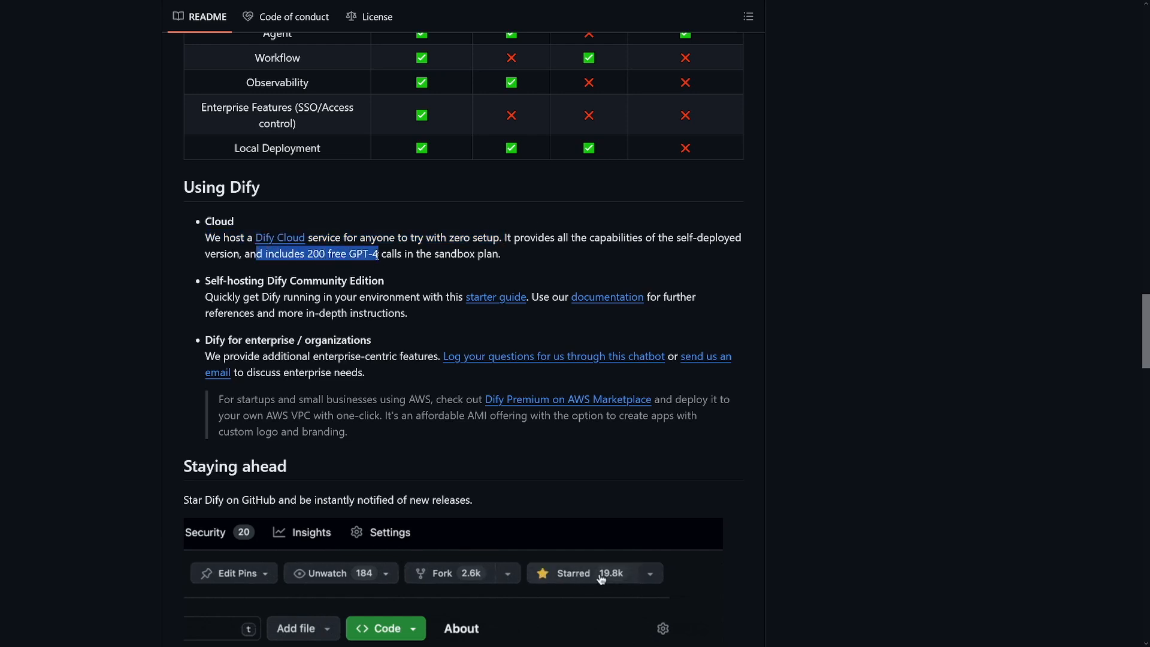
# Highlight the mention of 200 free GPT-4 calls in the sandbox plan, then continue toward Quick start
pyautogui.moveTo(378, 254); pyautogui.dragTo(476, 254)
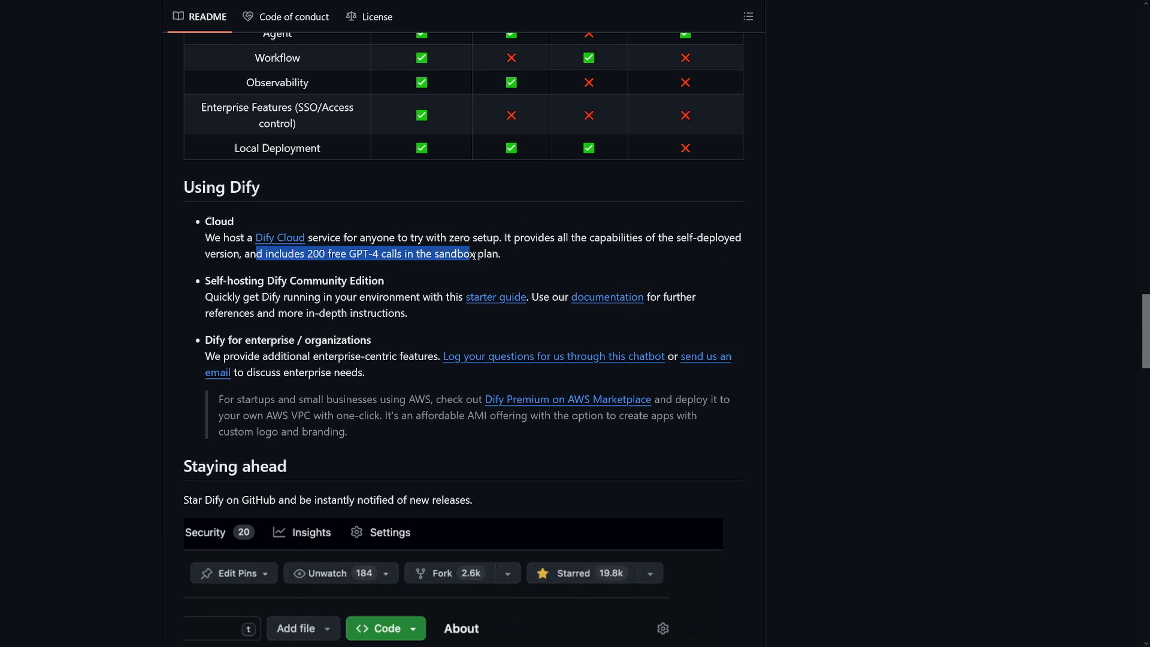
pyautogui.click(573, 573)
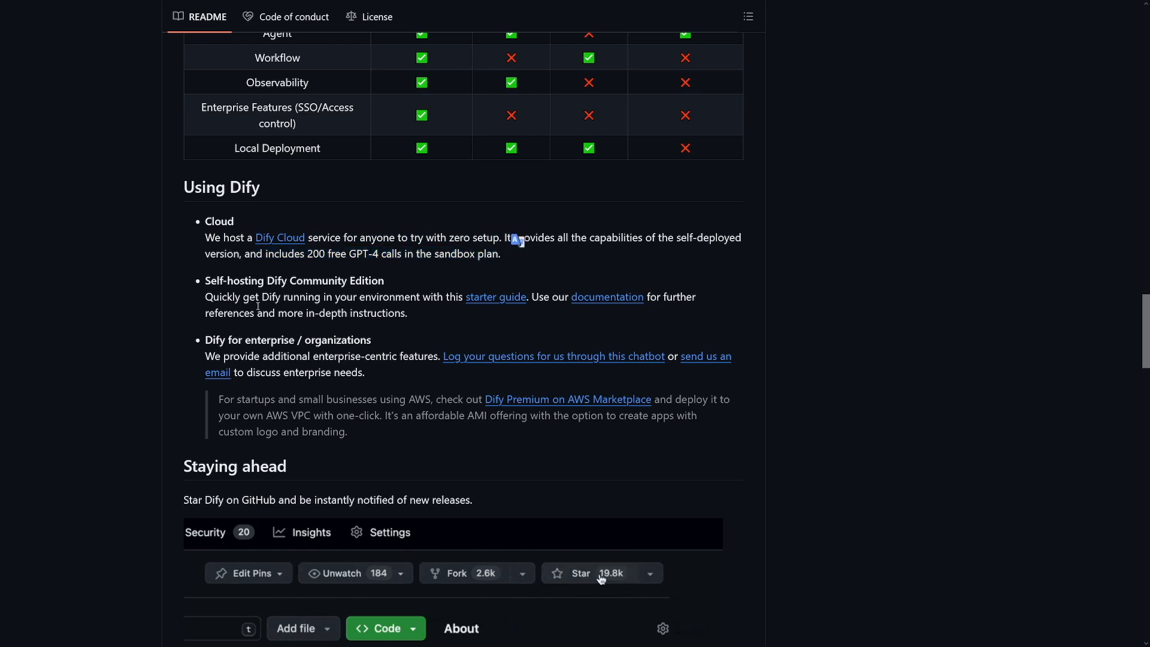
pyautogui.click(579, 573)
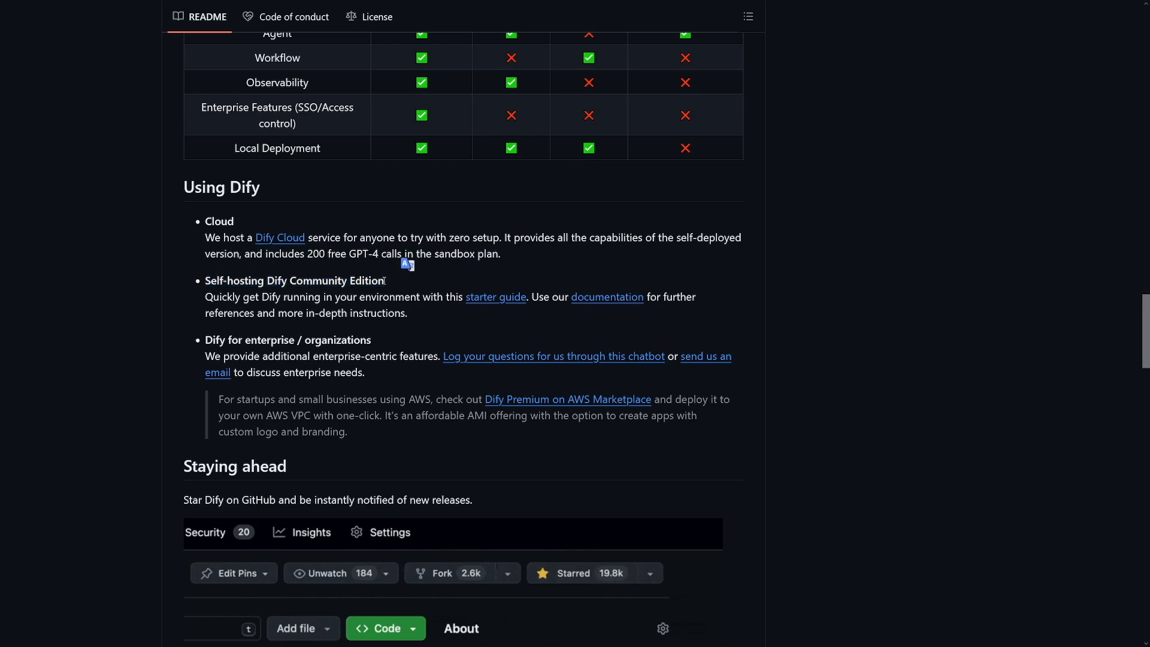
pyautogui.scroll(-3)
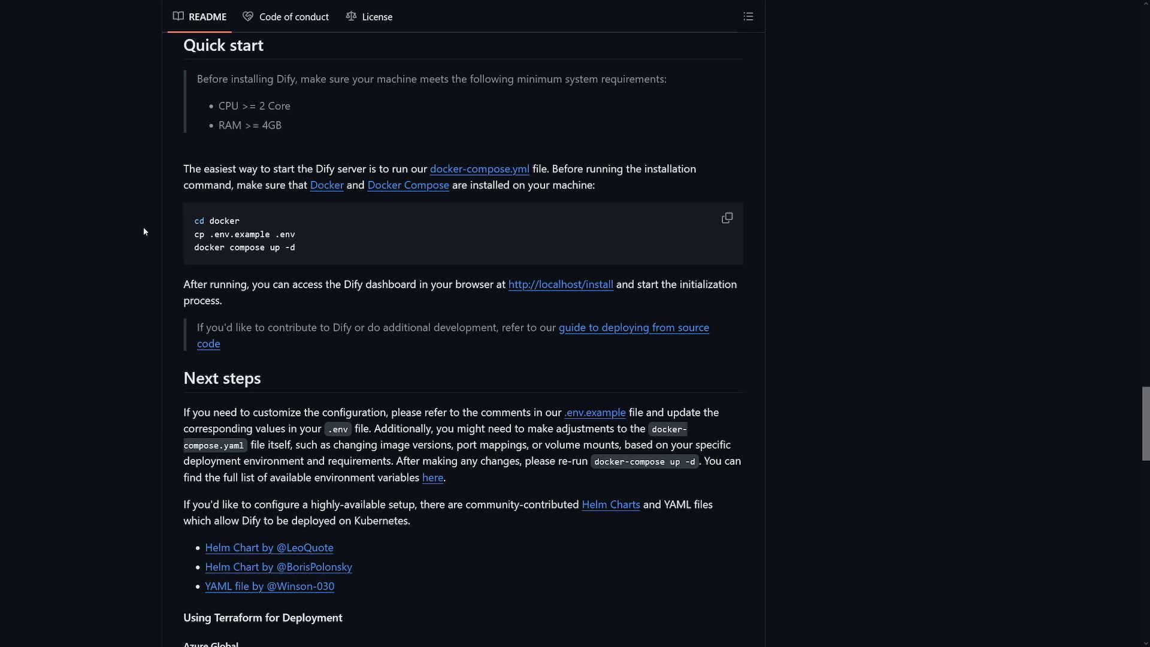
pyautogui.moveTo(192, 222)
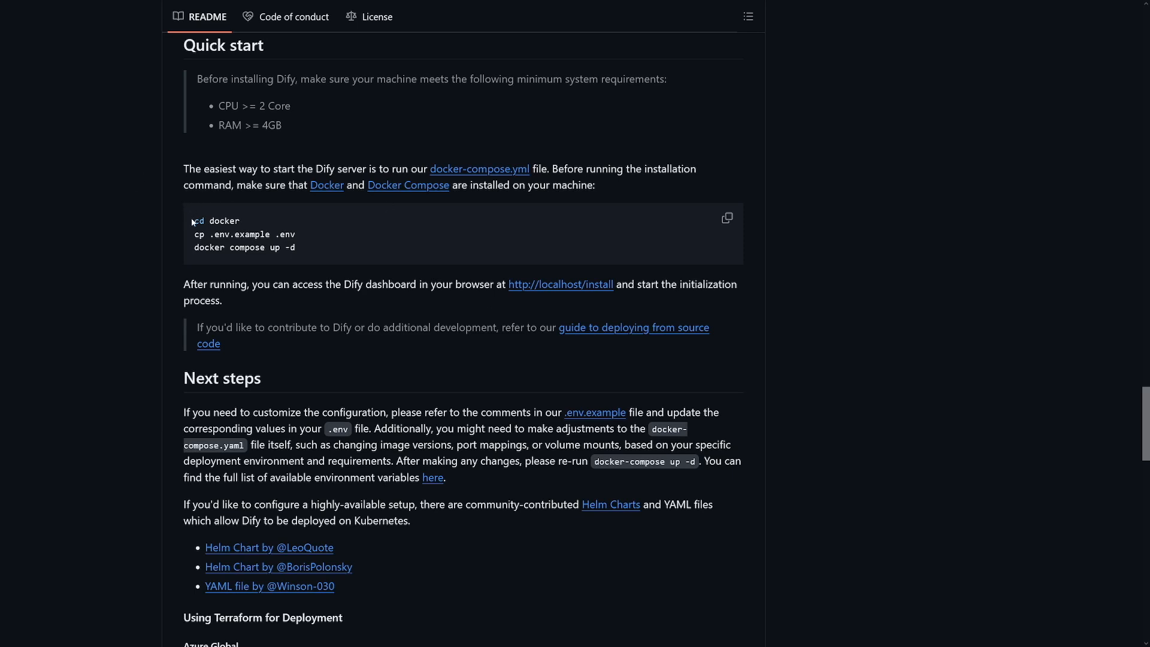
# Highlight the Quick start docker compose commands and the minimum CPU and RAM requirements
pyautogui.moveTo(192, 220); pyautogui.dragTo(272, 234)
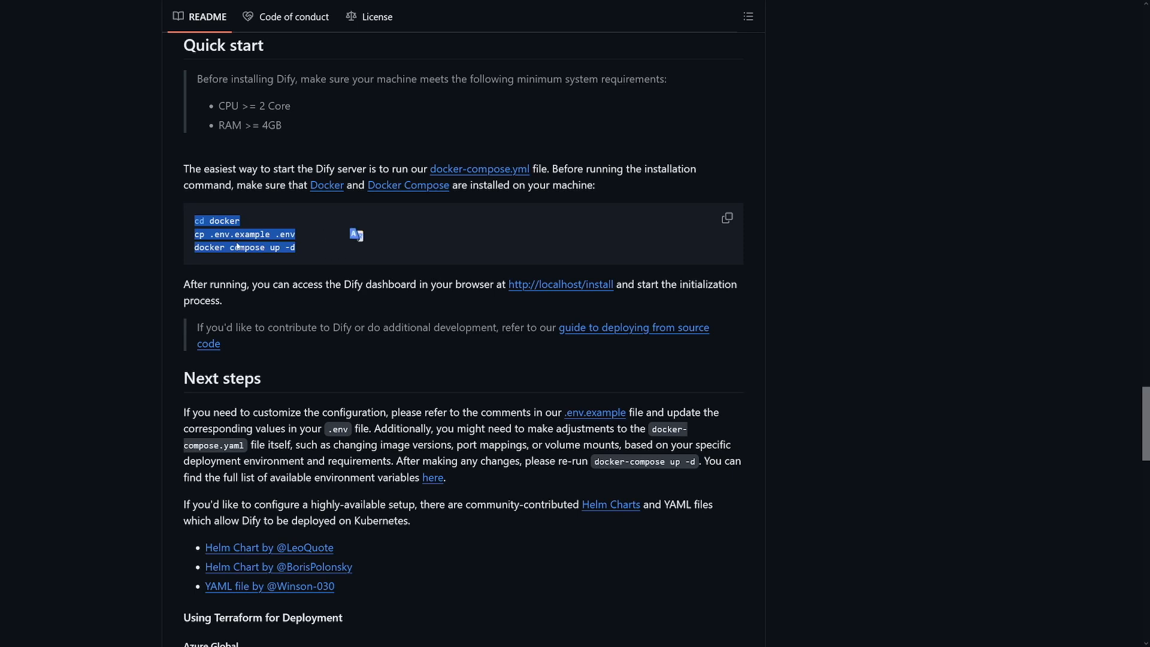
pyautogui.moveTo(367, 321)
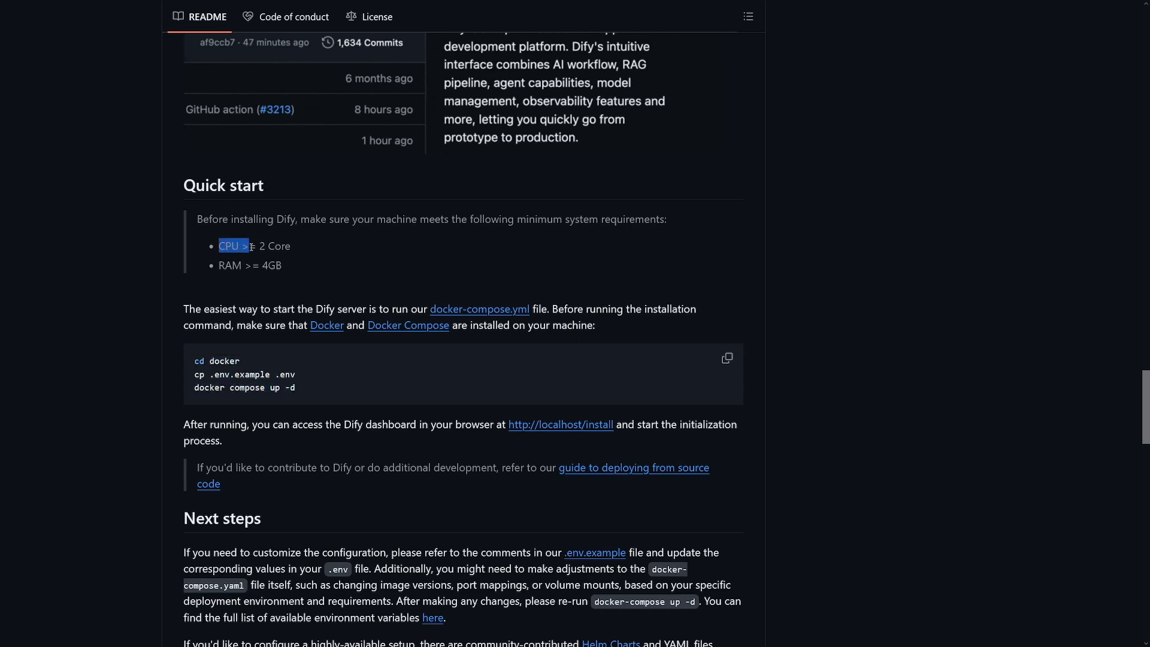
pyautogui.moveTo(221, 246); pyautogui.dragTo(288, 245)
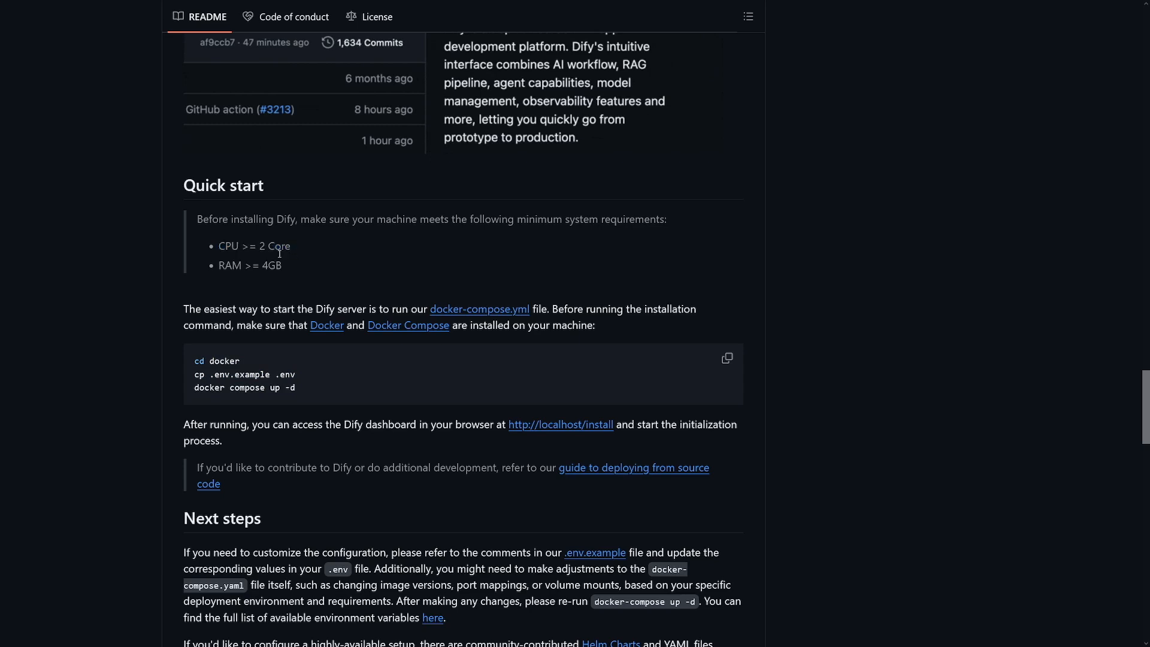
pyautogui.moveTo(218, 264); pyautogui.dragTo(277, 265)
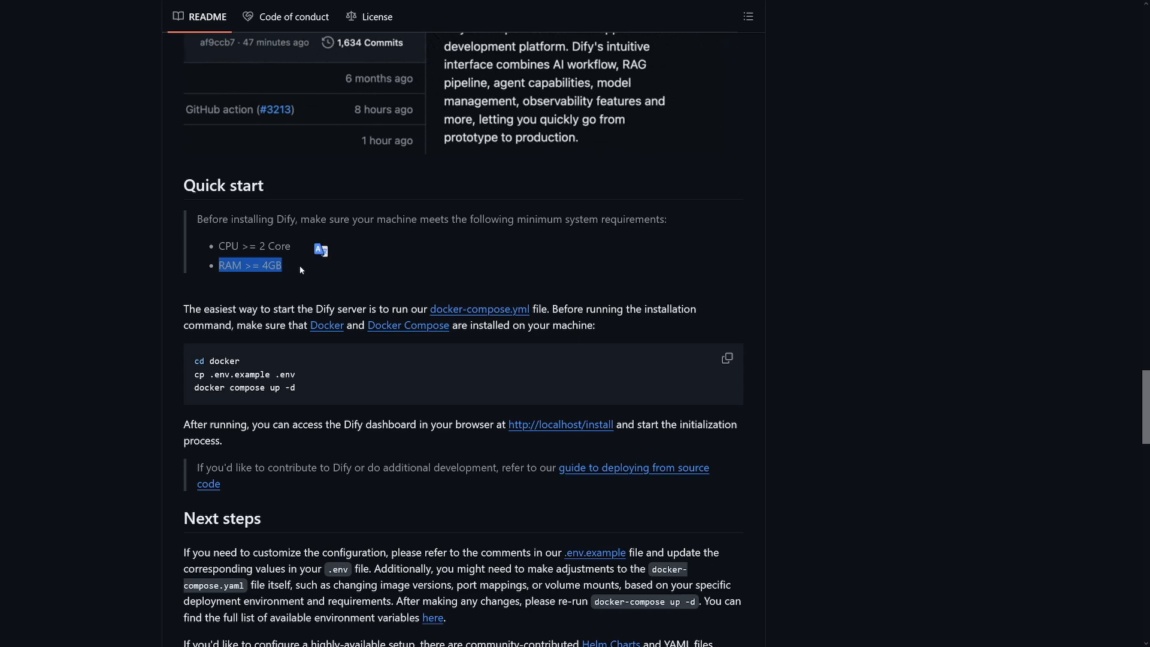
pyautogui.moveTo(411, 273)
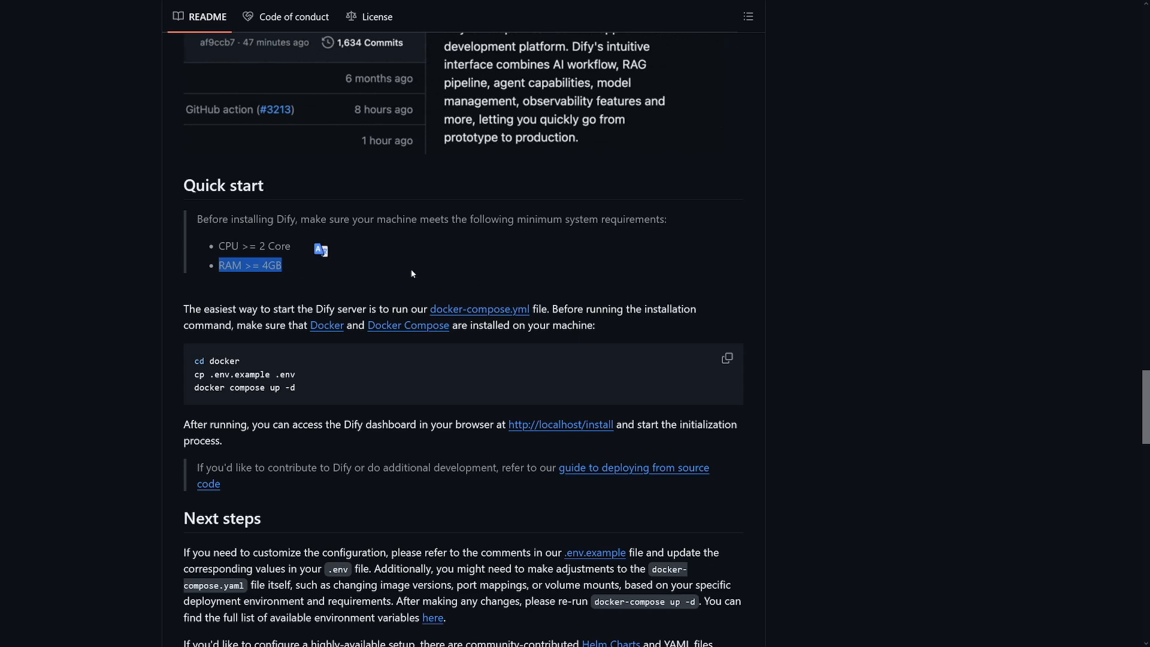
pyautogui.moveTo(421, 288)
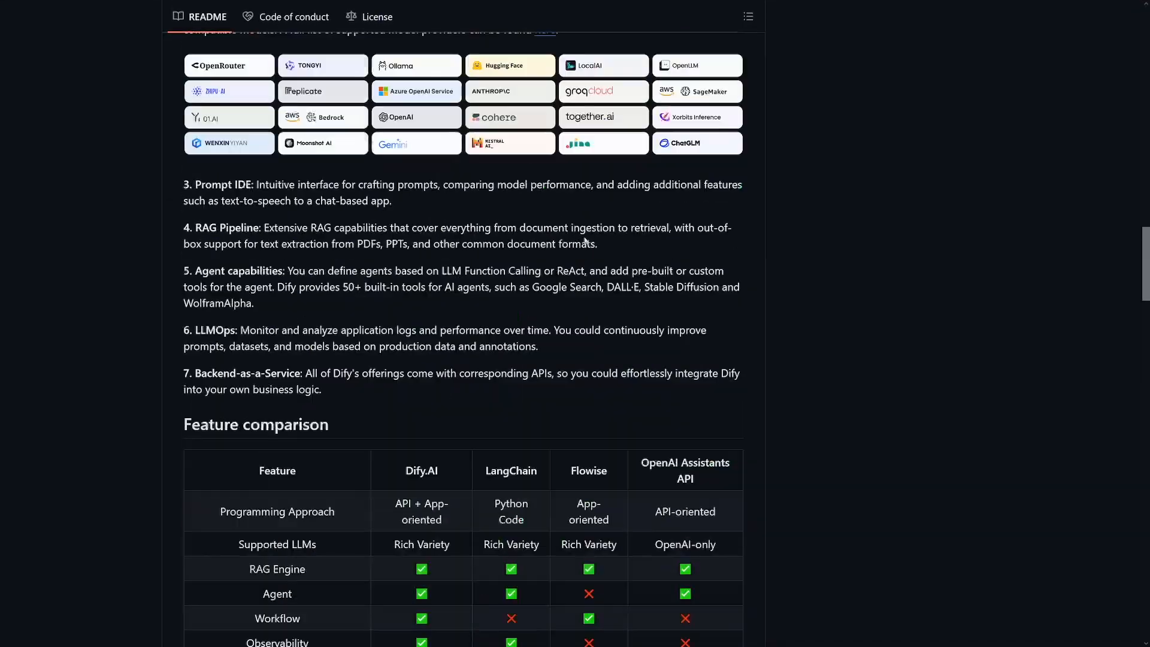
pyautogui.moveTo(429, 313)
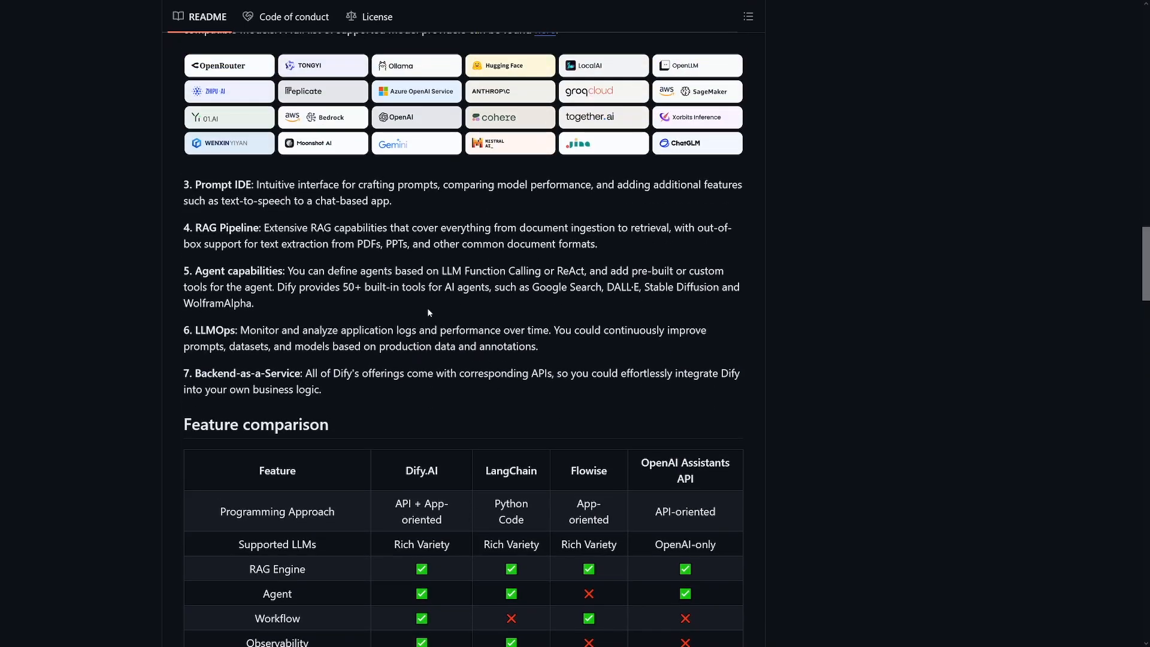
# Scroll the README through the workflow video, core features list and Comprehensive model support provider logos
pyautogui.scroll(-3)
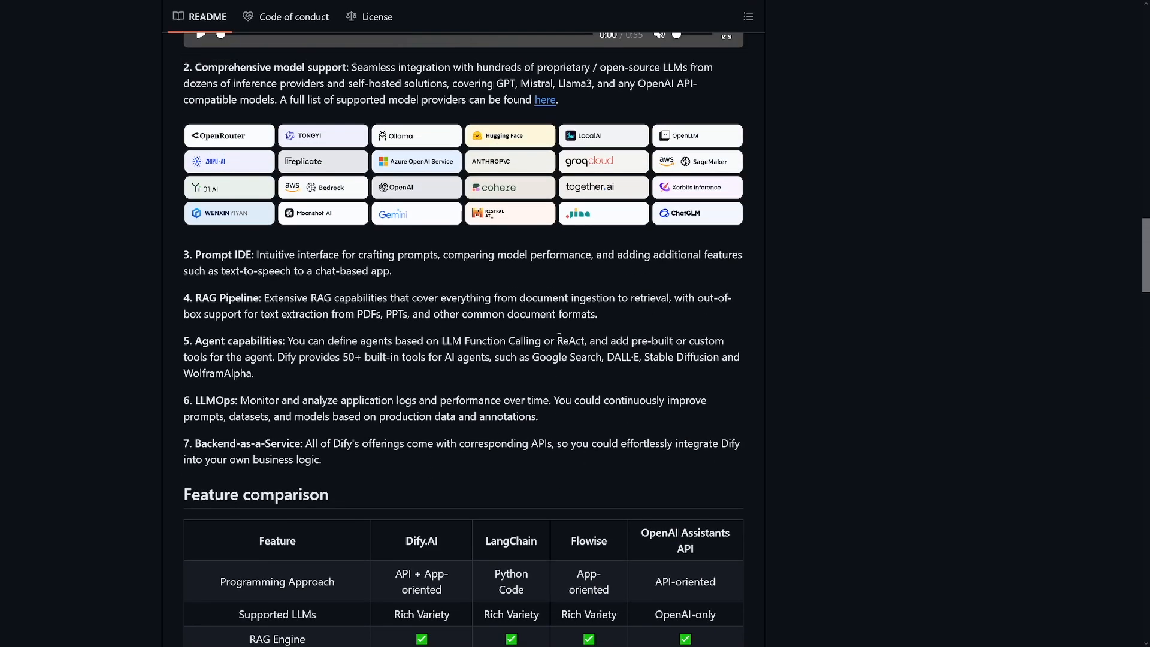
pyautogui.scroll(3)
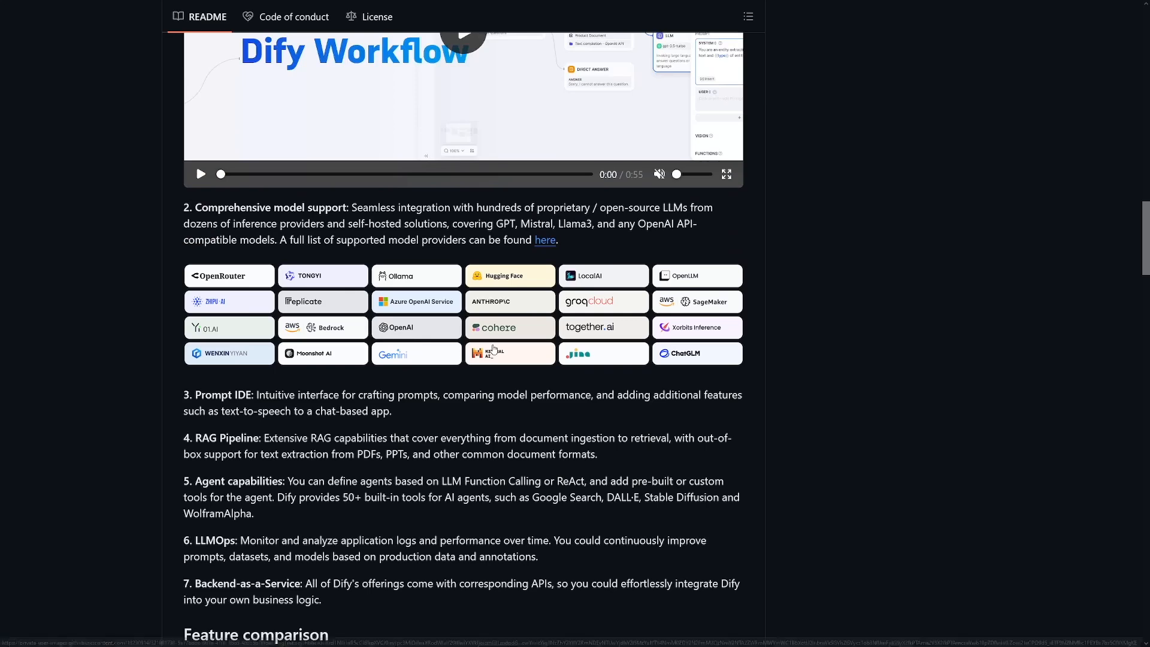
pyautogui.moveTo(514, 326)
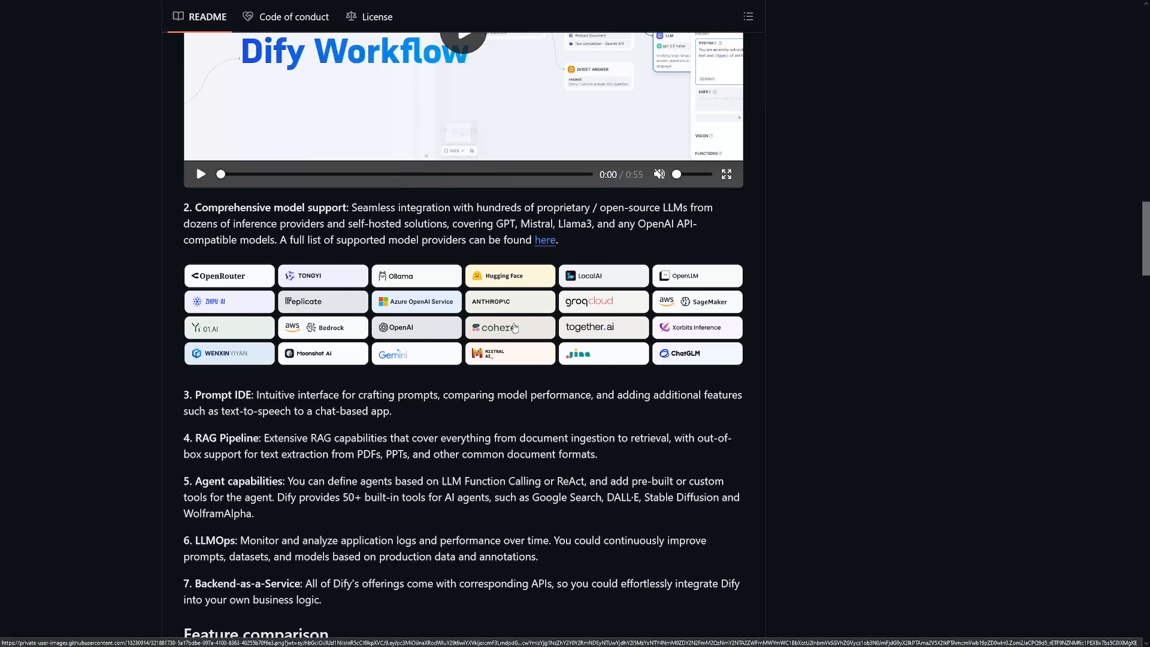
pyautogui.moveTo(518, 354)
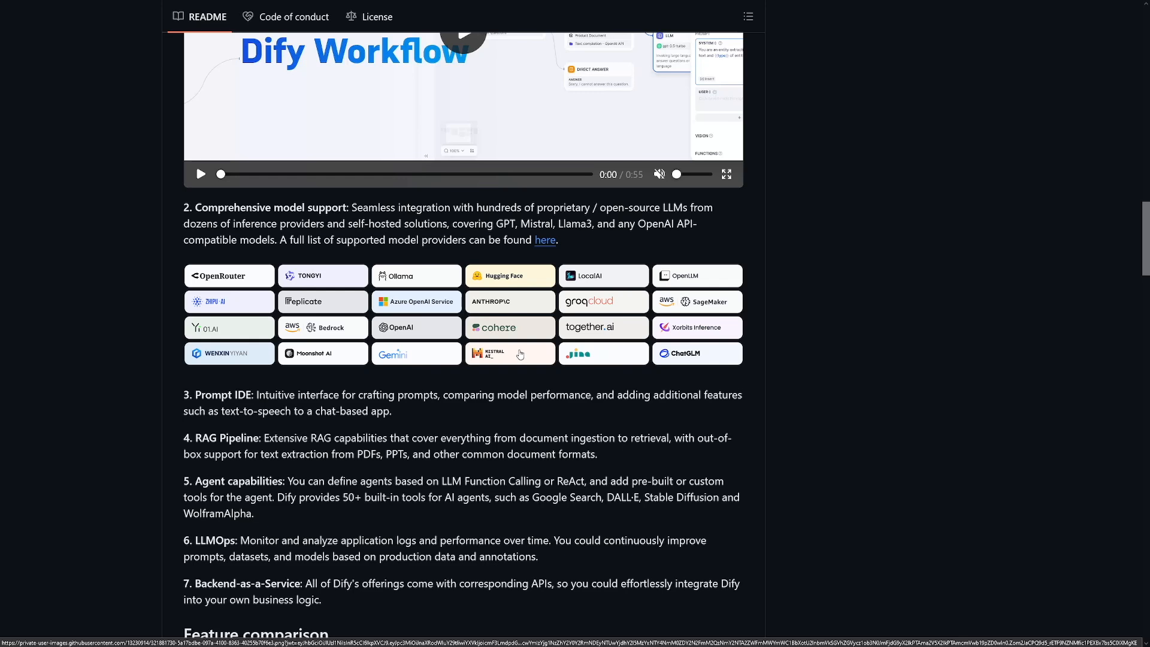
pyautogui.moveTo(648, 331)
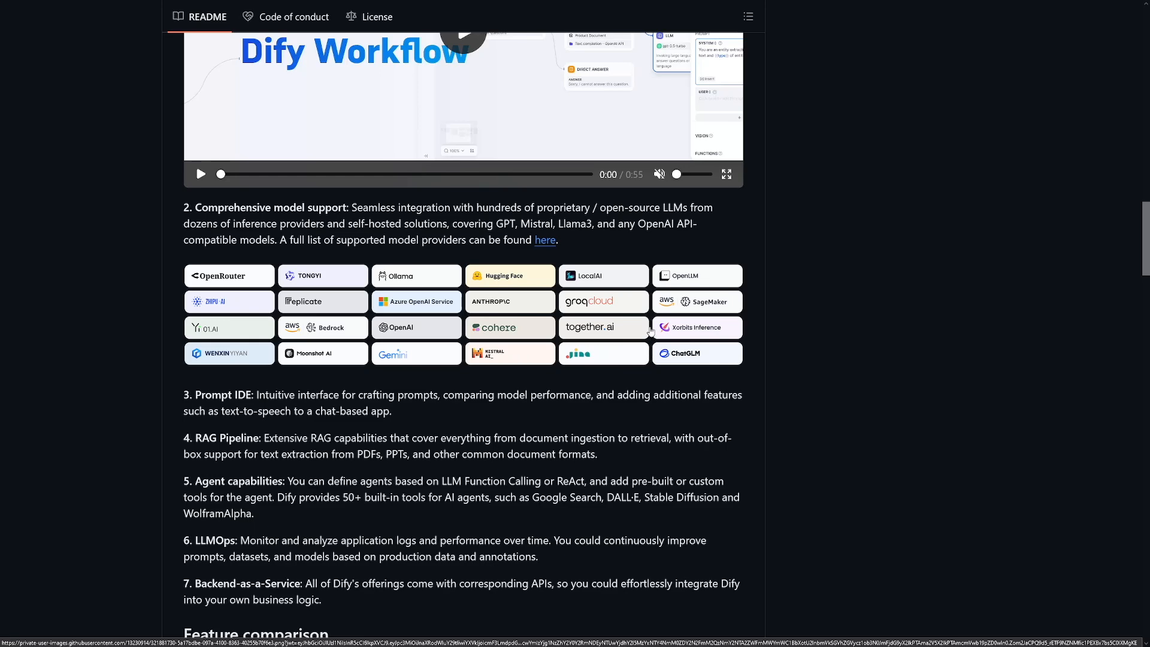
pyautogui.scroll(-3)
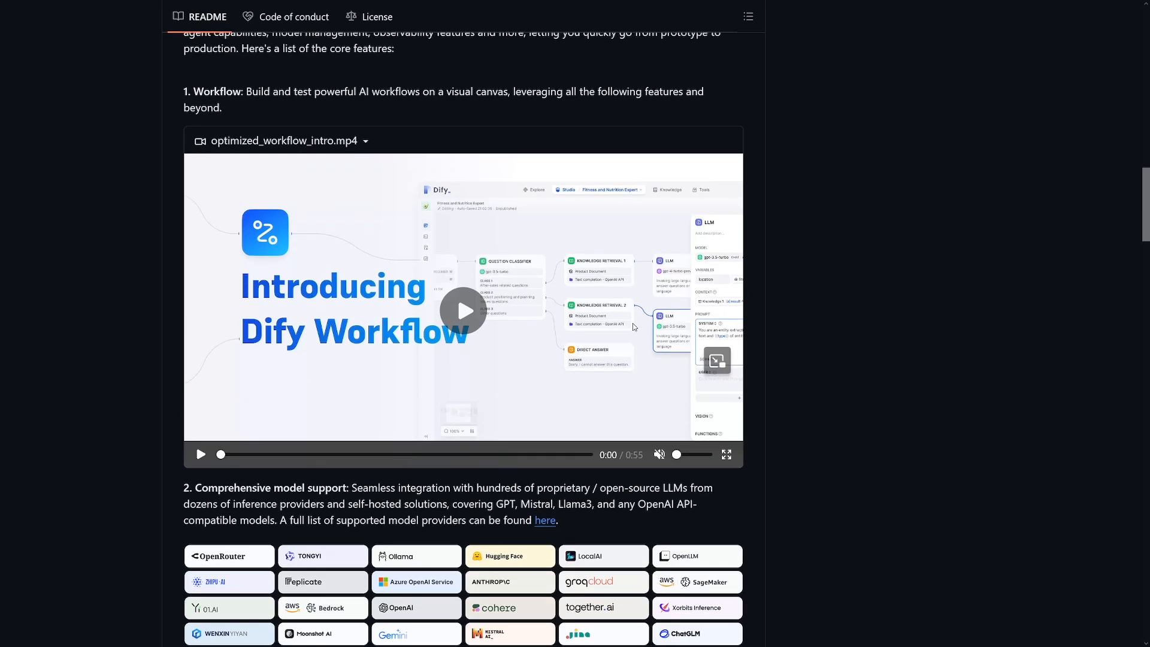
pyautogui.scroll(-3)
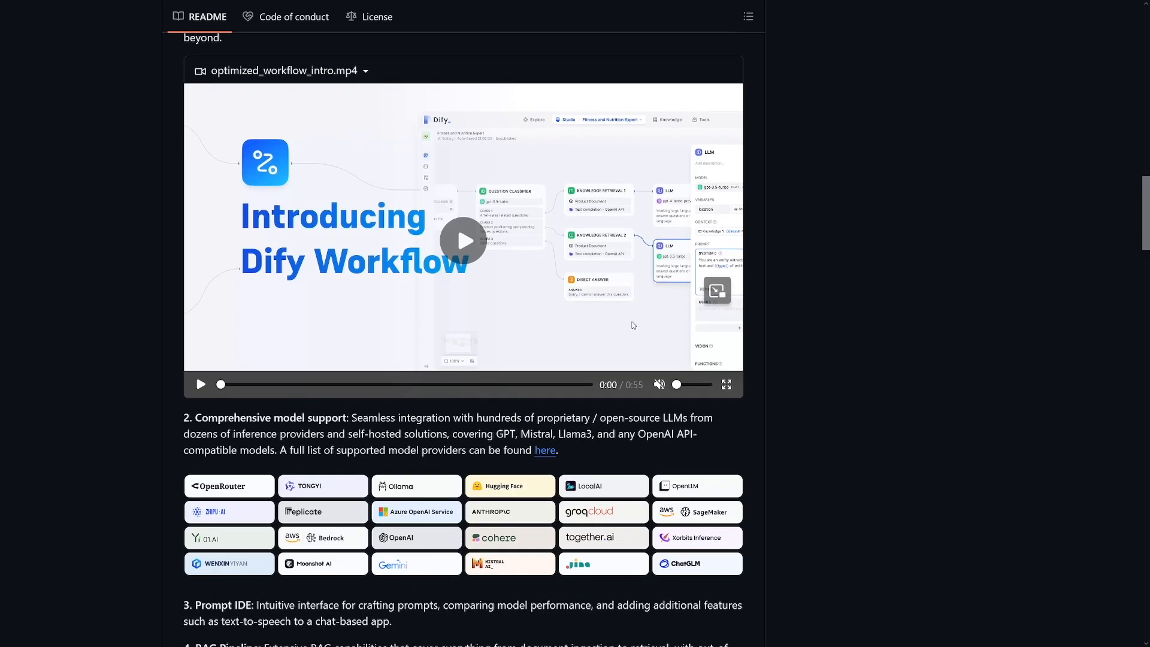
pyautogui.scroll(-3)
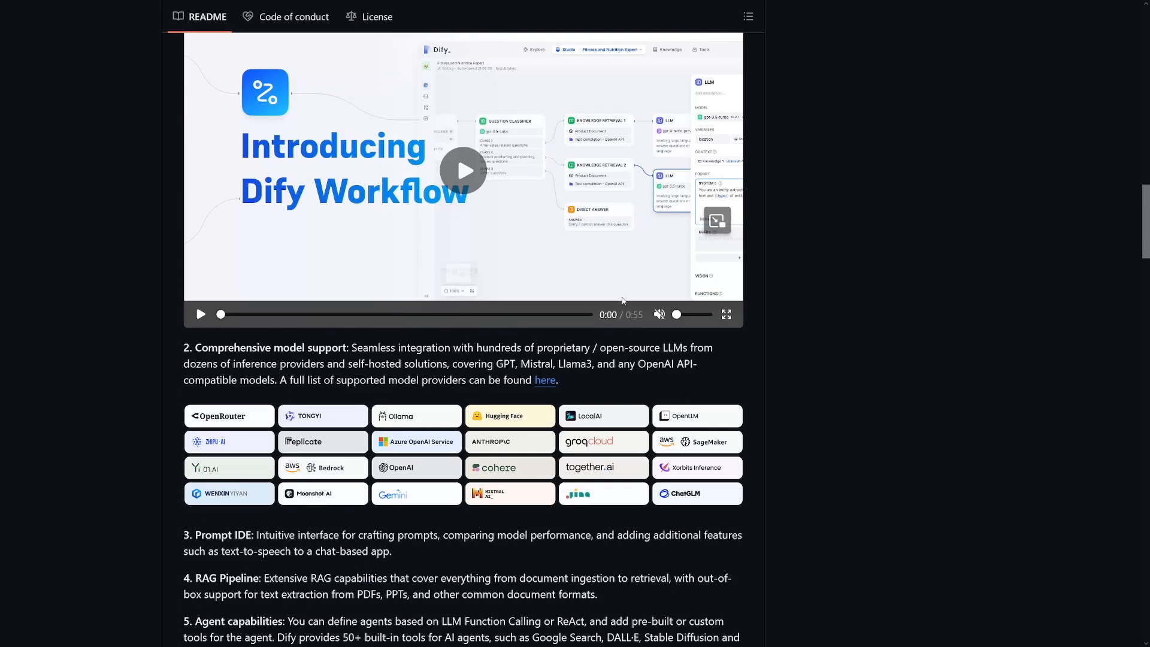
pyautogui.moveTo(610, 295)
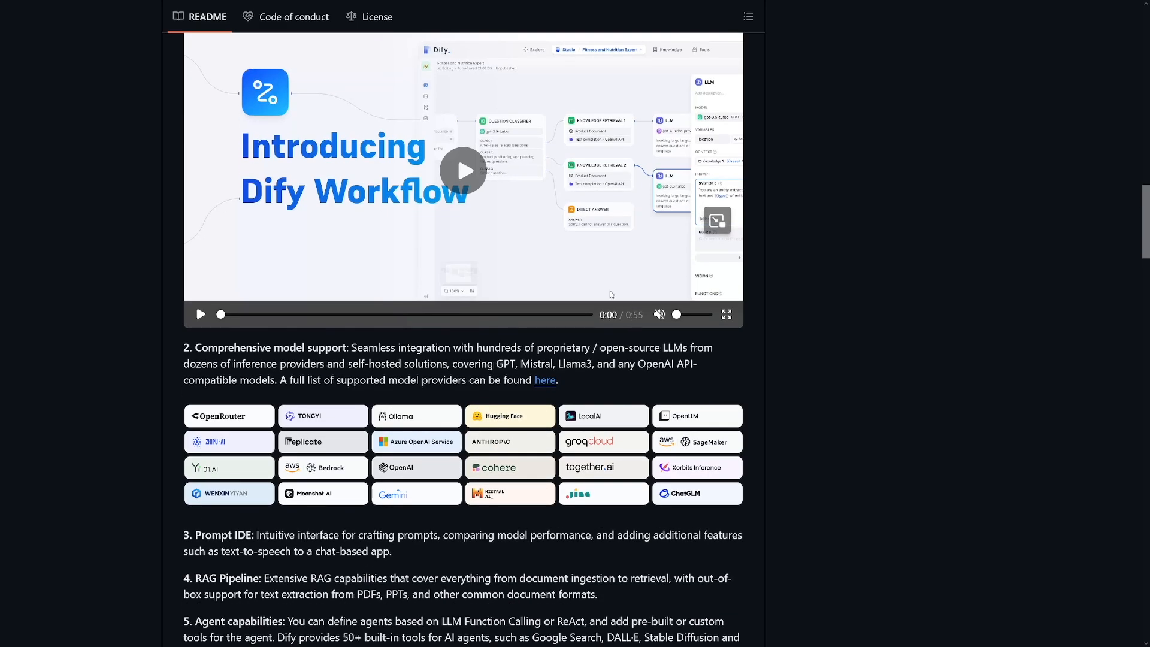
pyautogui.scroll(-3)
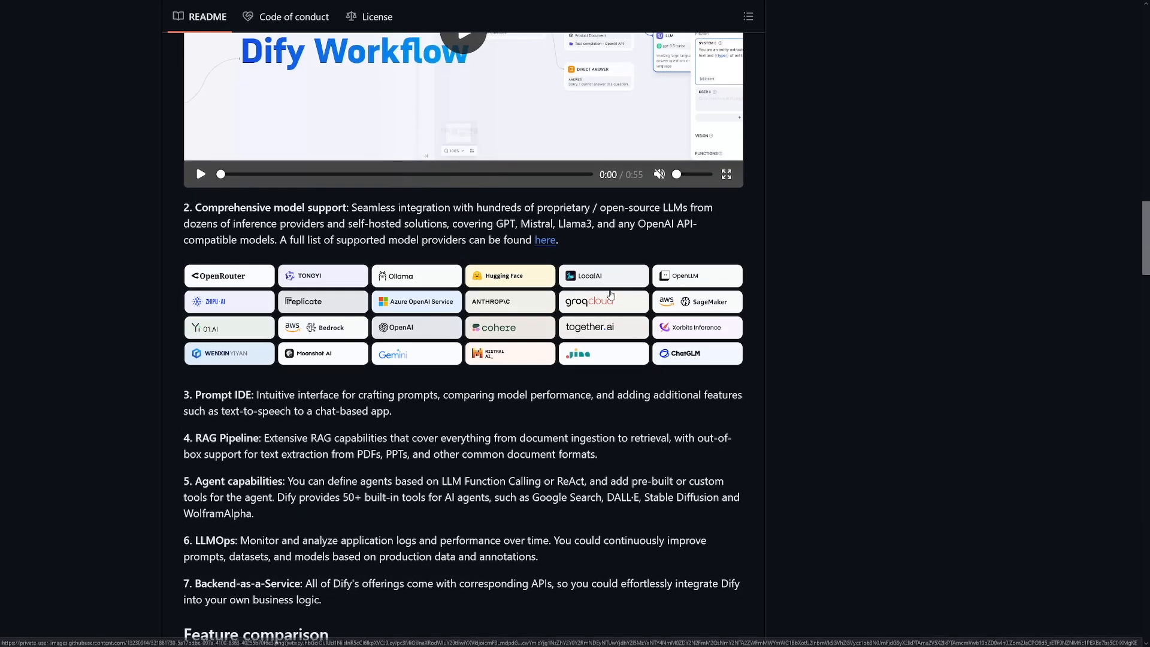
pyautogui.scroll(-3)
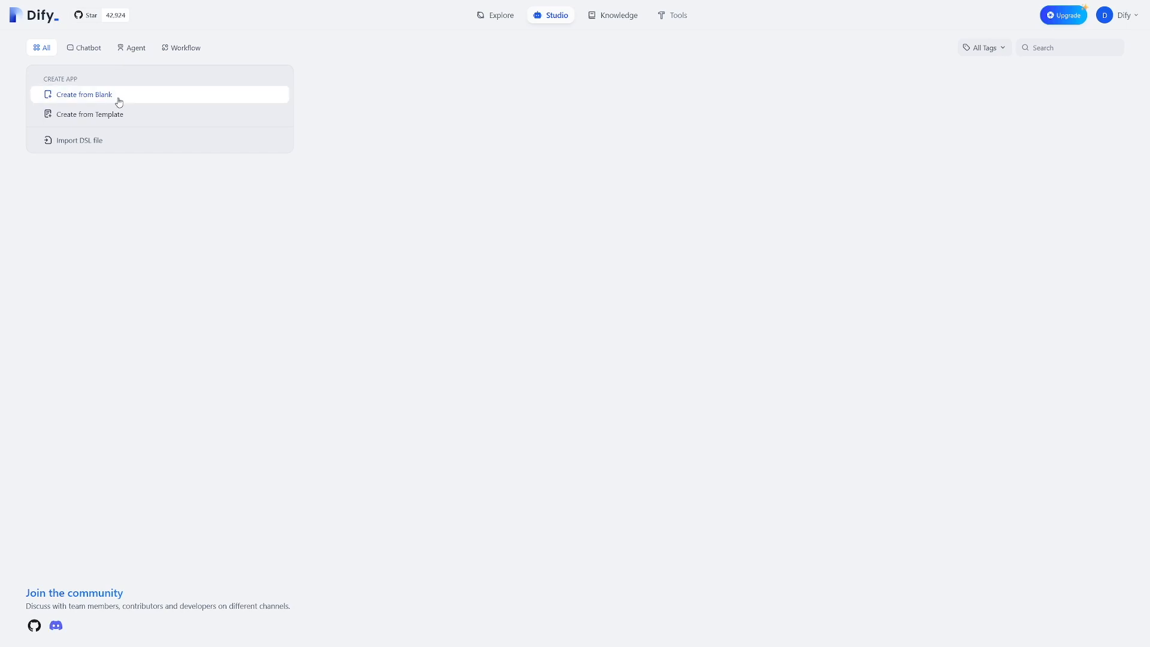
pyautogui.click(90, 114)
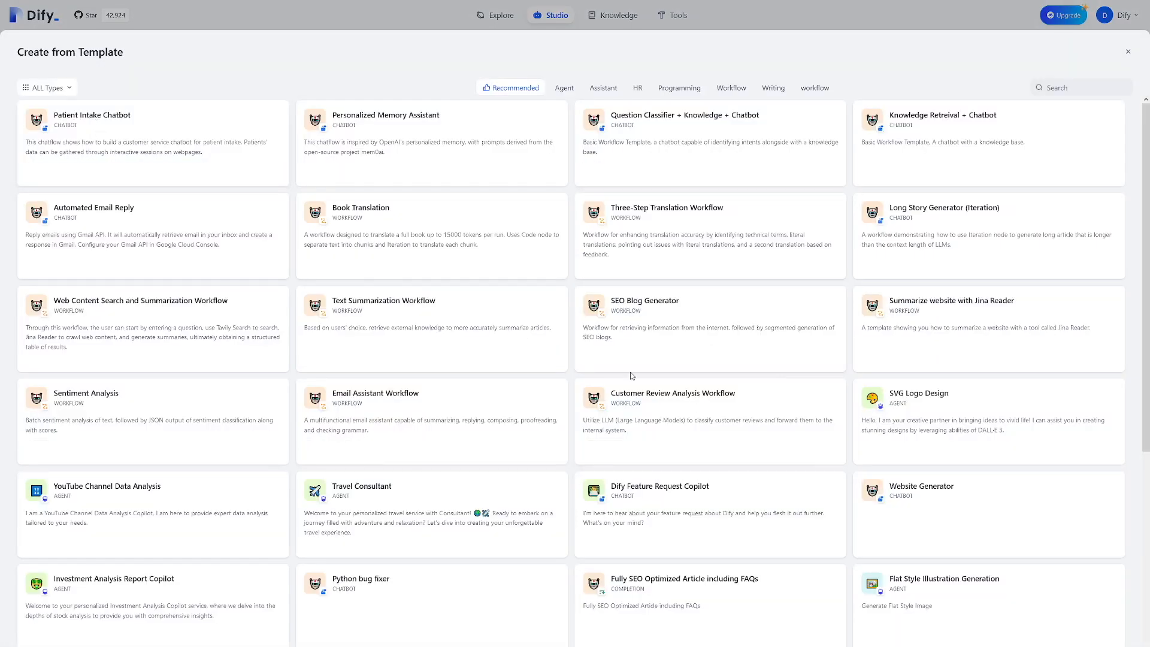
pyautogui.moveTo(631, 235)
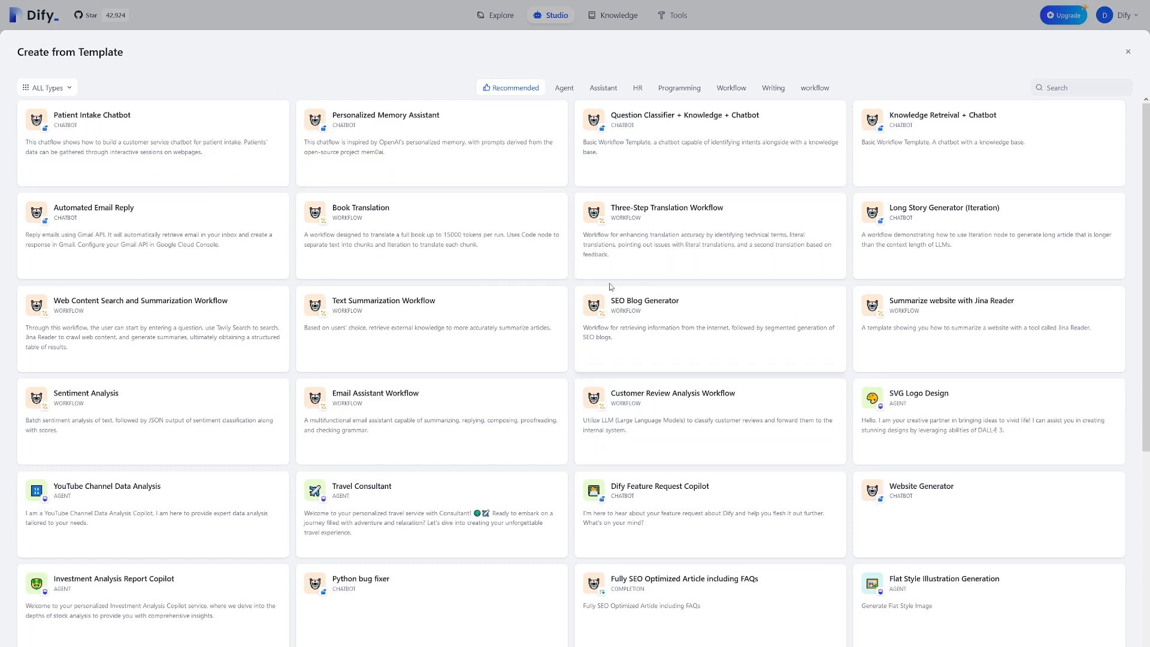
pyautogui.scroll(-3)
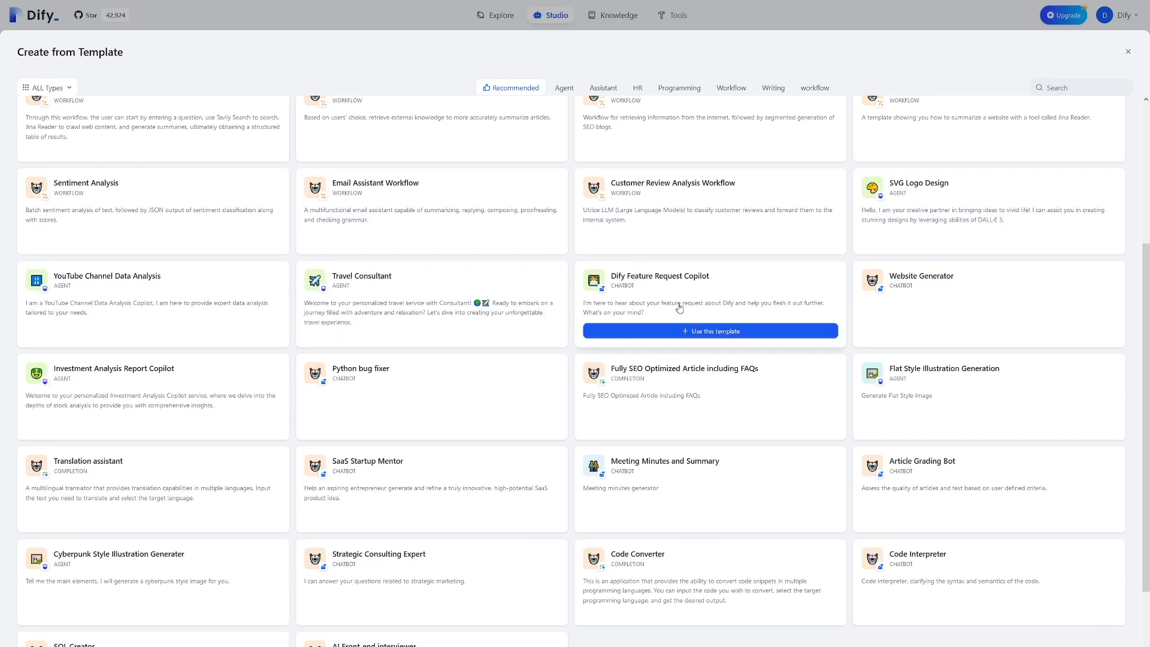
pyautogui.scroll(-3)
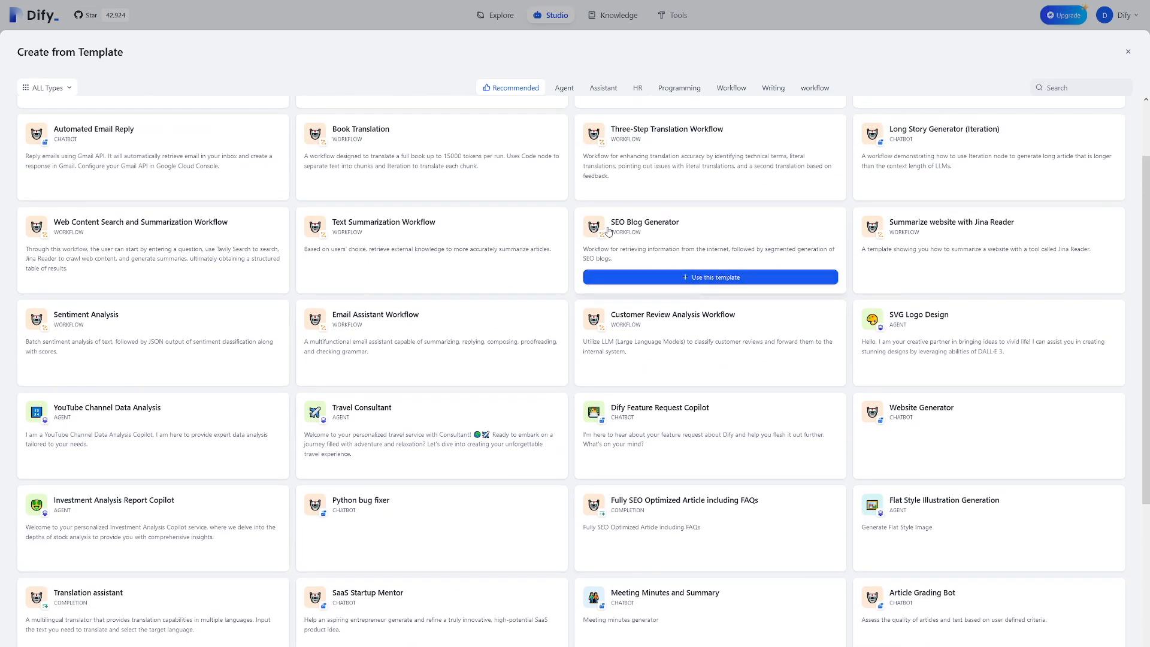
pyautogui.click(678, 87)
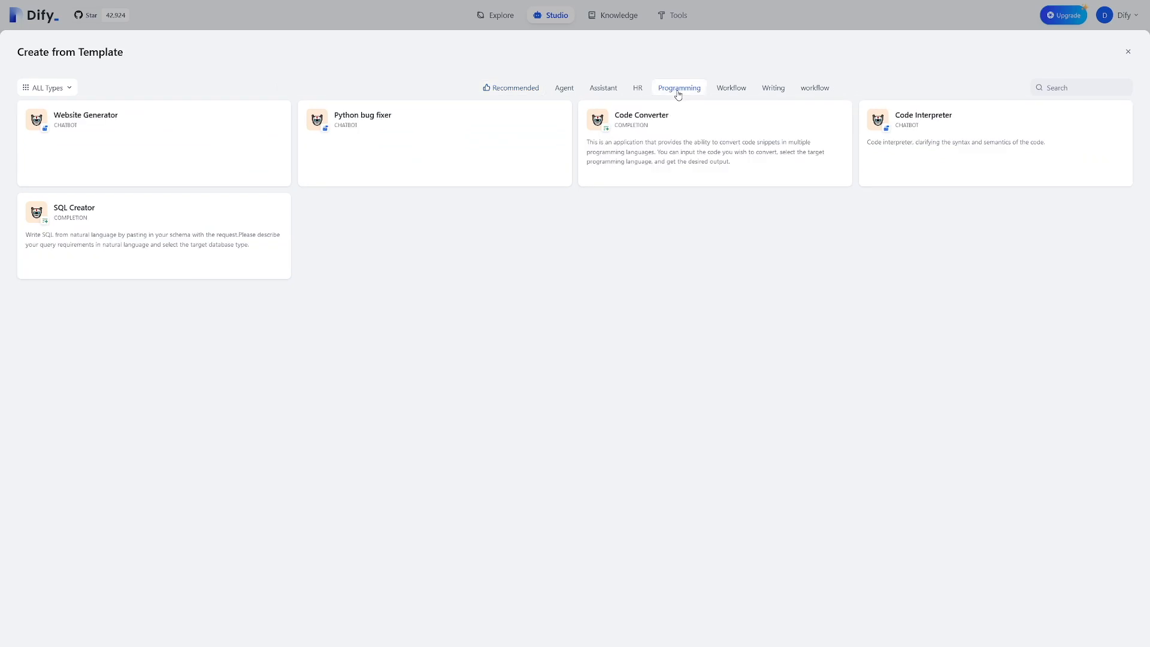
pyautogui.click(636, 87)
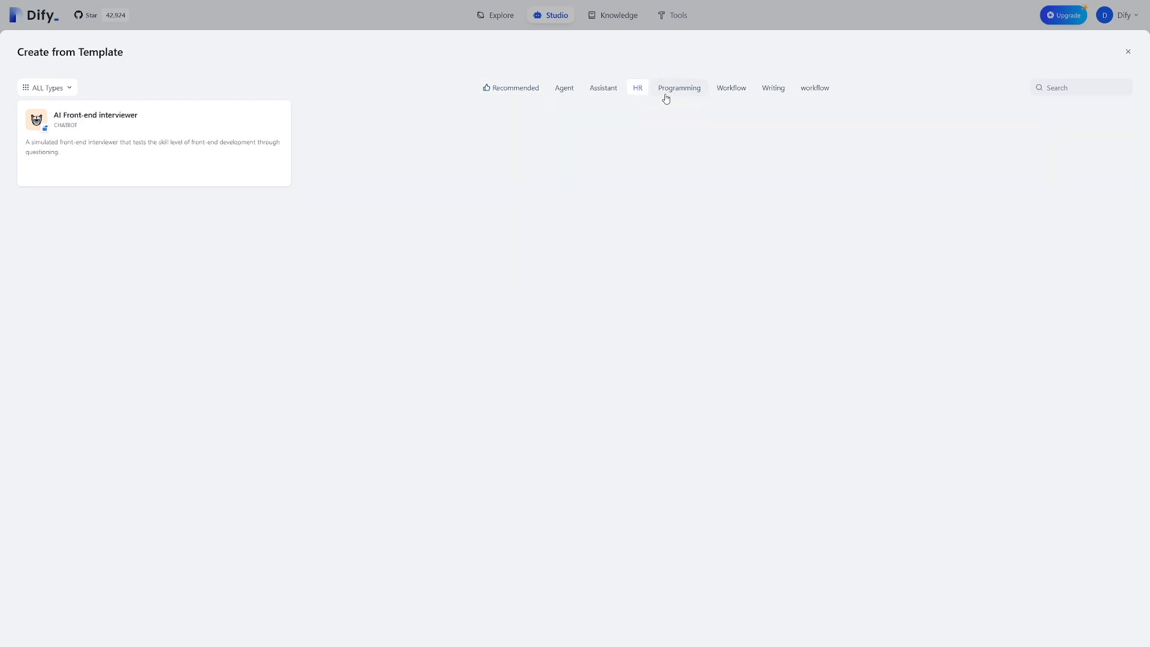
pyautogui.click(678, 88)
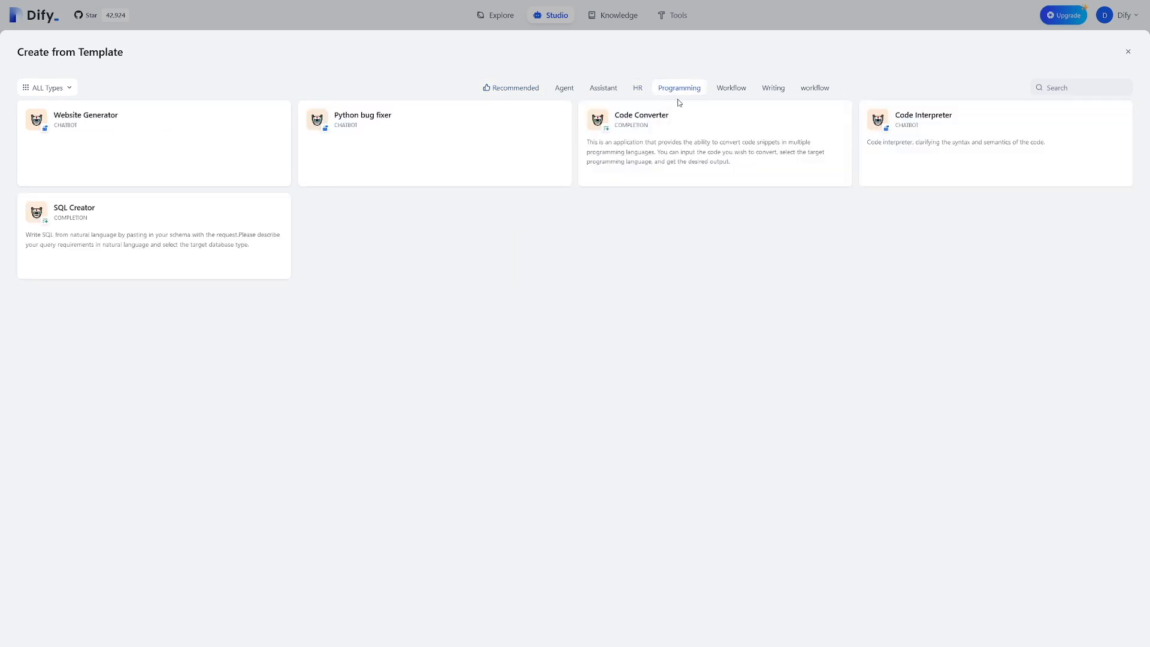
pyautogui.moveTo(714, 143)
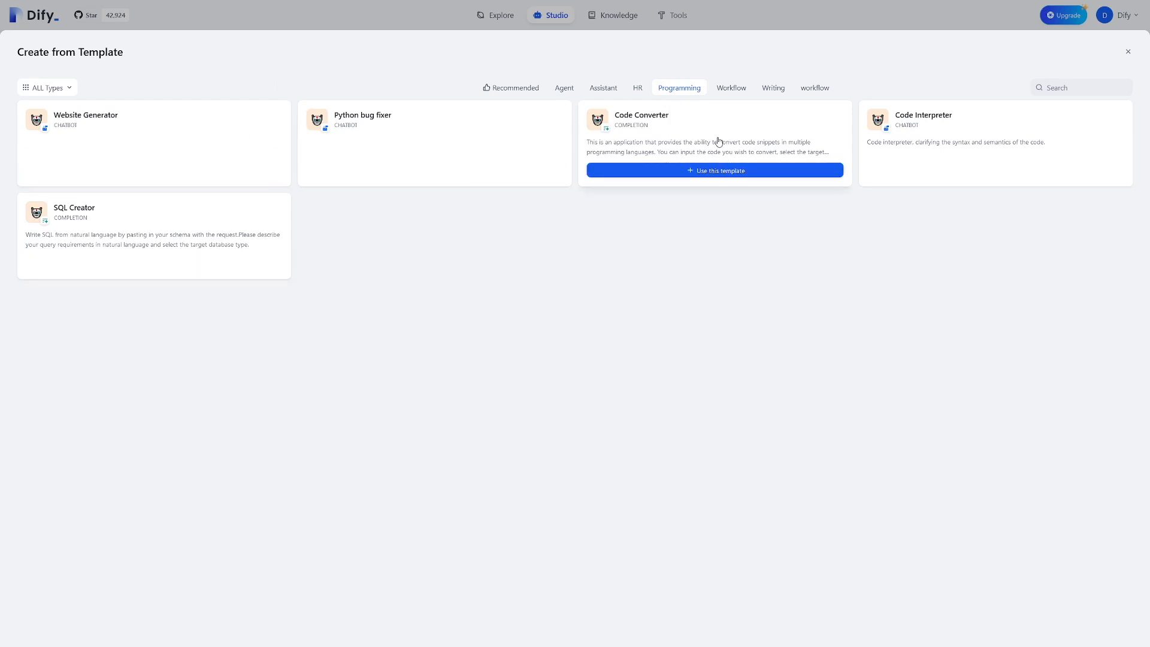
pyautogui.click(772, 88)
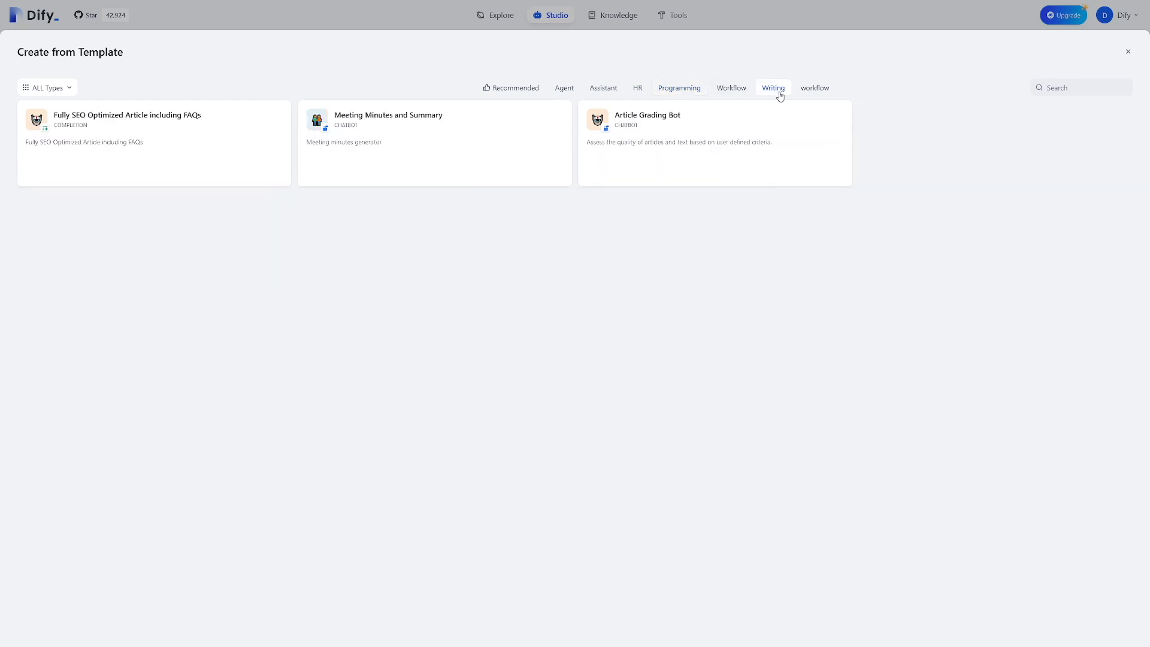
pyautogui.moveTo(770, 92)
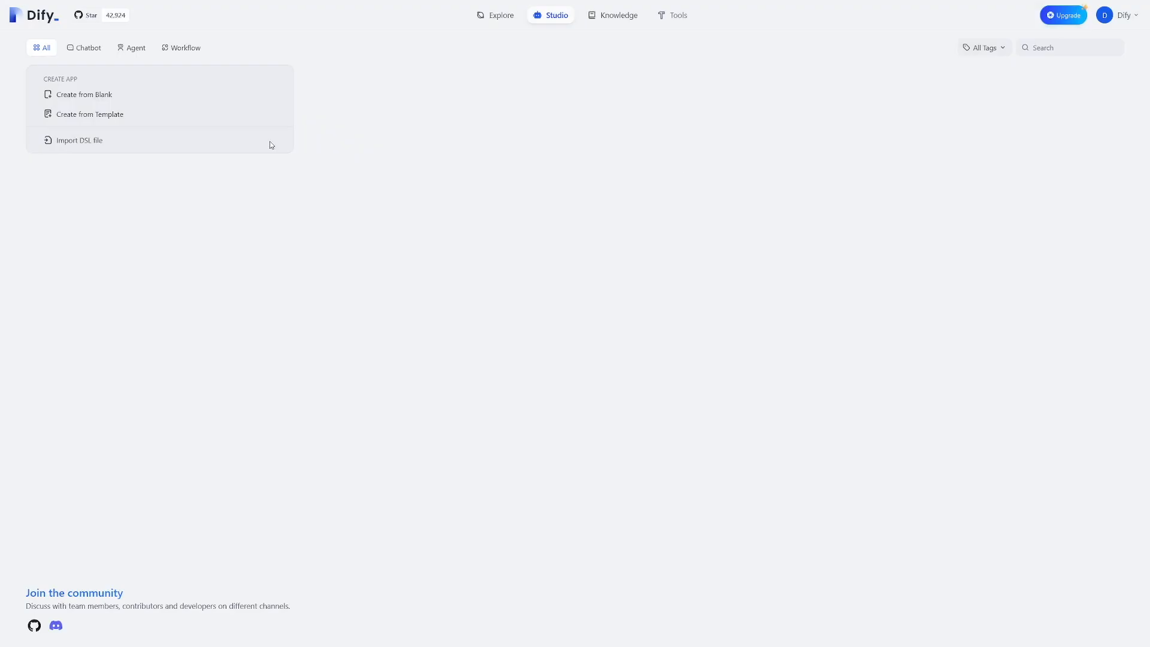
pyautogui.moveTo(84, 93)
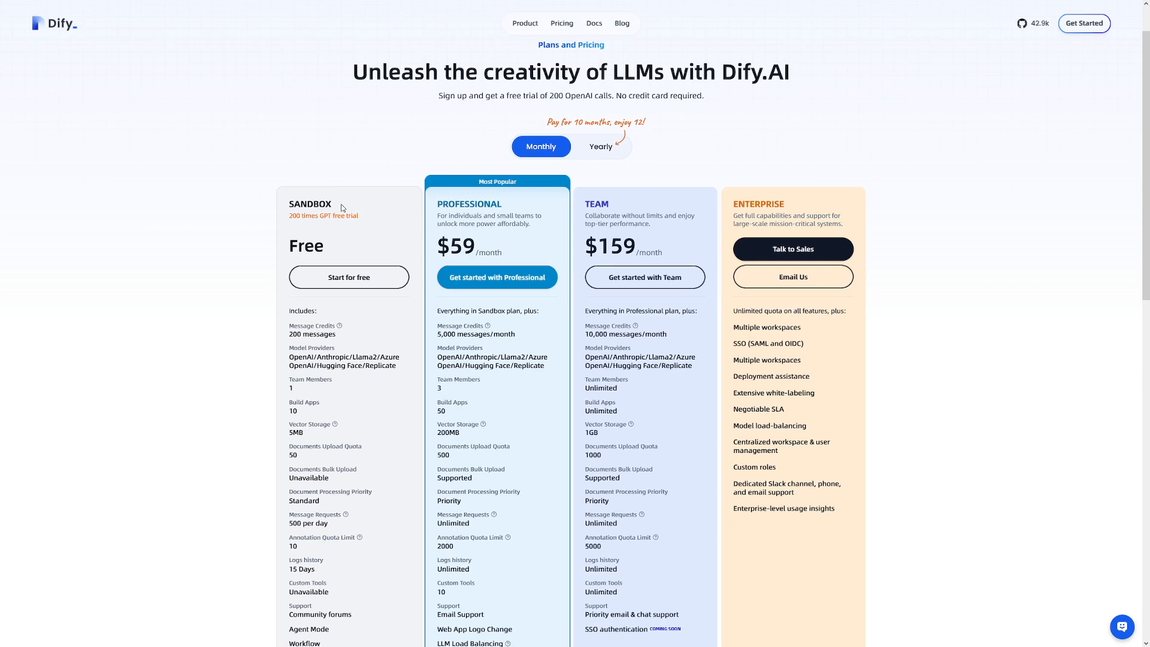
pyautogui.moveTo(557, 171)
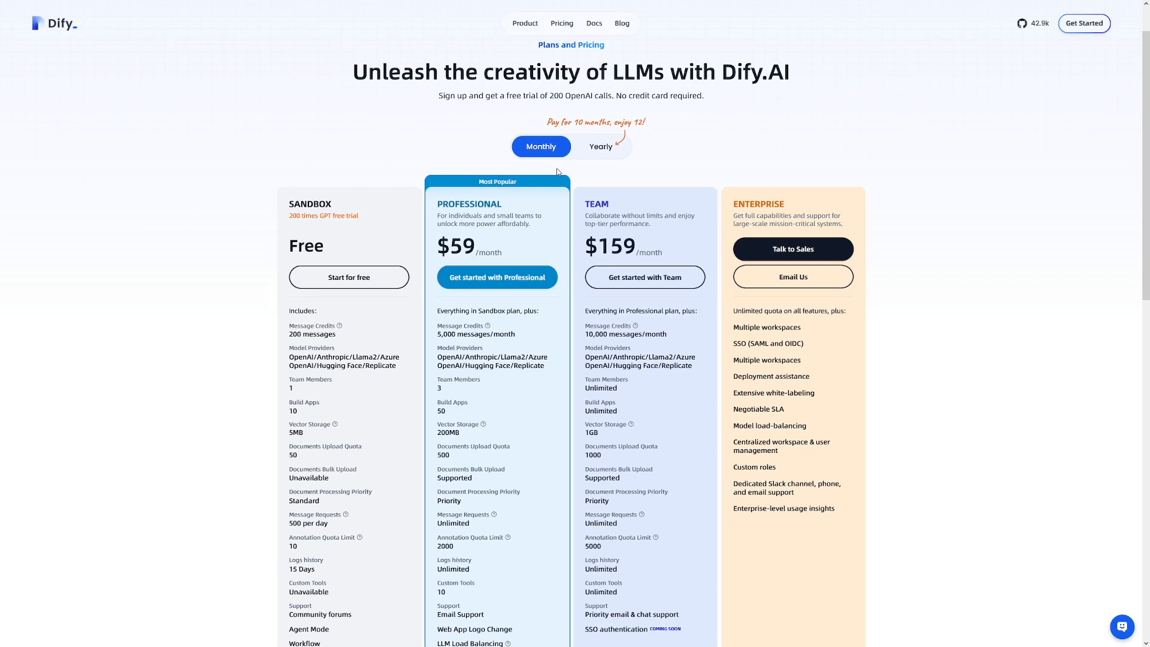
pyautogui.moveTo(594, 24)
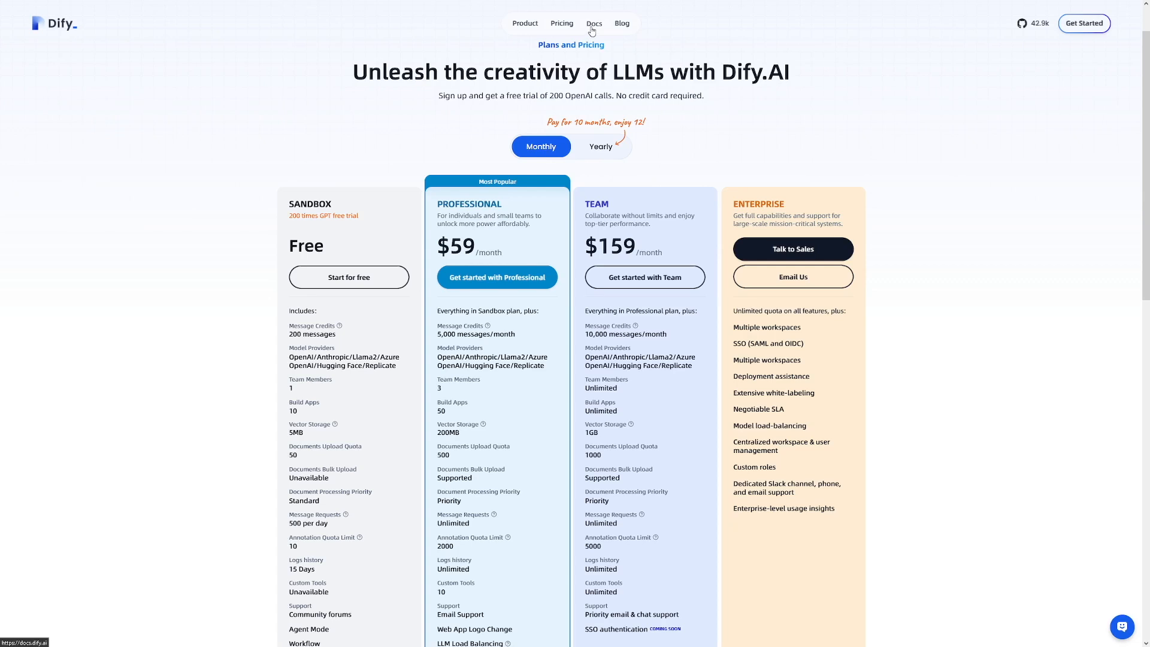